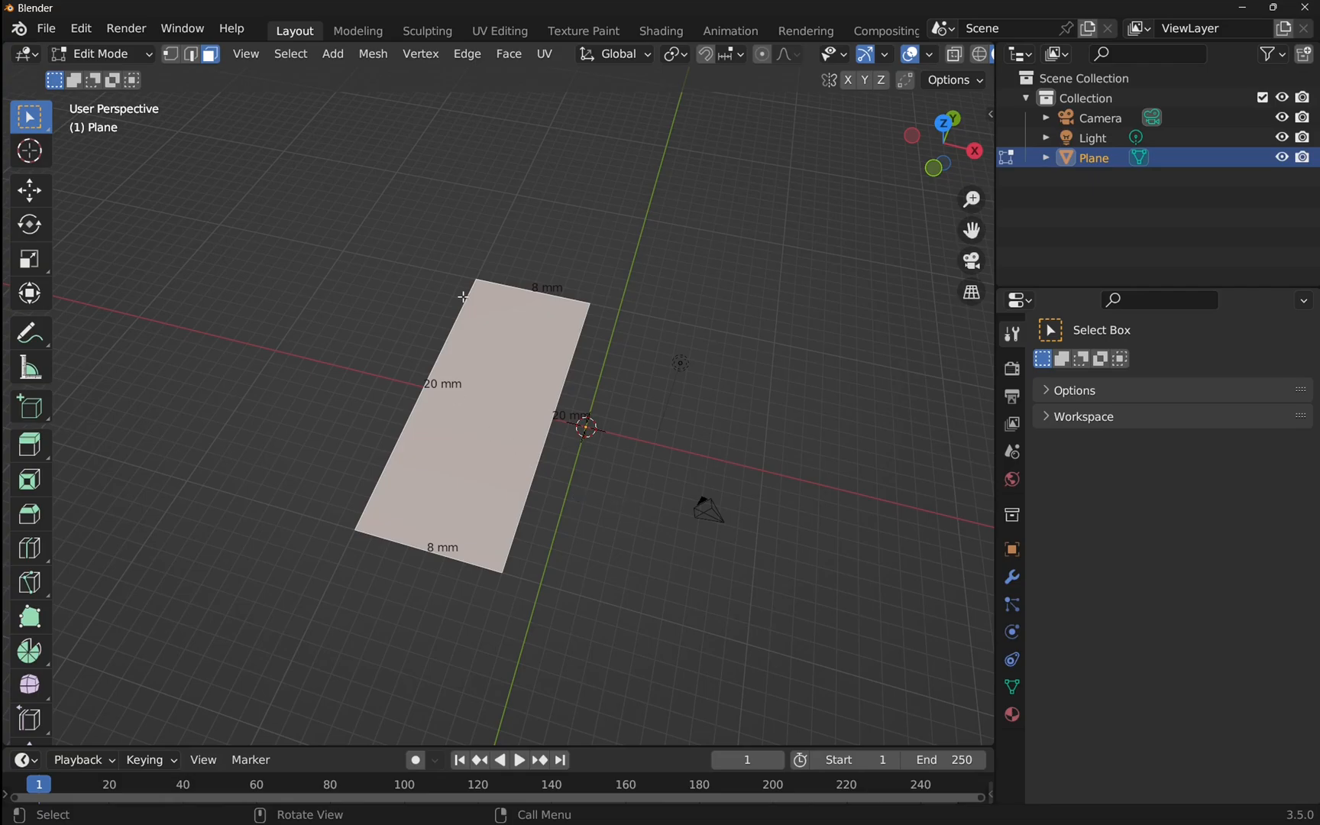
mouse_move(436, 546)
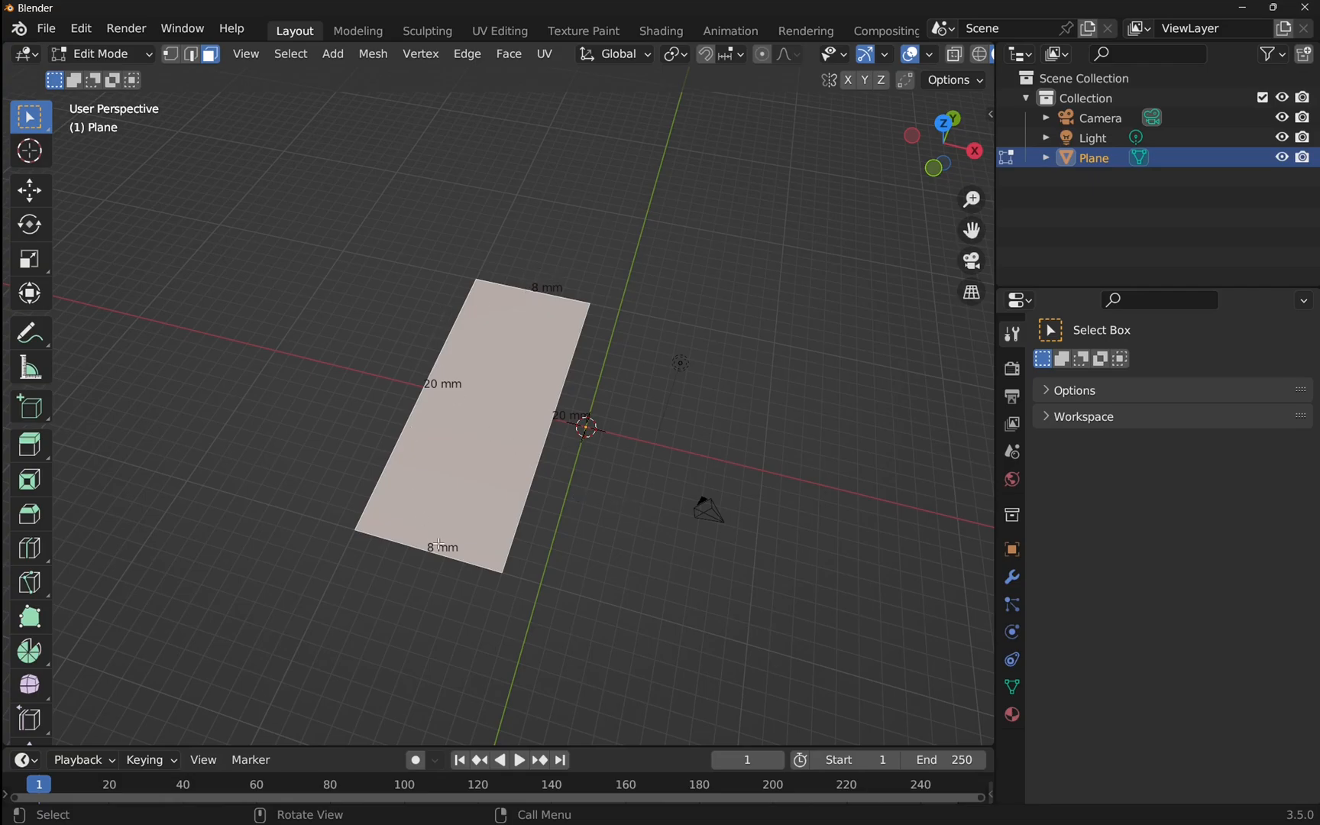
mouse_move(706, 545)
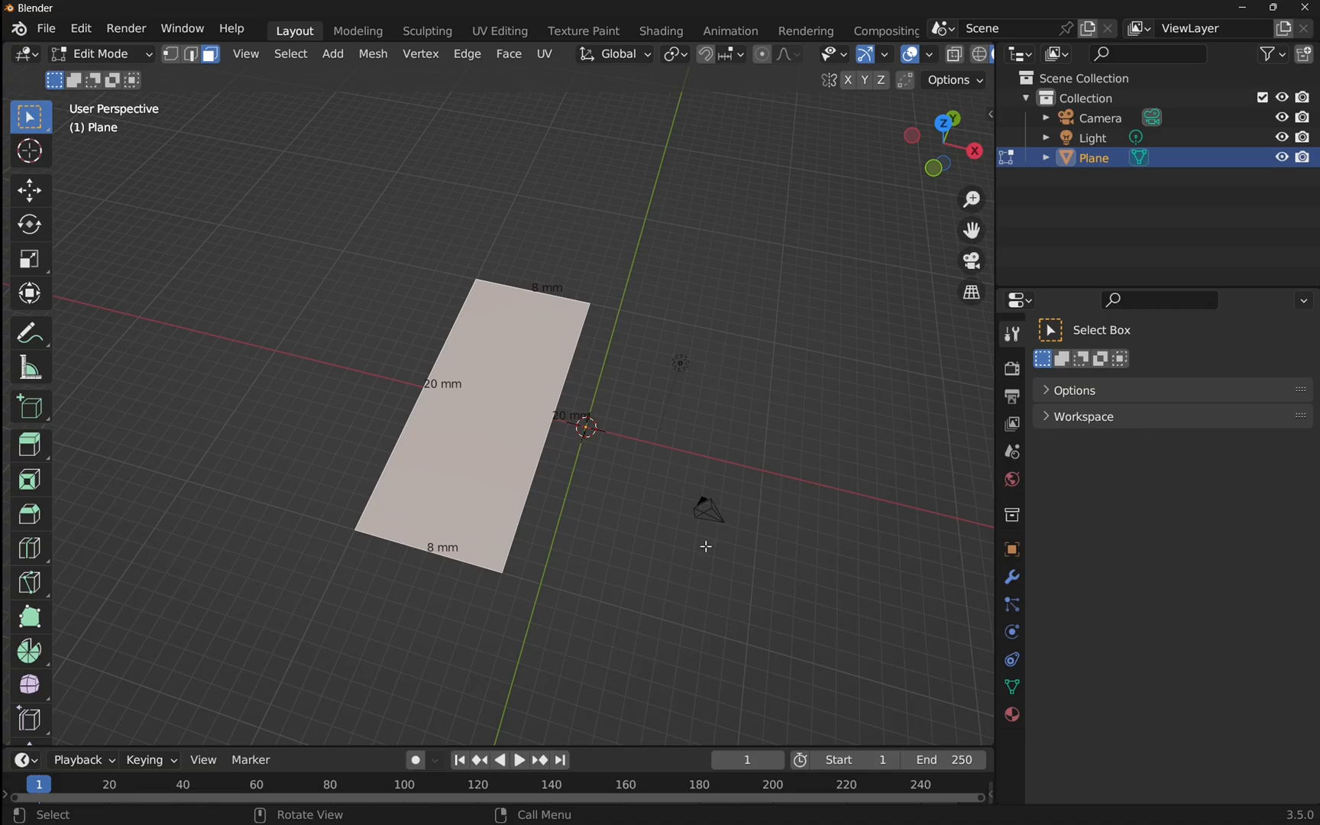
mouse_move(385, 549)
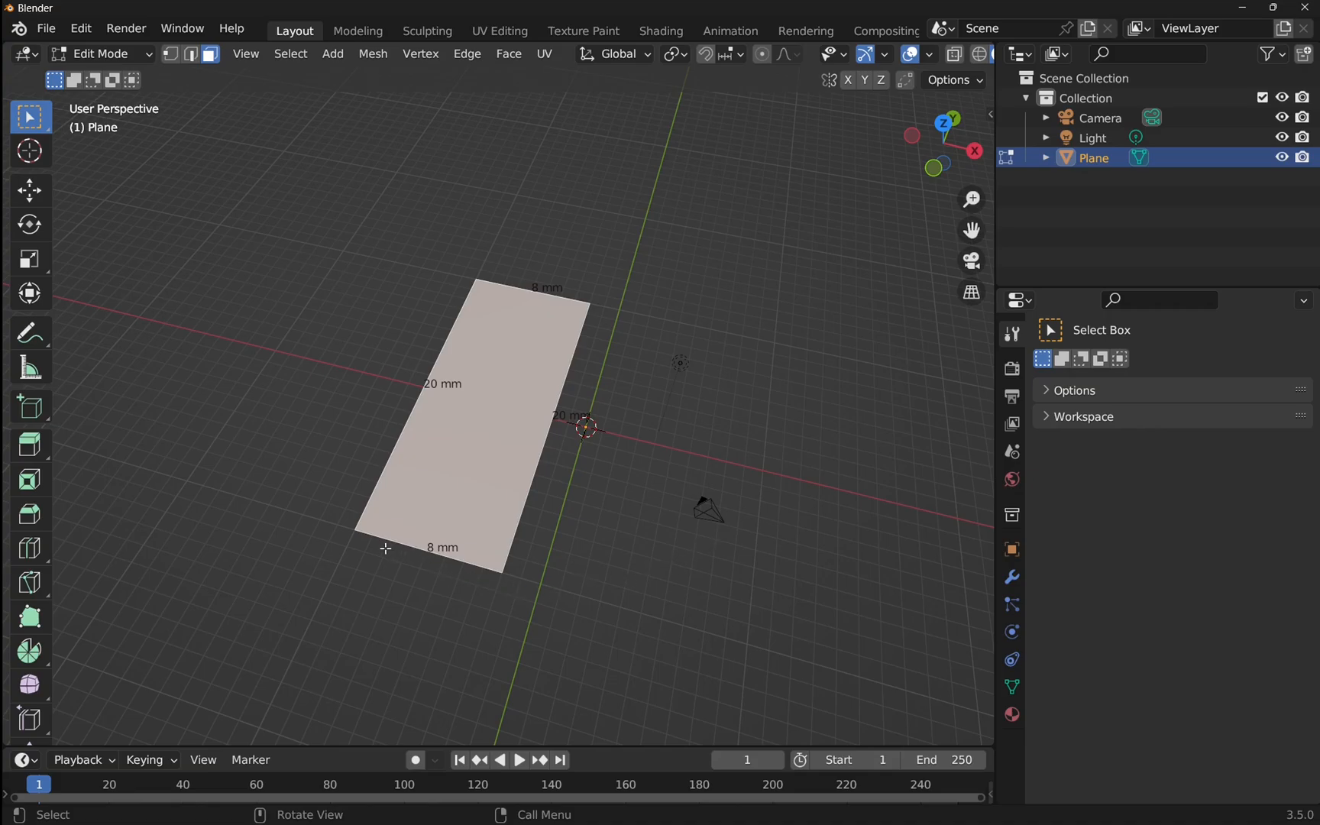
mouse_move(373, 542)
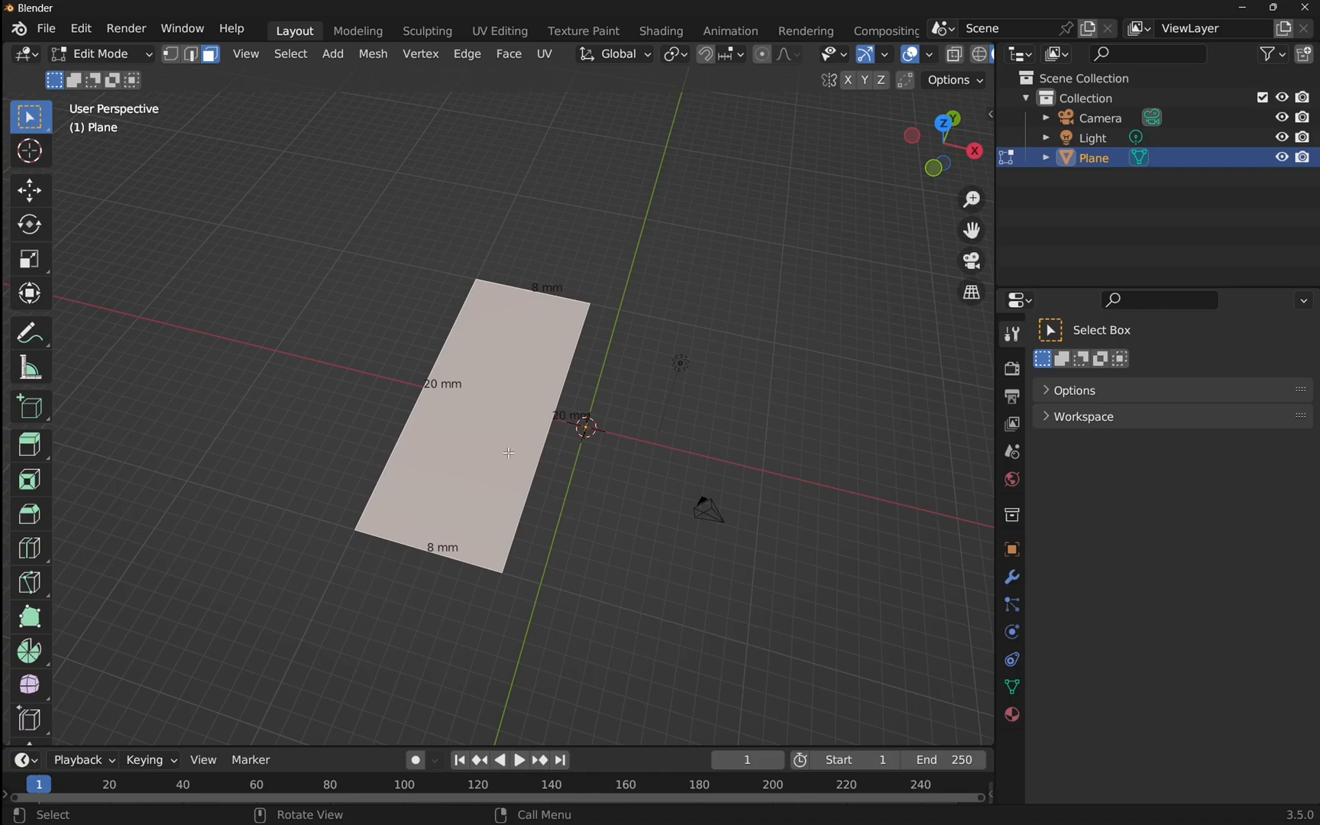
mouse_move(418, 385)
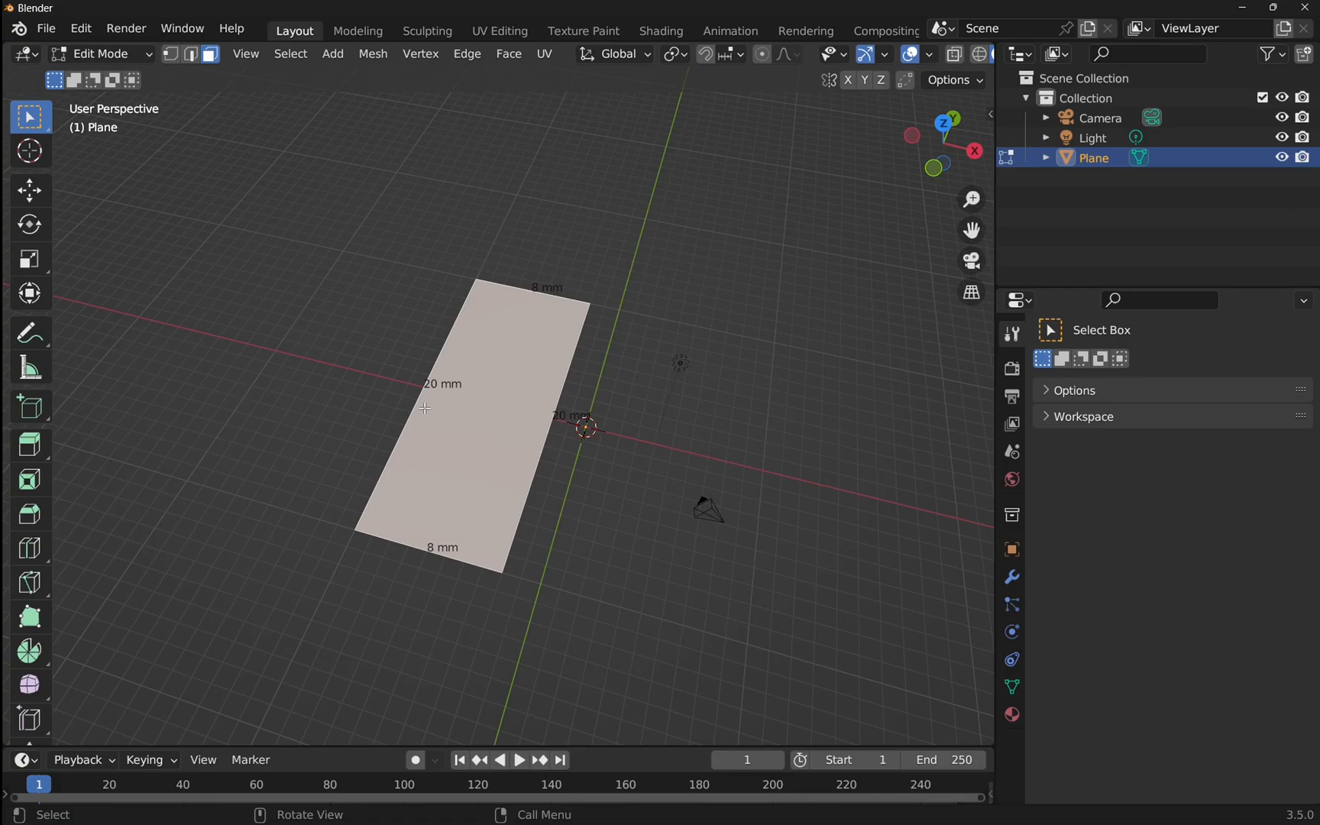
mouse_move(469, 419)
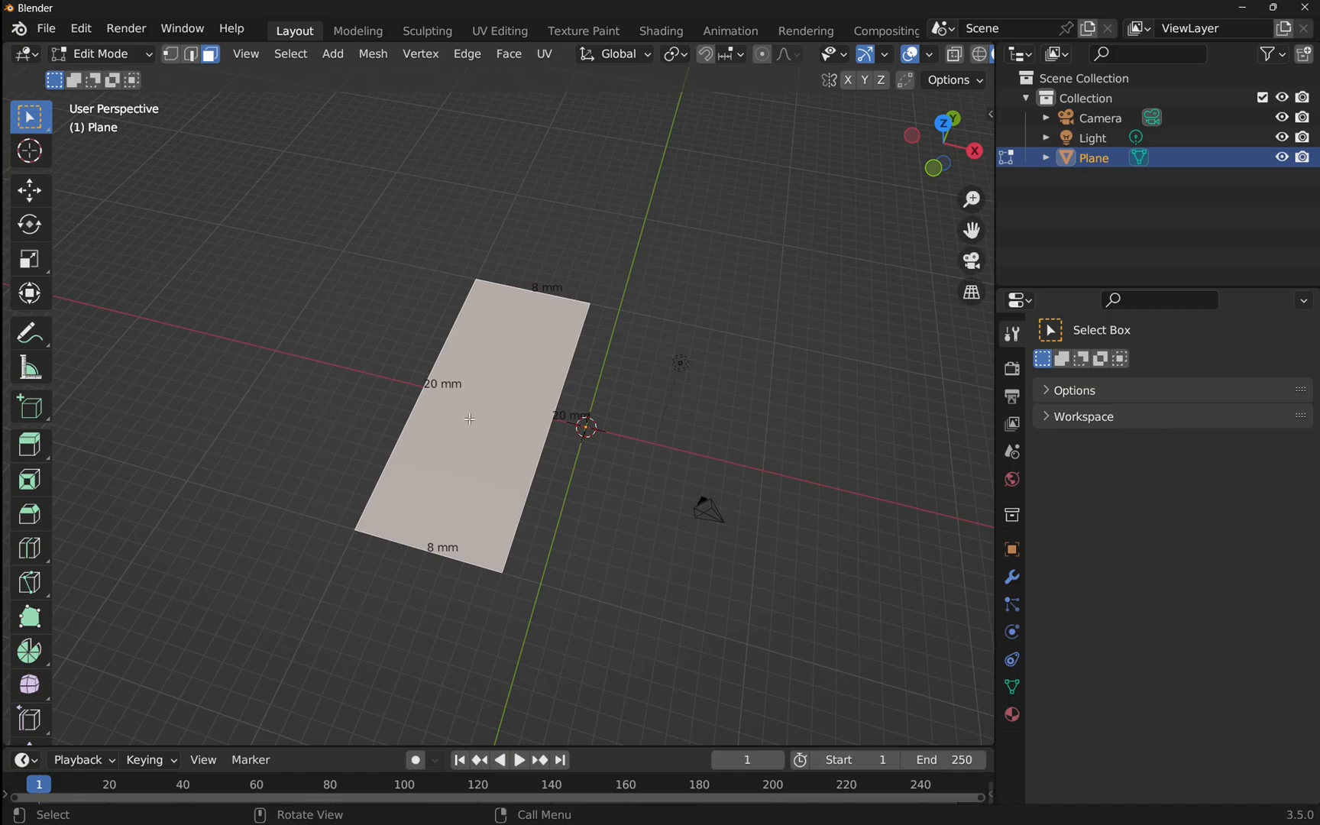
mouse_move(458, 416)
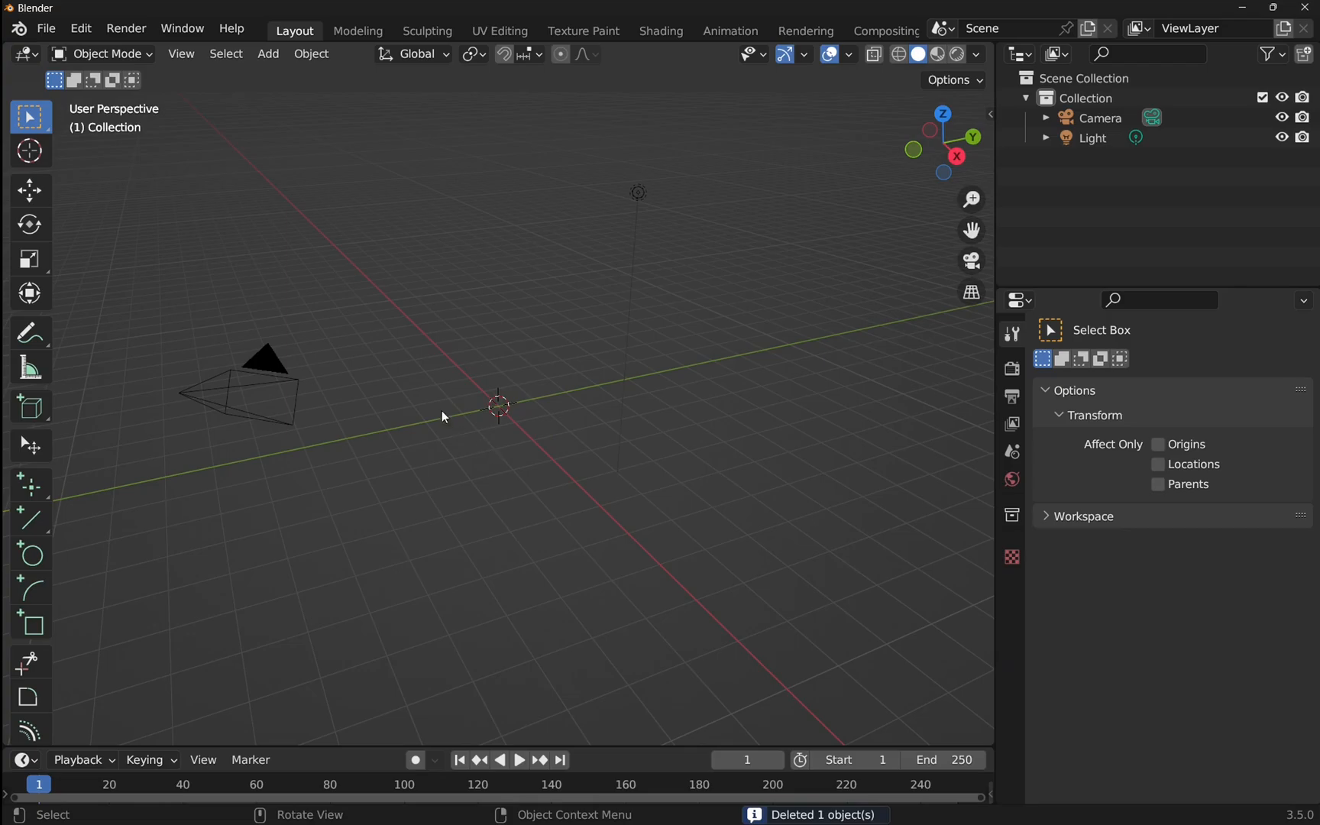
- Add a mesh plane at the origin and set its size to 10 mm
click(267, 53)
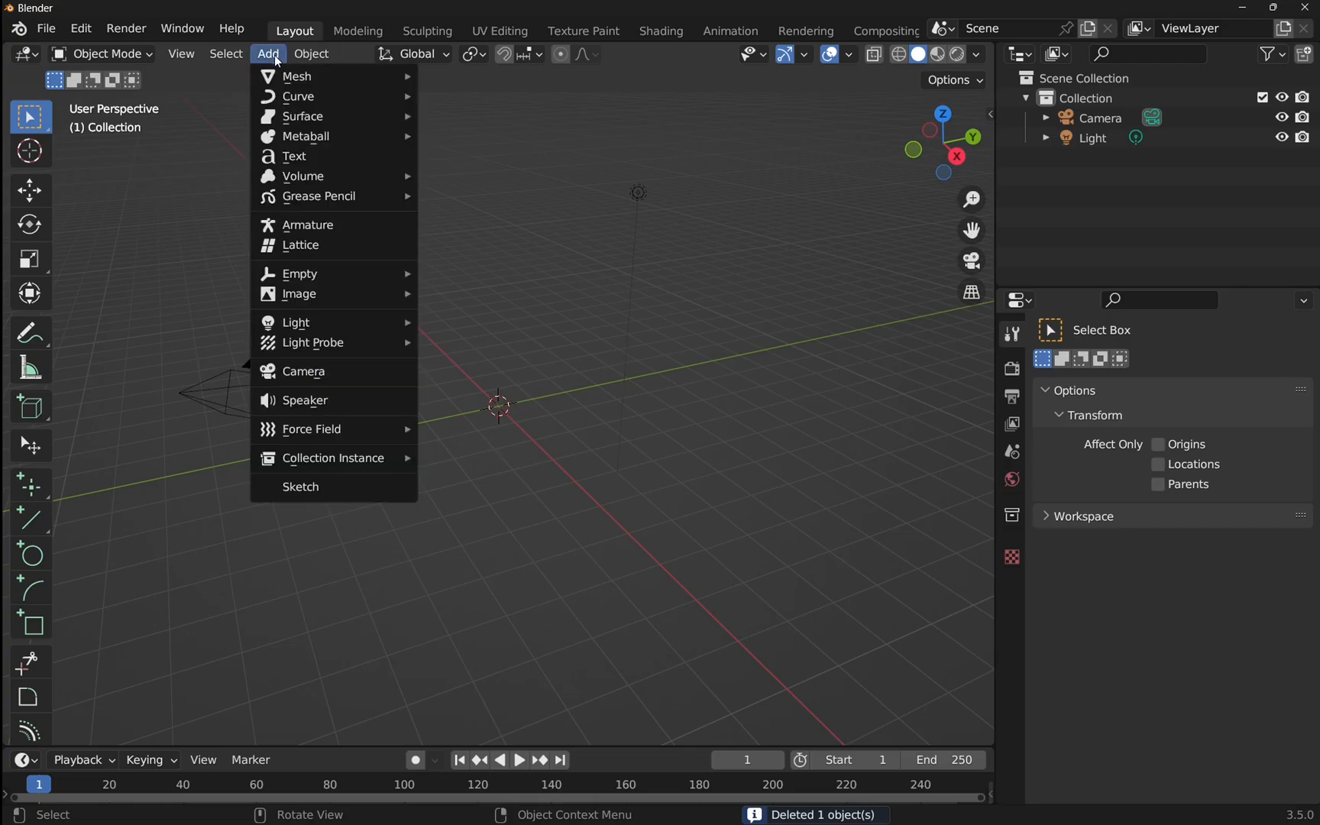
mouse_move(294, 76)
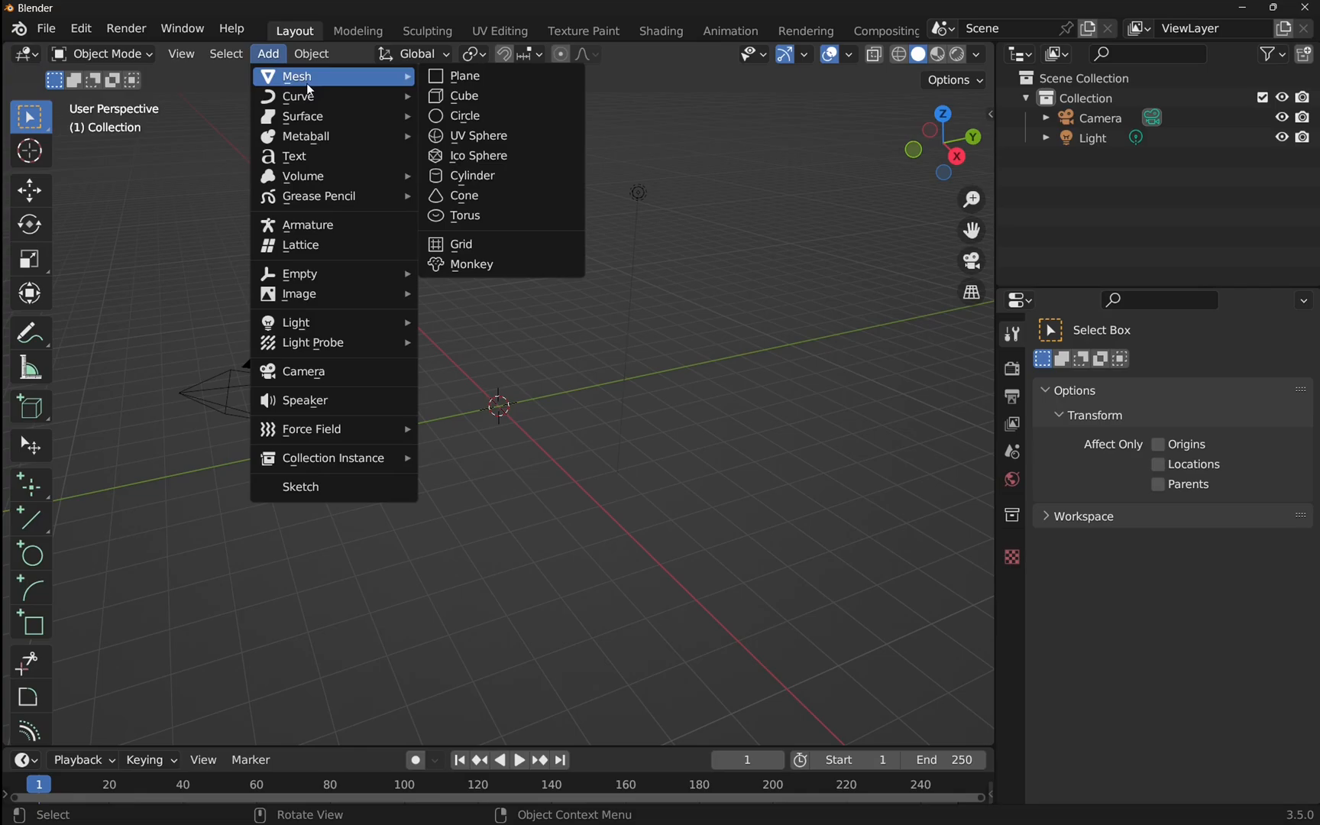
mouse_move(463, 77)
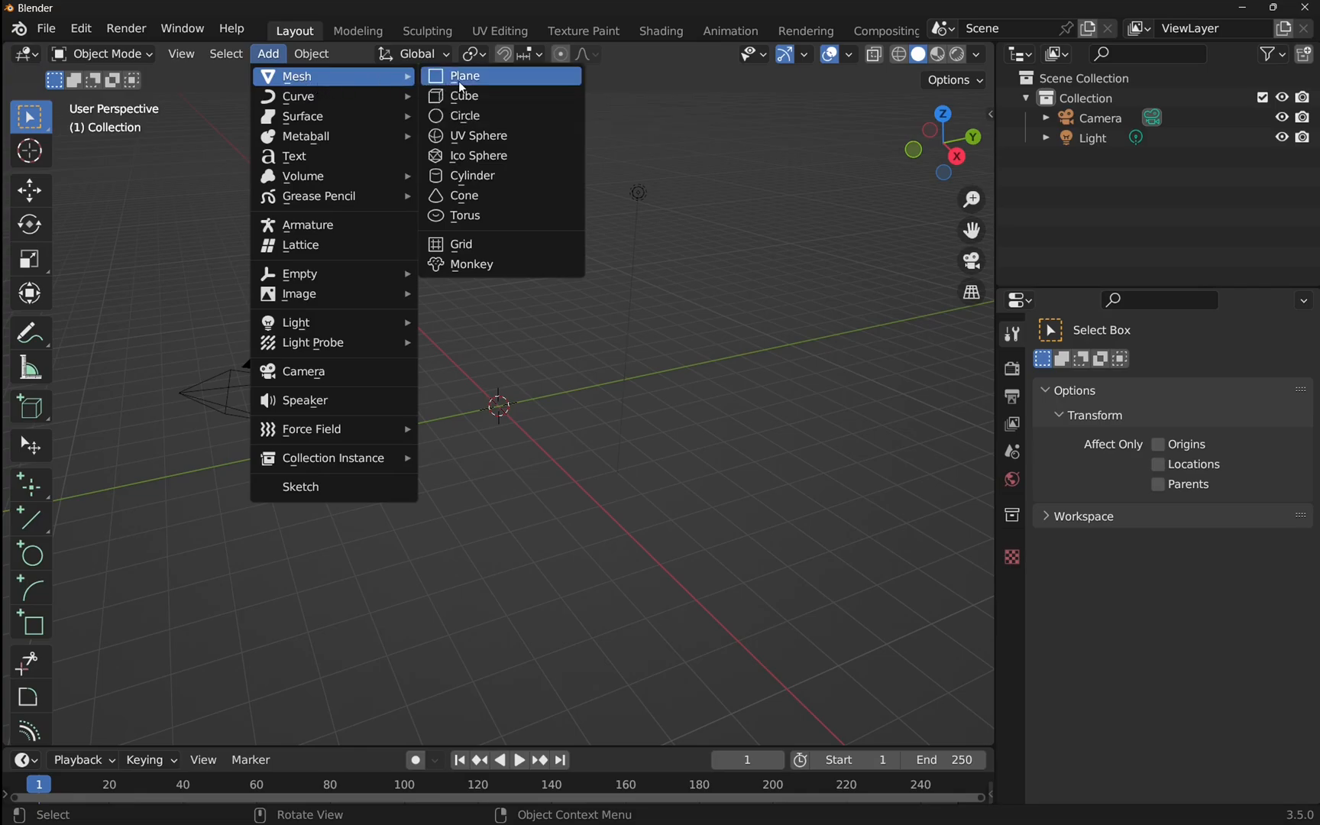
click(464, 76)
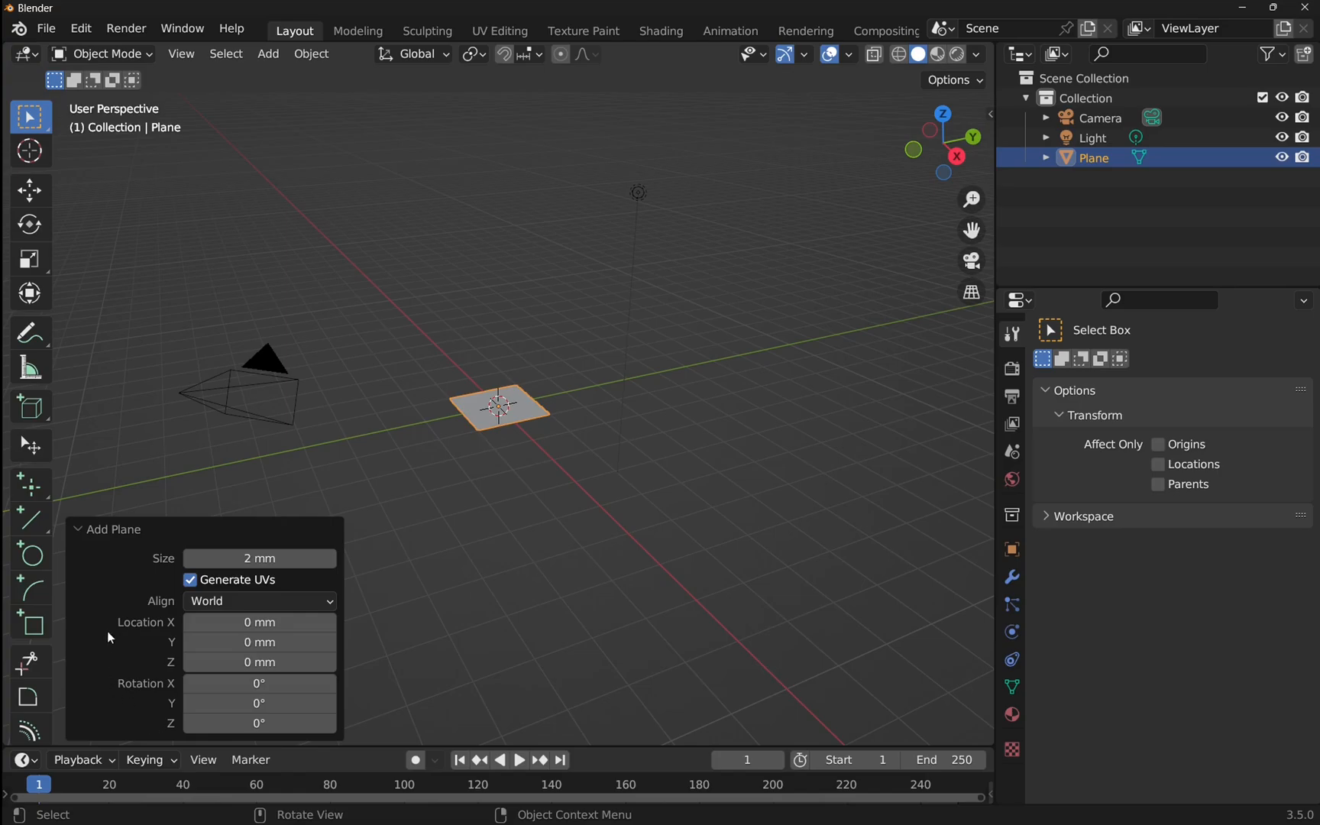
double_click(260, 558)
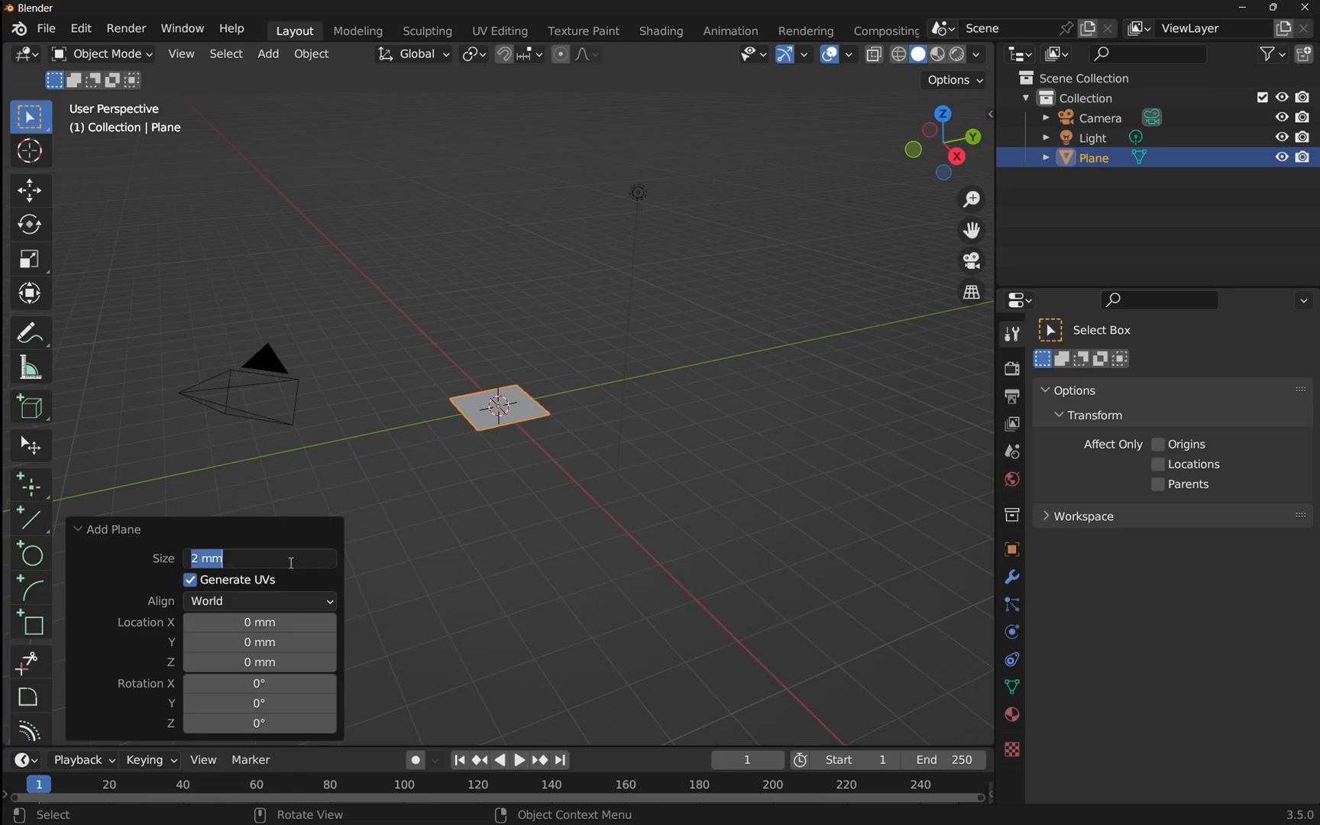
text(10)
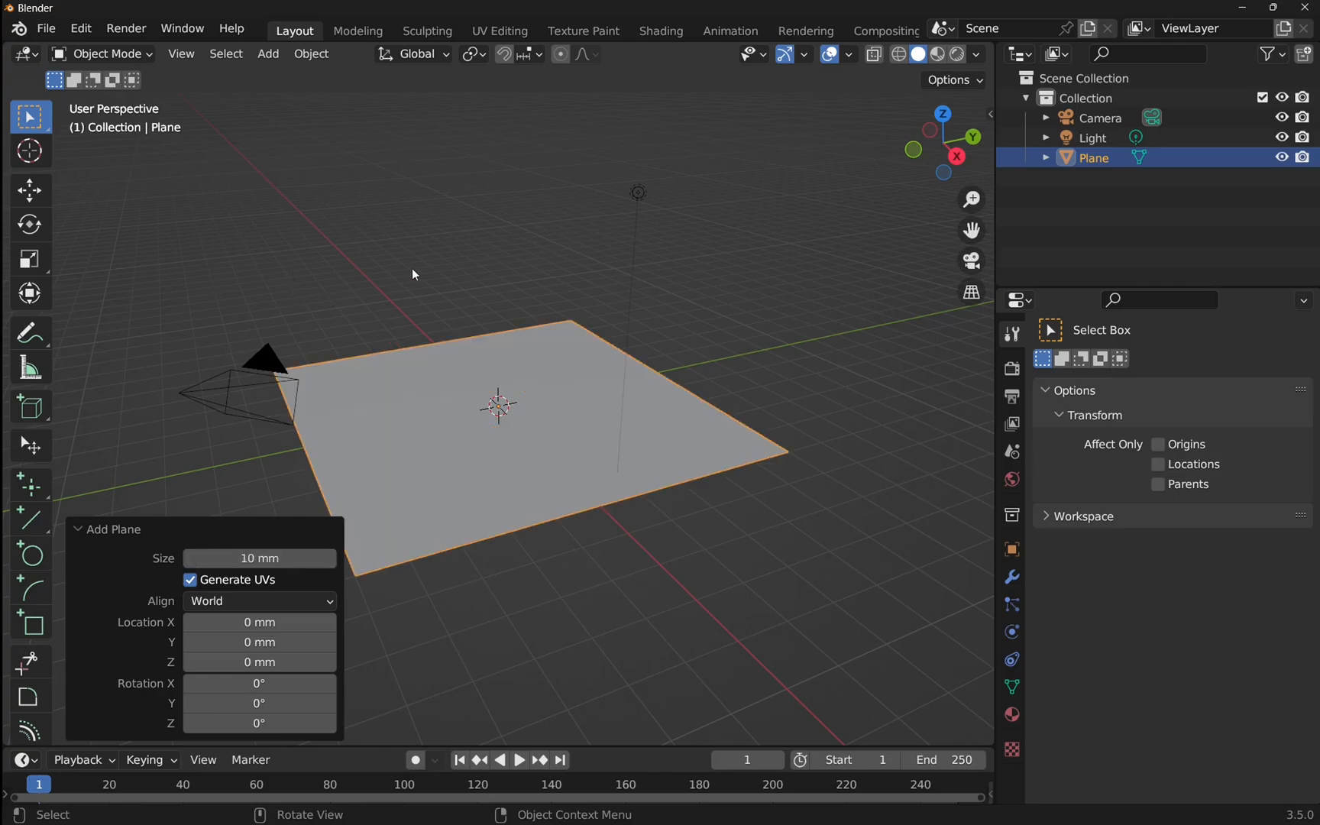
click(832, 187)
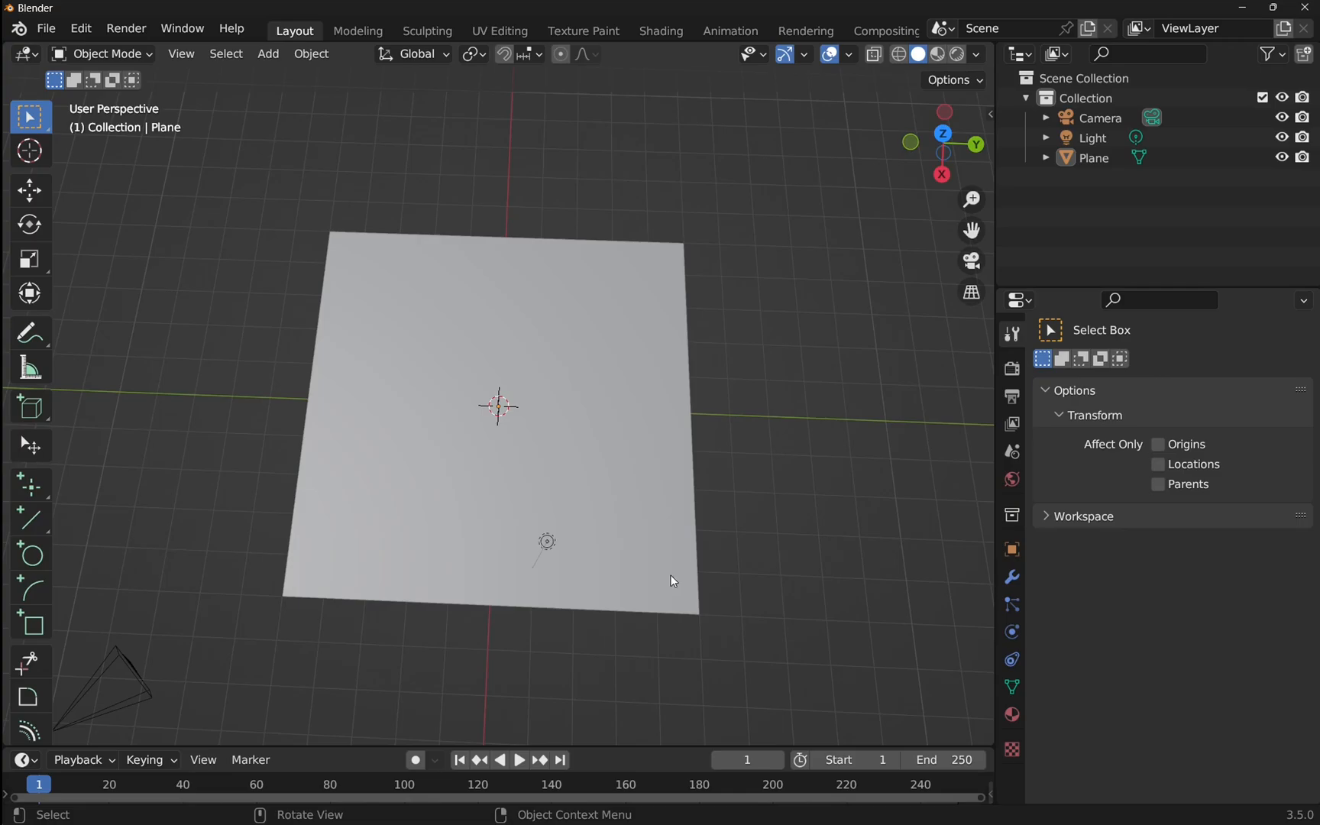
mouse_move(575, 225)
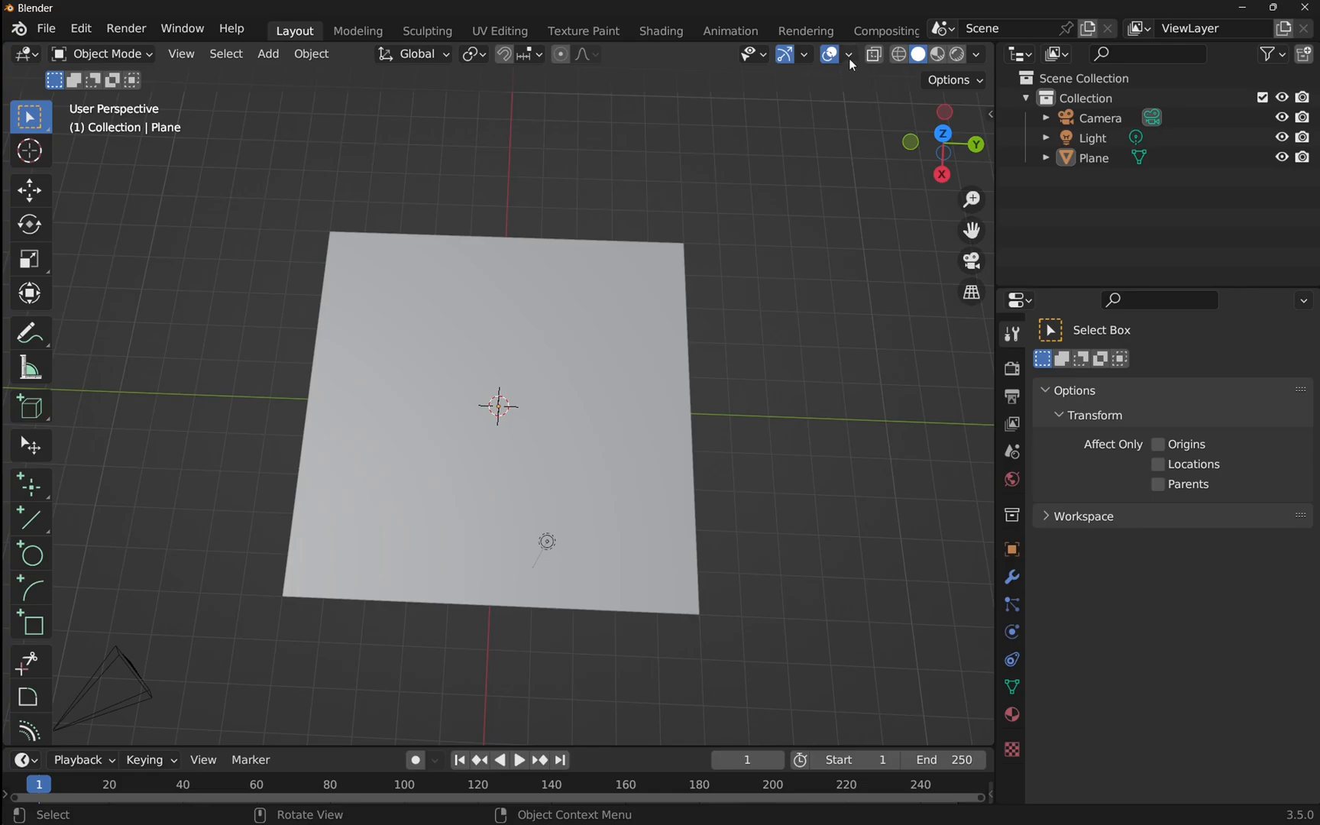
- Orbit the viewport to look down on the 10 mm plane from nearly overhead
click(848, 53)
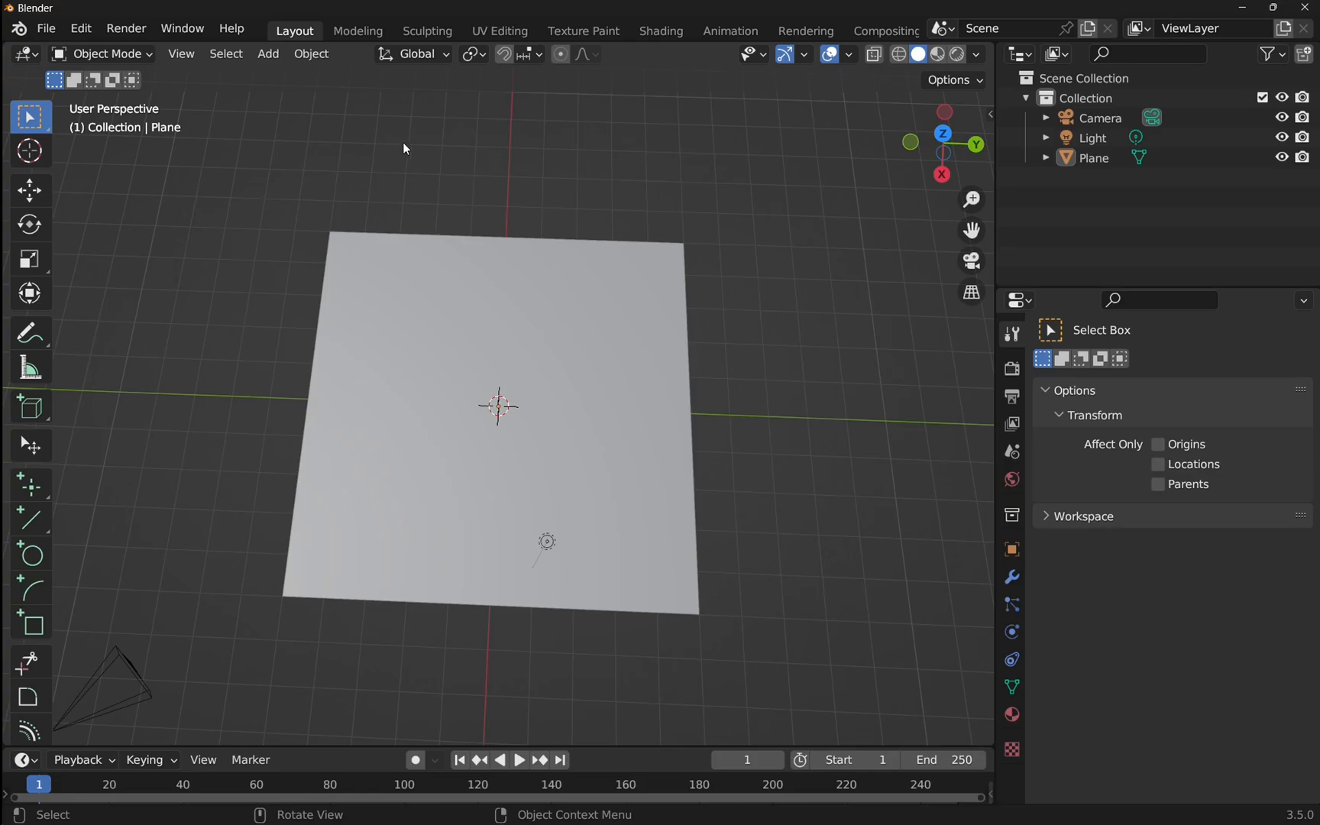
- Switch the plane to Edit Mode and enable the Edge Length measurement overlay
click(101, 54)
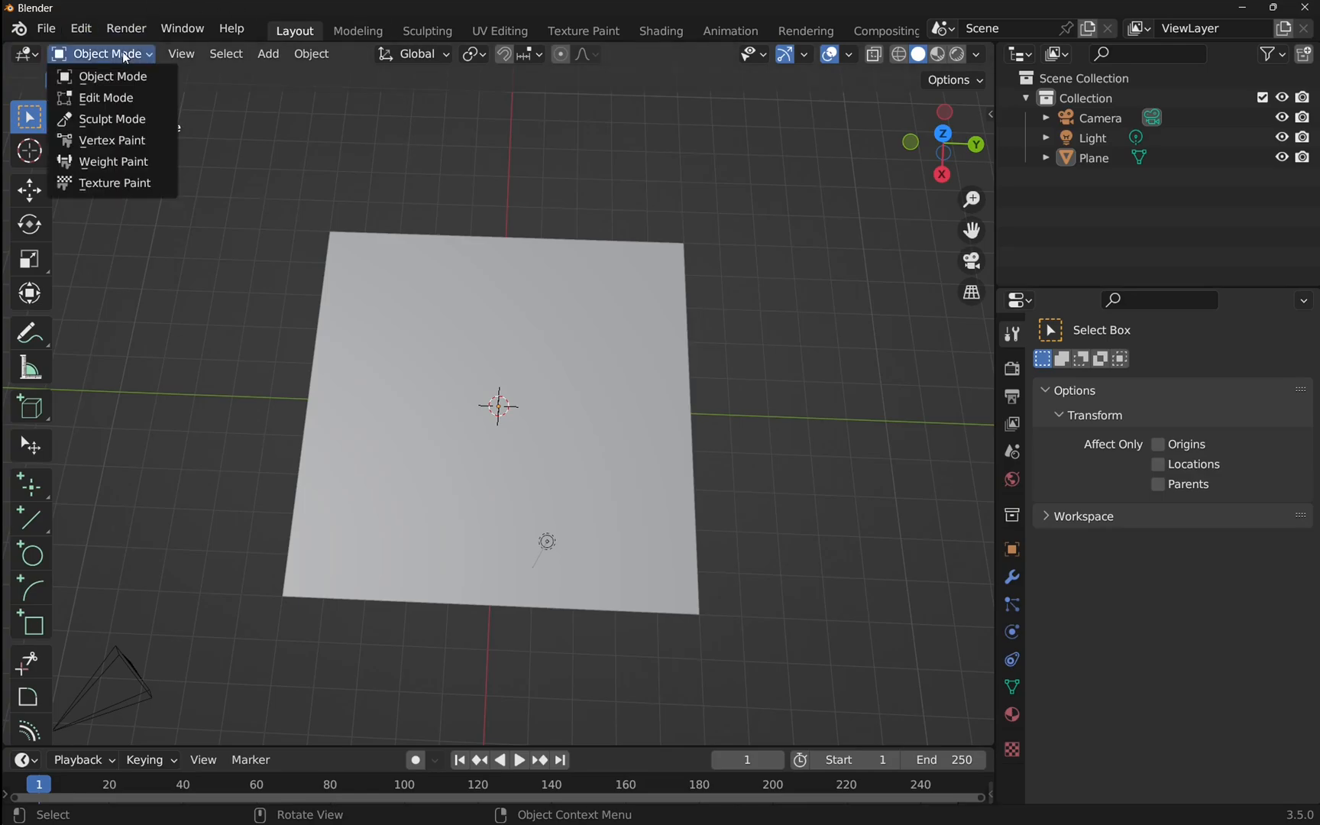
mouse_move(106, 97)
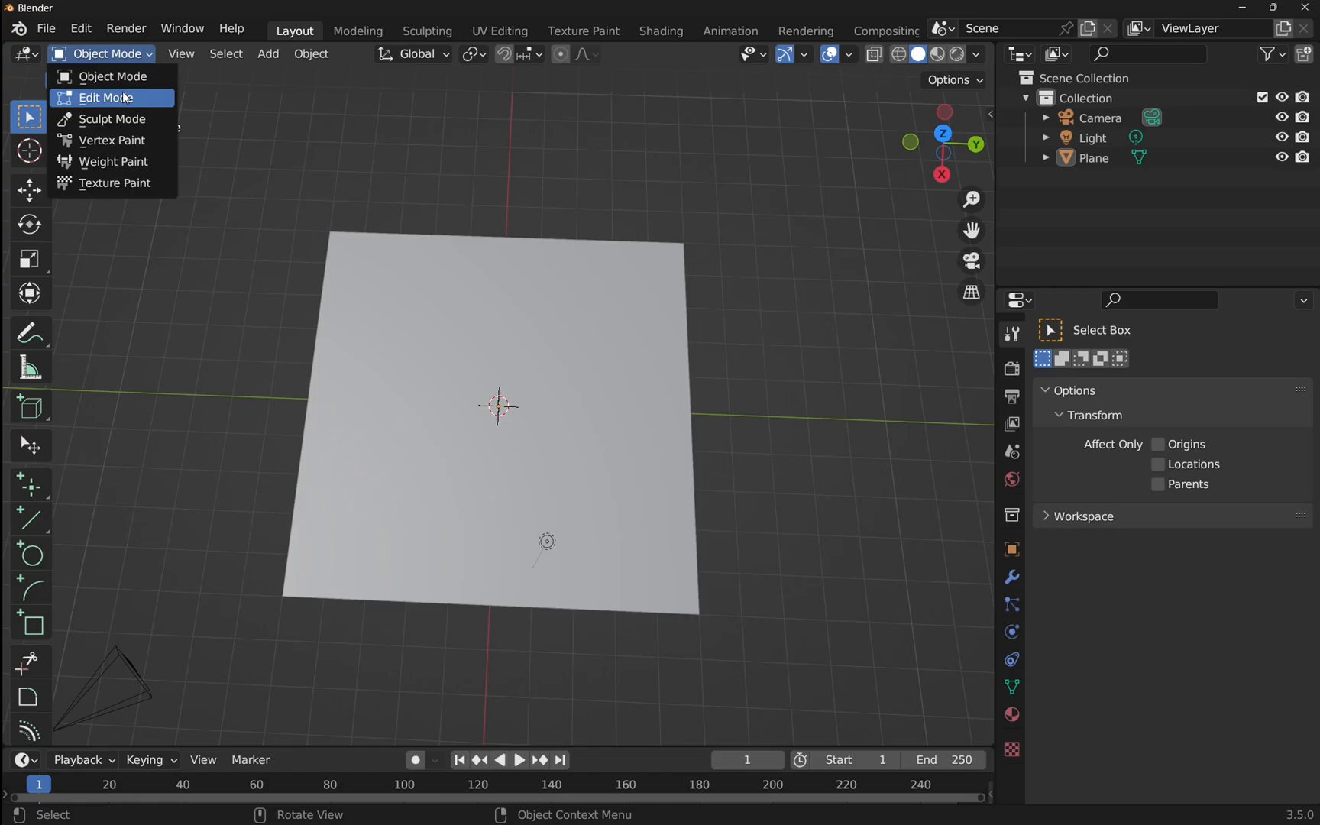
click(104, 96)
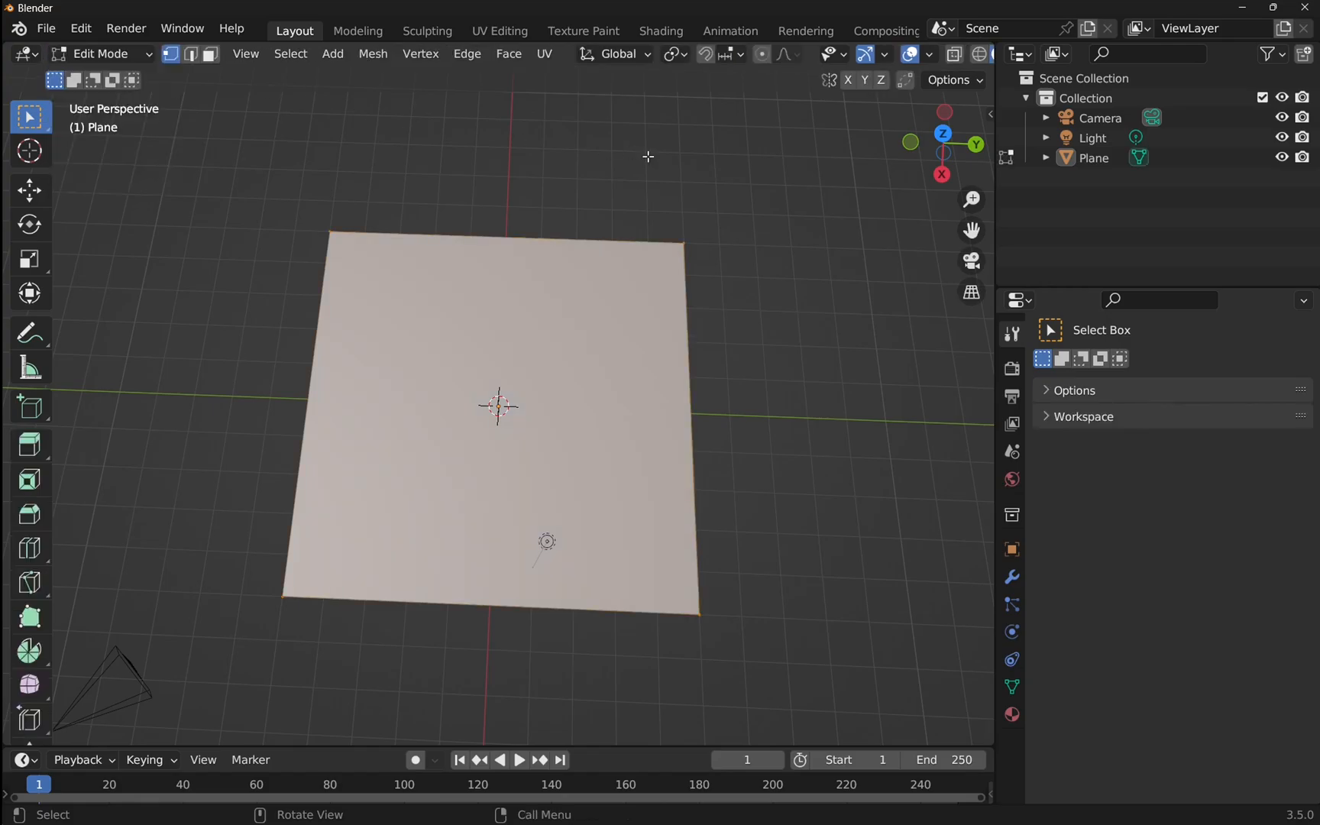
click(929, 53)
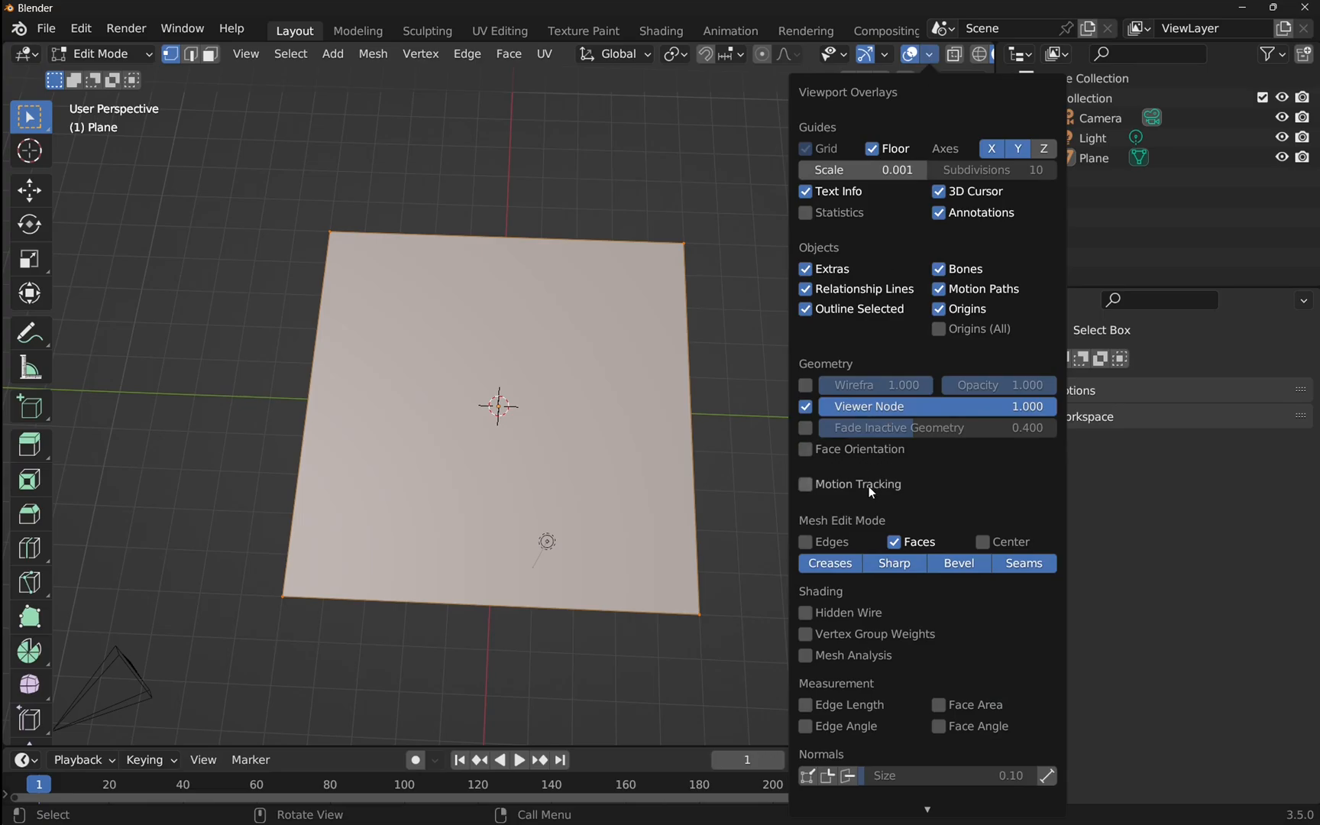
mouse_move(848, 686)
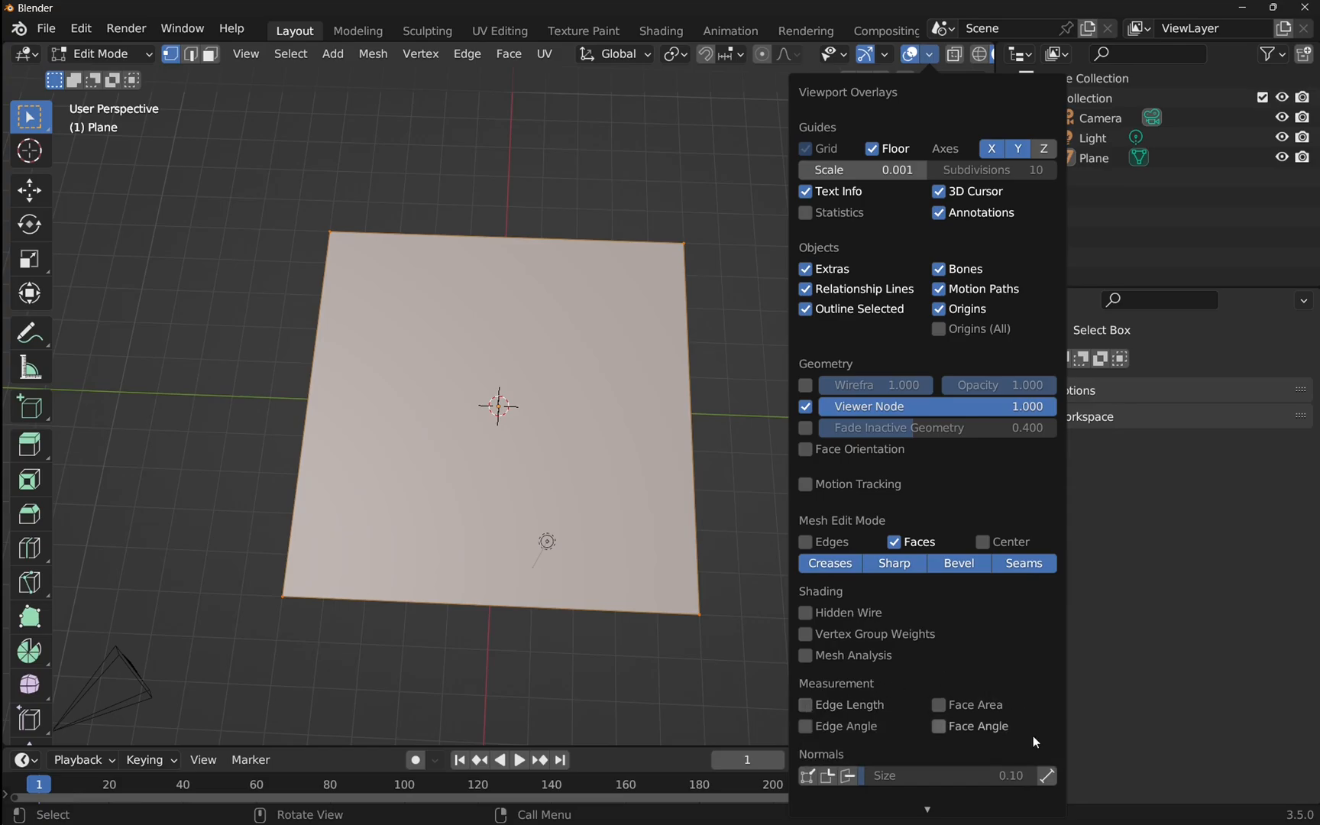
mouse_move(908, 758)
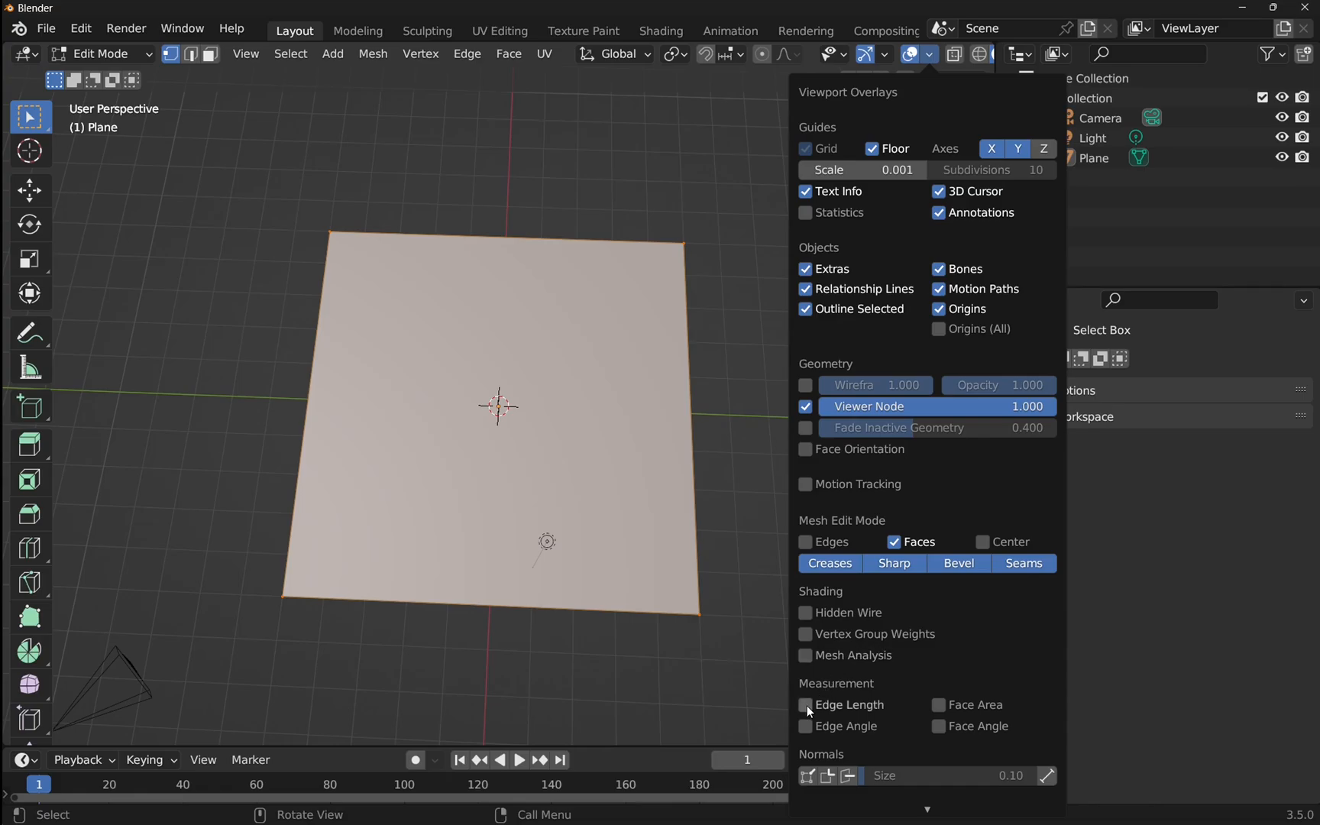
click(805, 705)
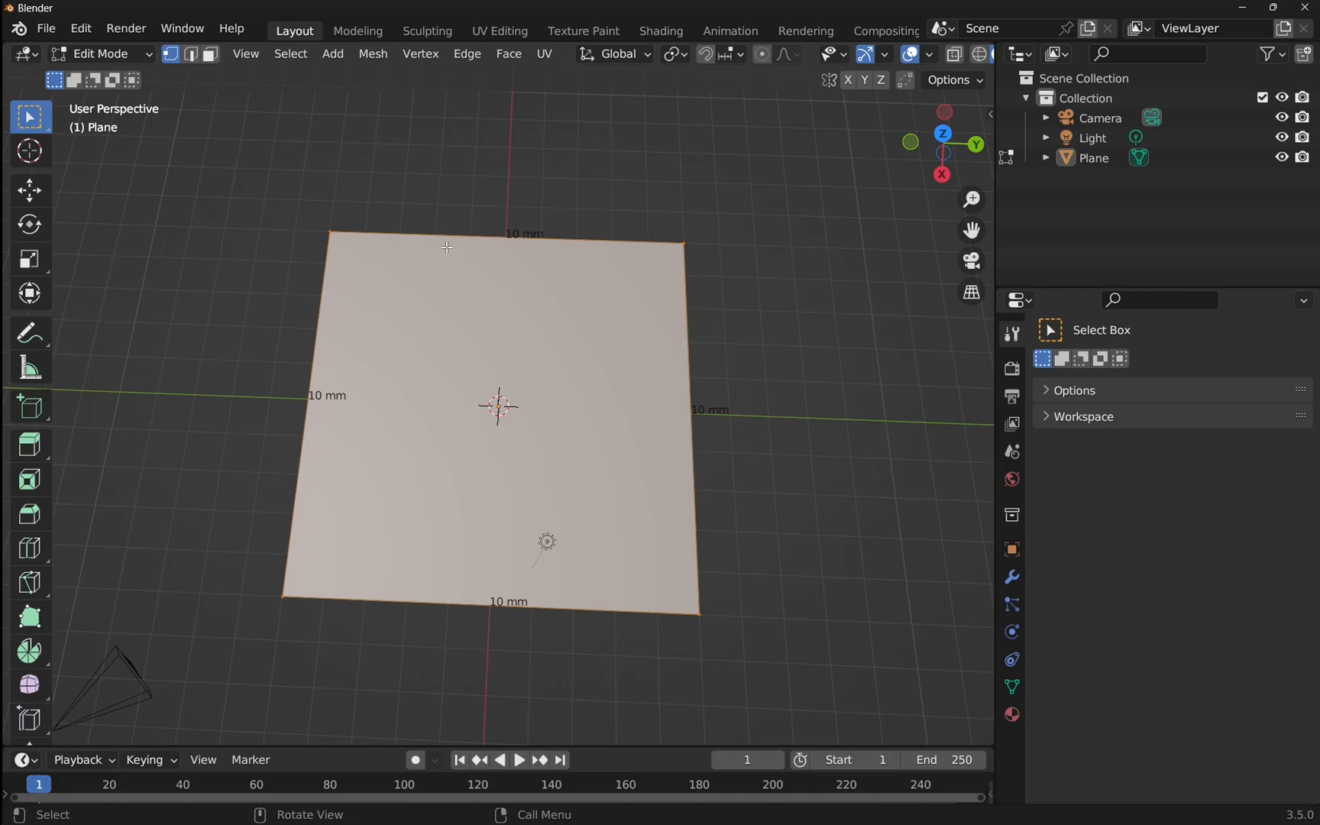
mouse_move(526, 606)
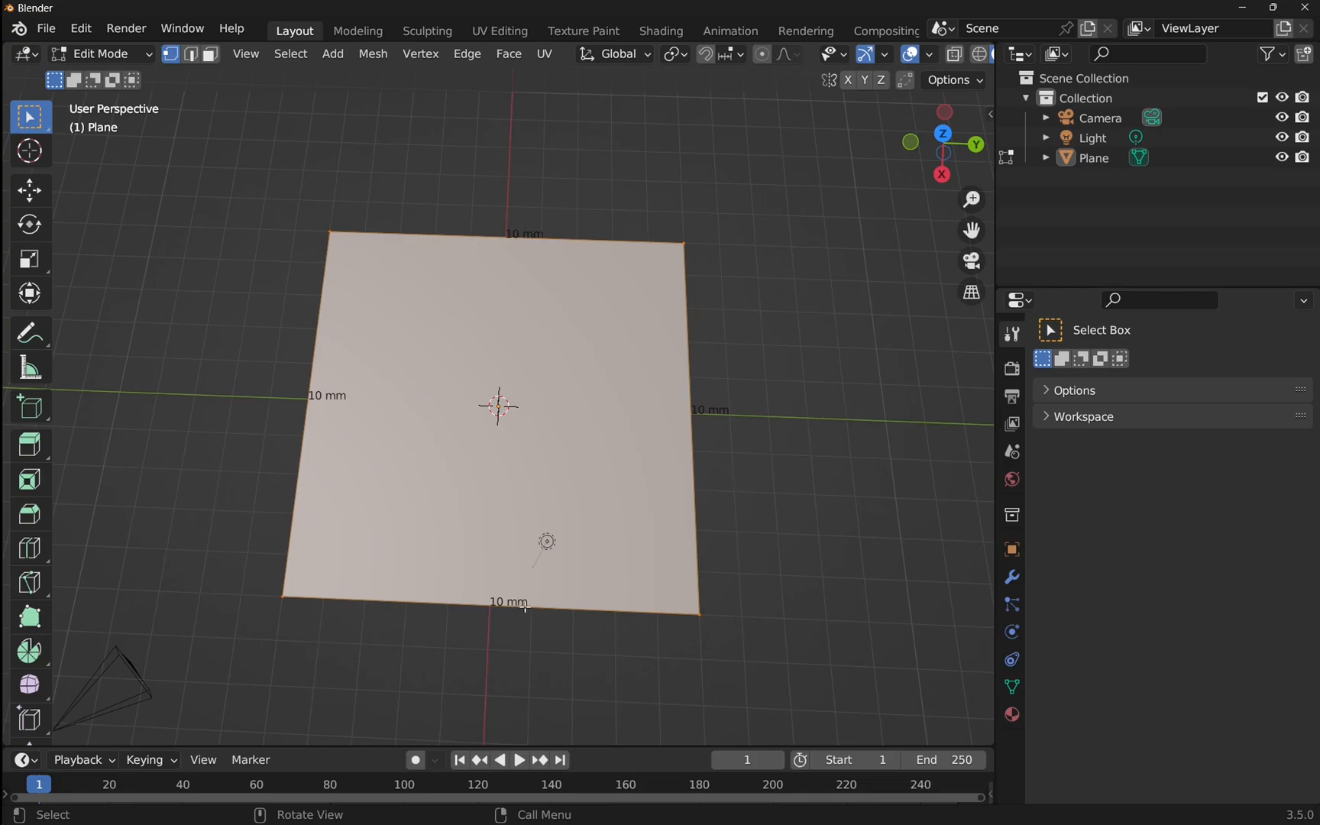
mouse_move(560, 302)
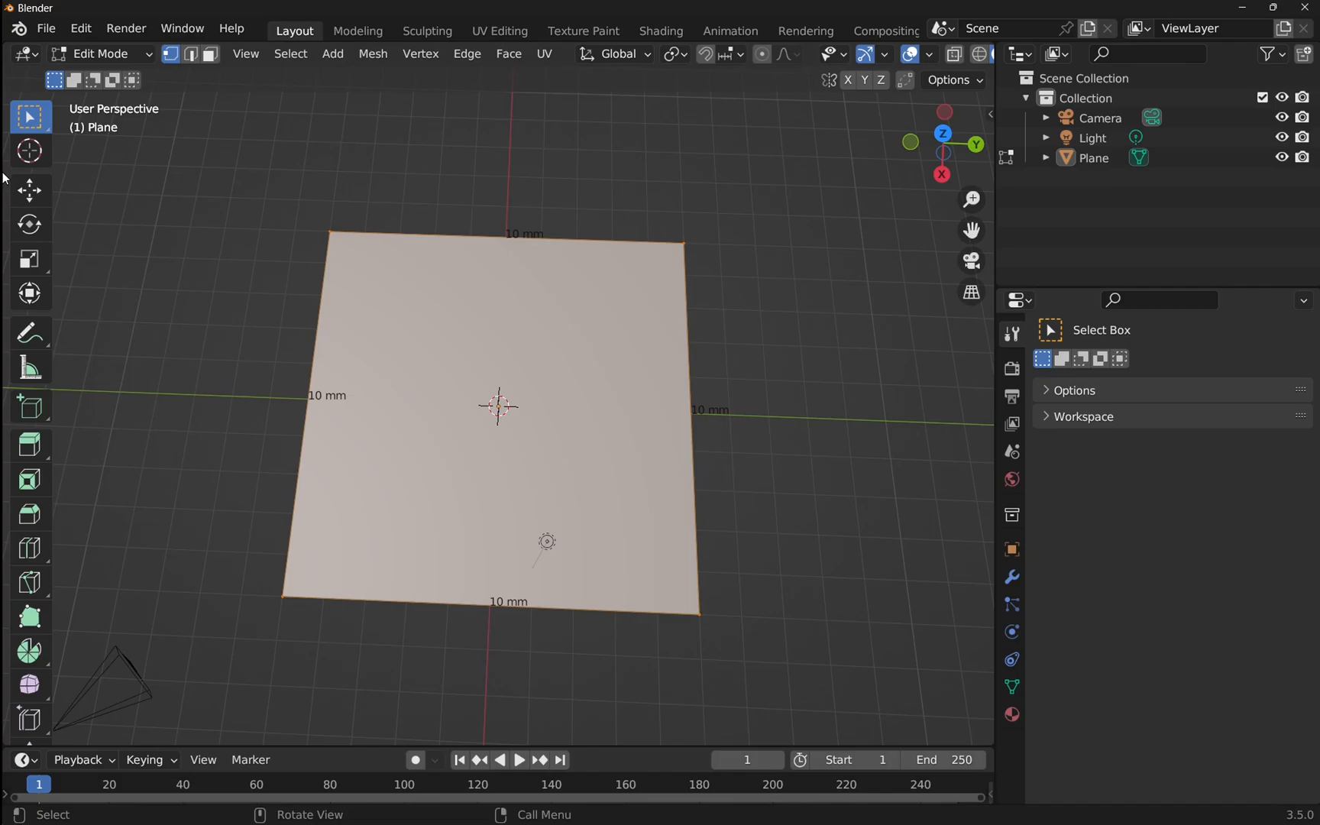
mouse_move(168, 54)
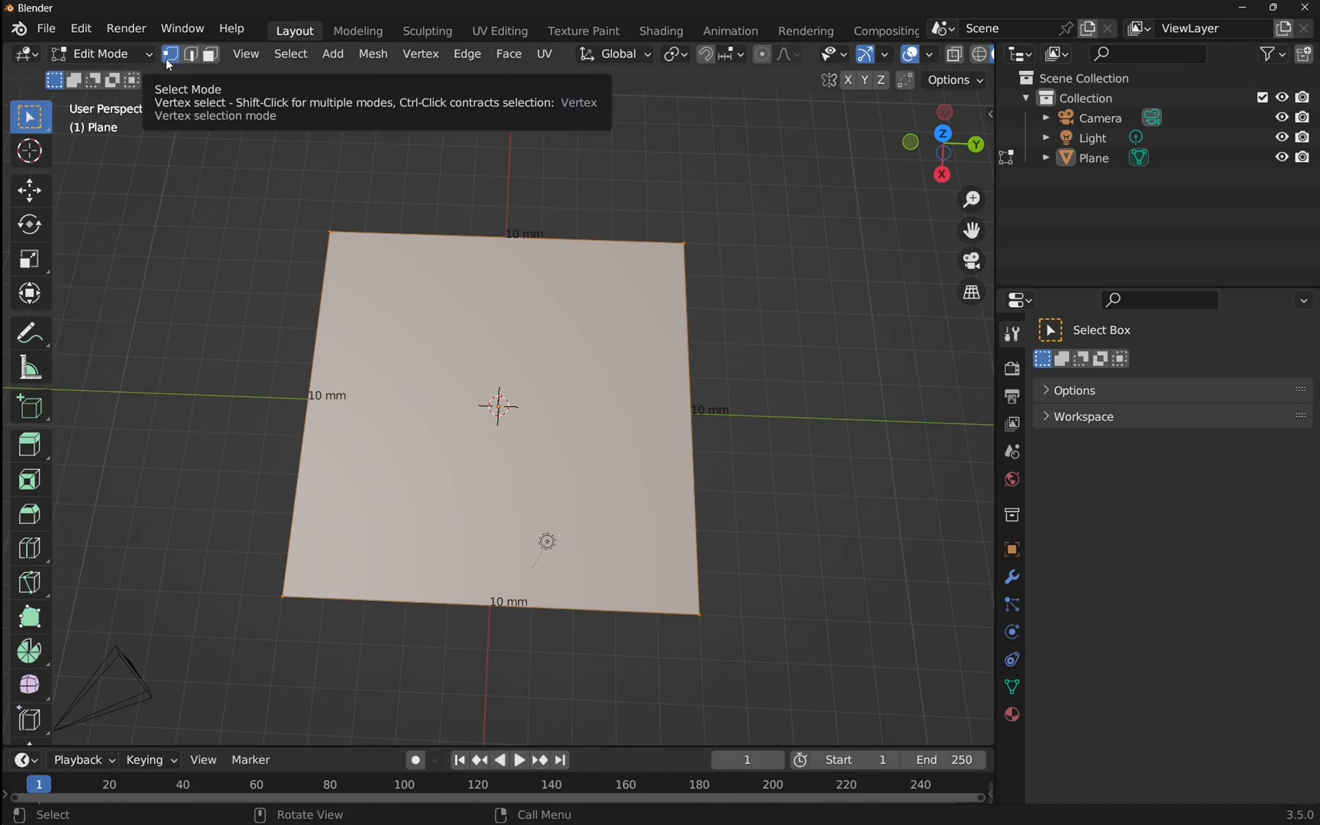
mouse_move(194, 63)
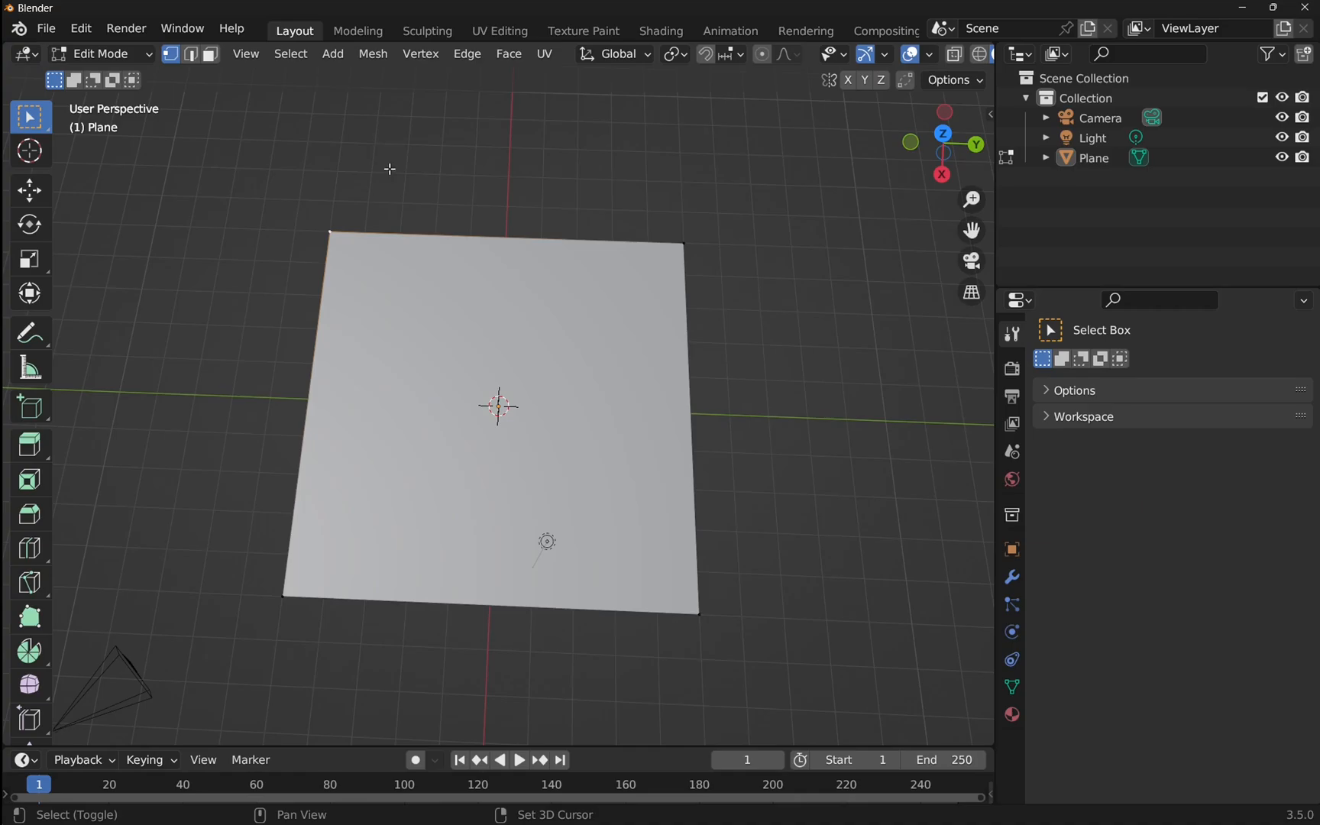
mouse_move(682, 238)
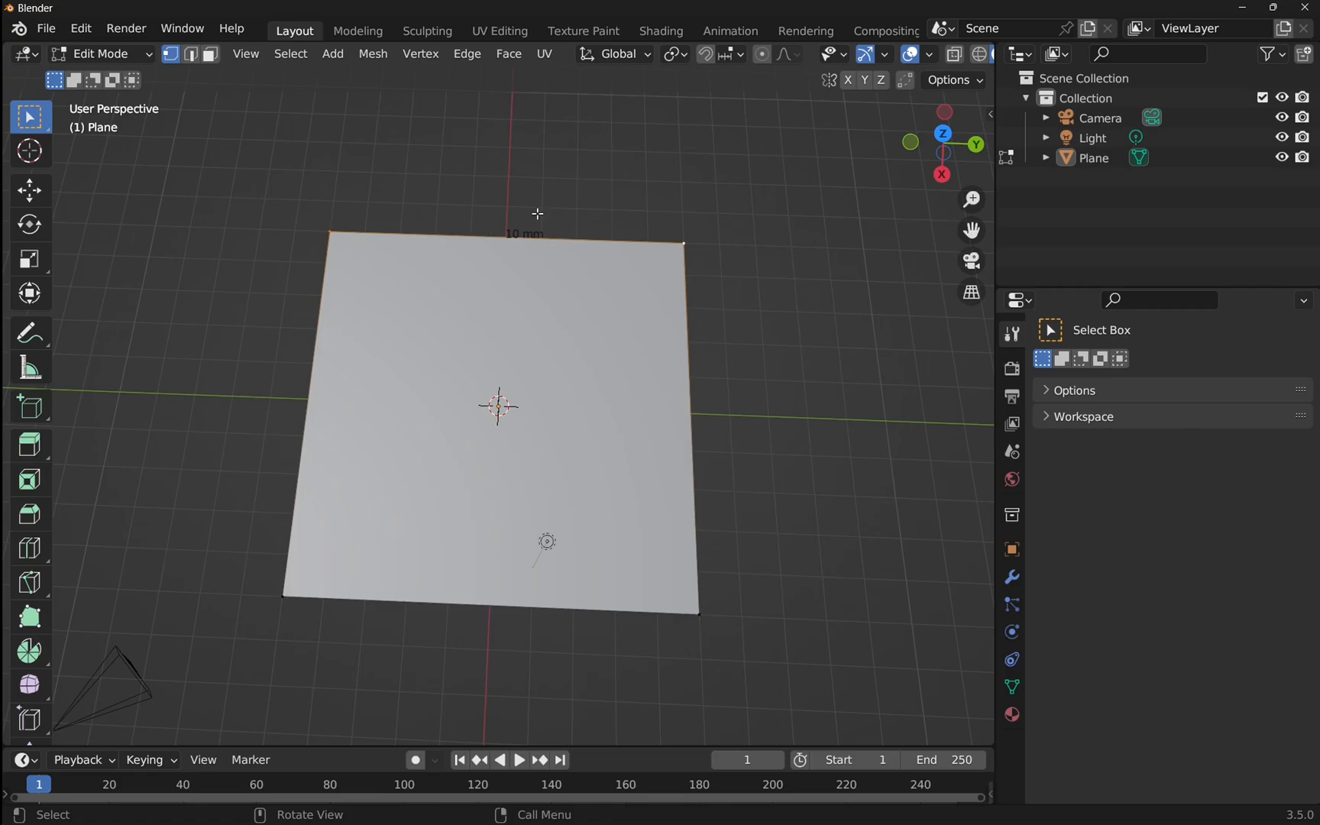
mouse_move(943, 133)
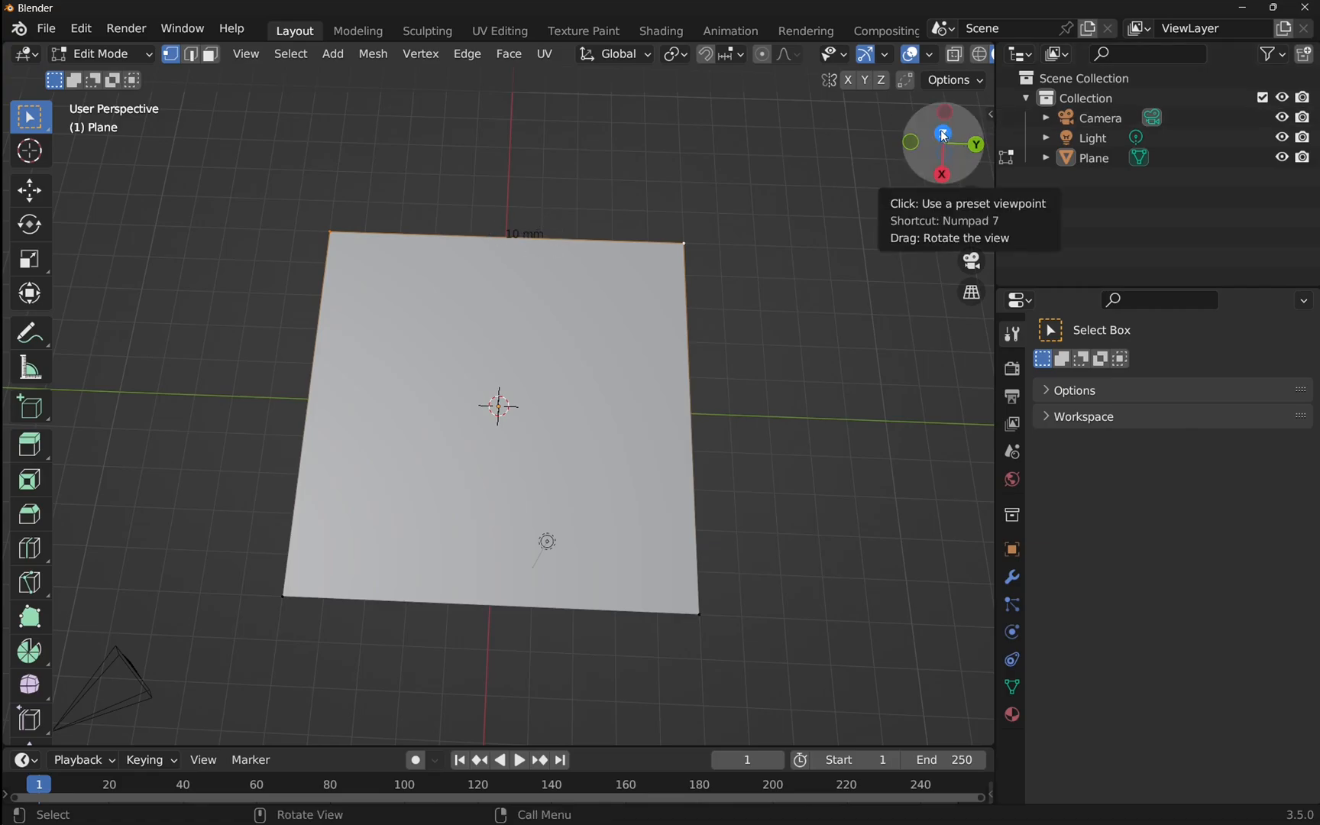
- Switch to Top Orthographic view via the navigation gizmo's Z axis
click(943, 133)
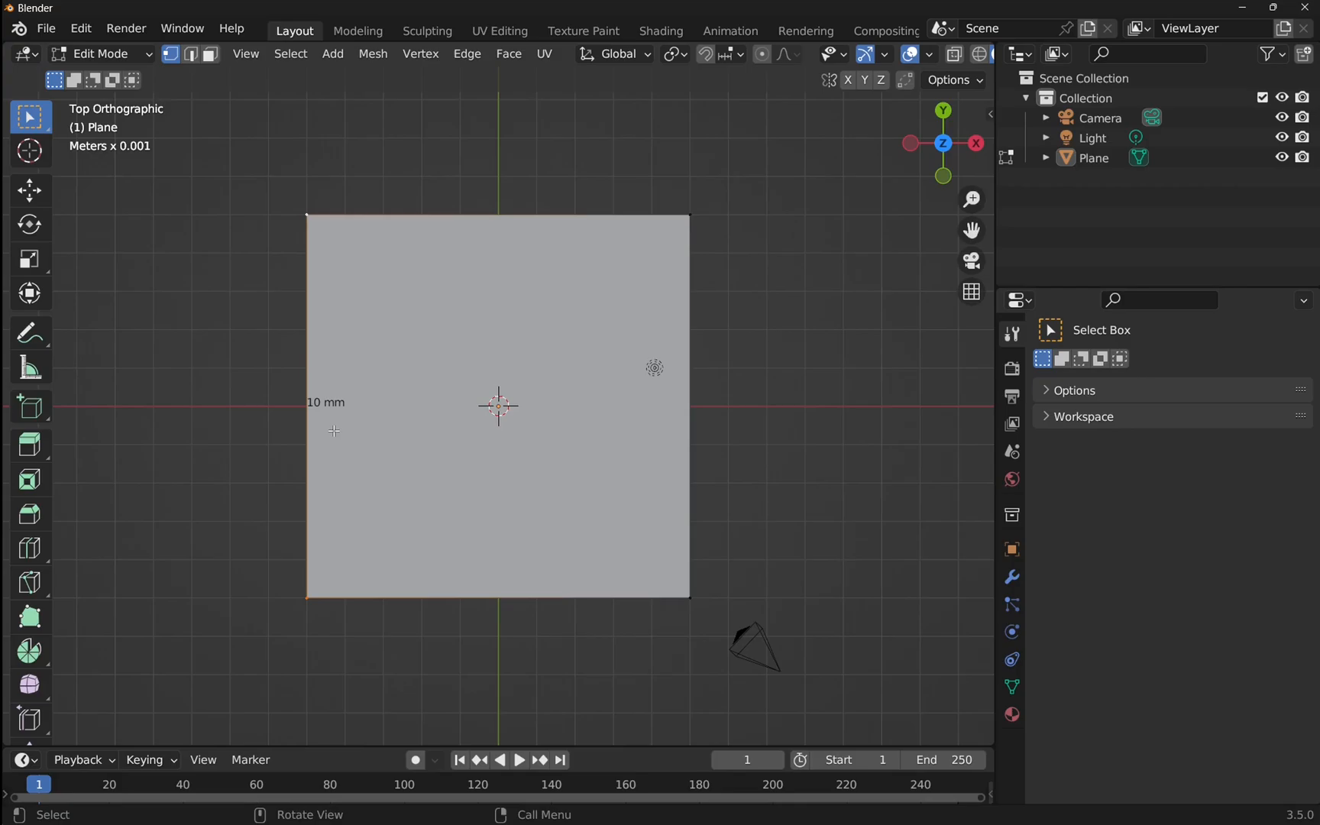
mouse_move(552, 168)
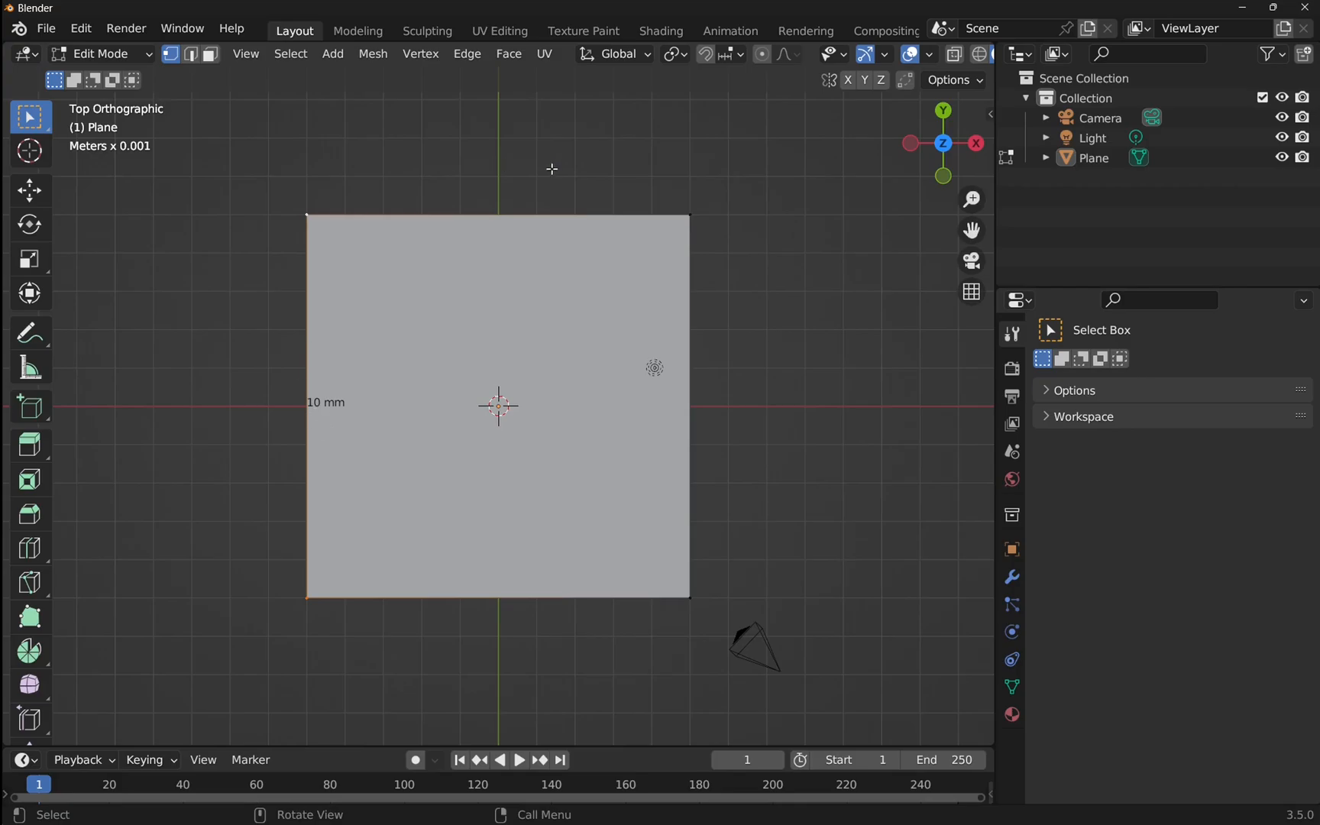
mouse_move(306, 211)
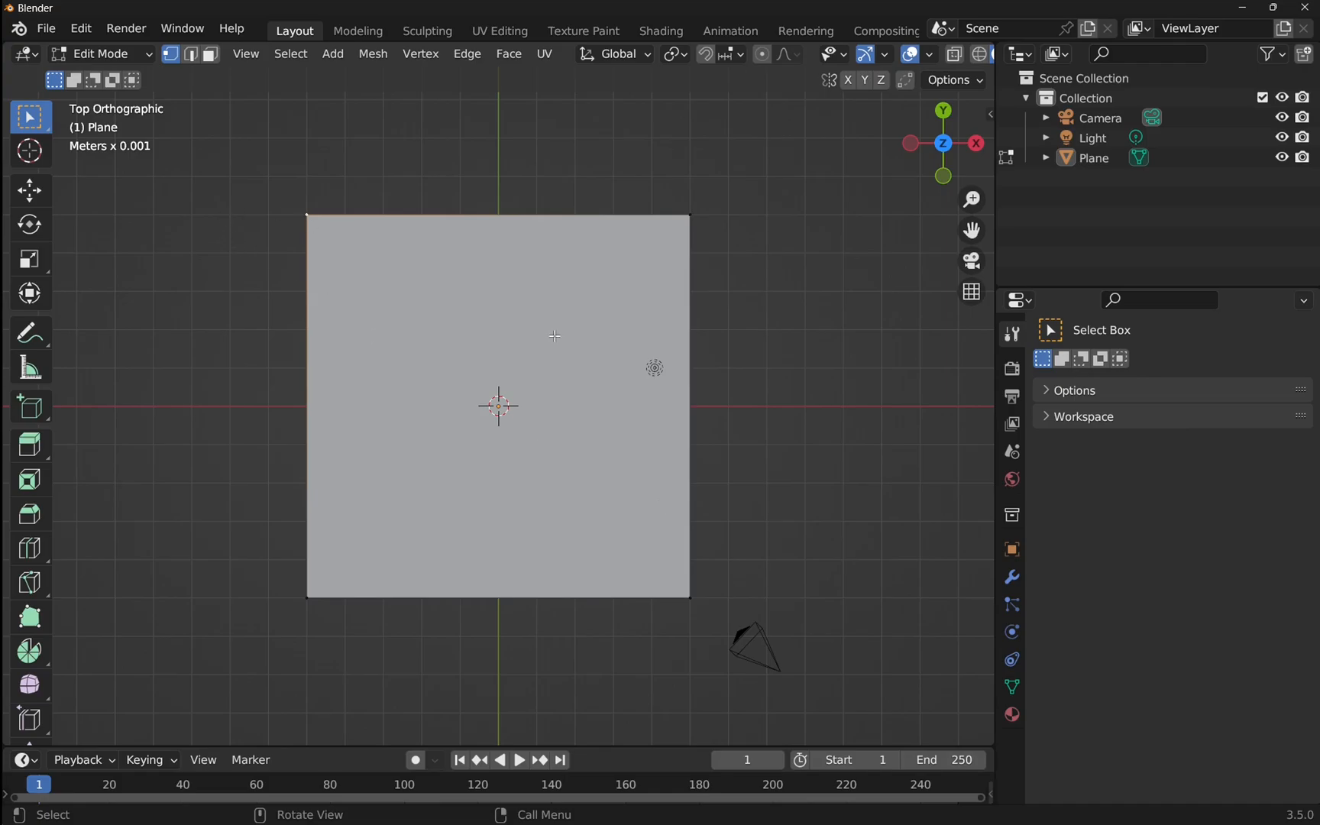
mouse_move(691, 599)
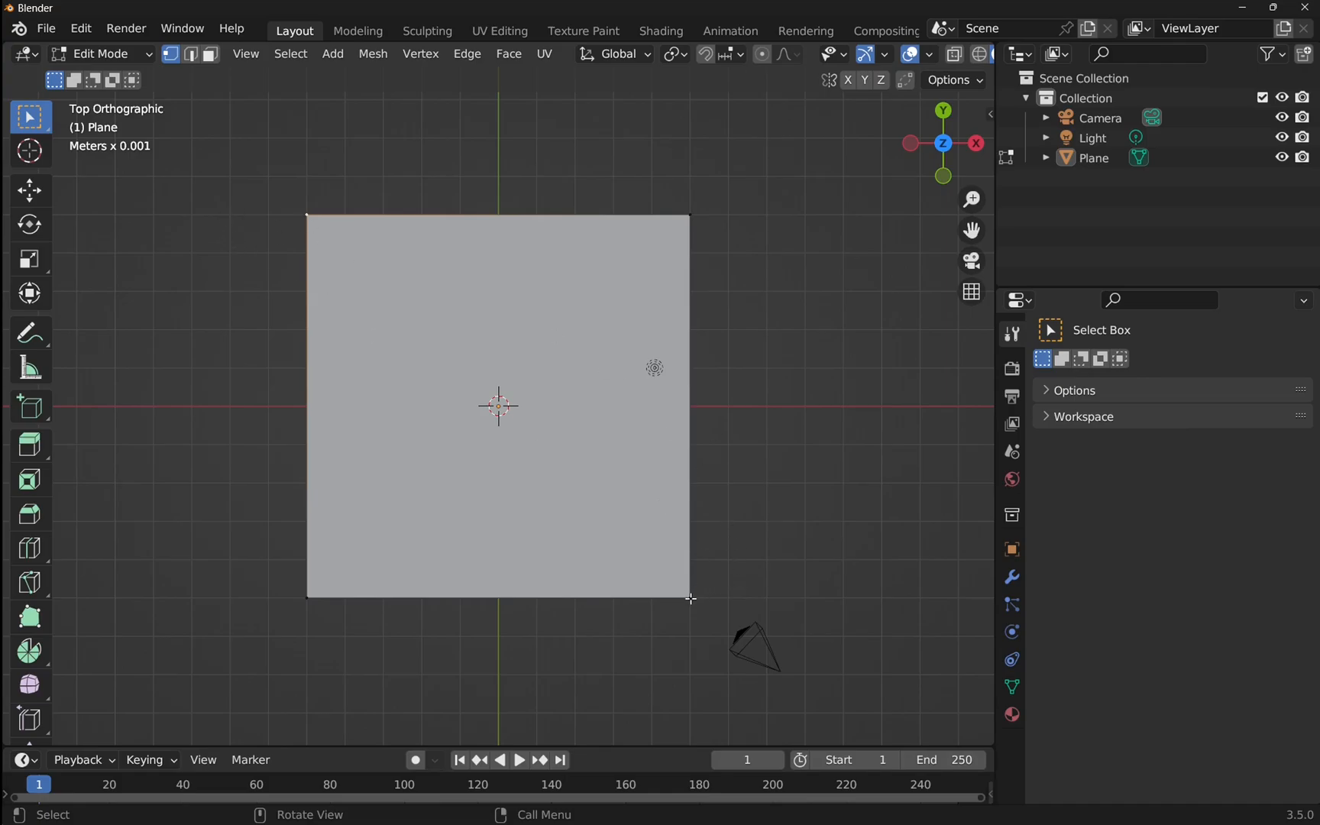
mouse_move(303, 214)
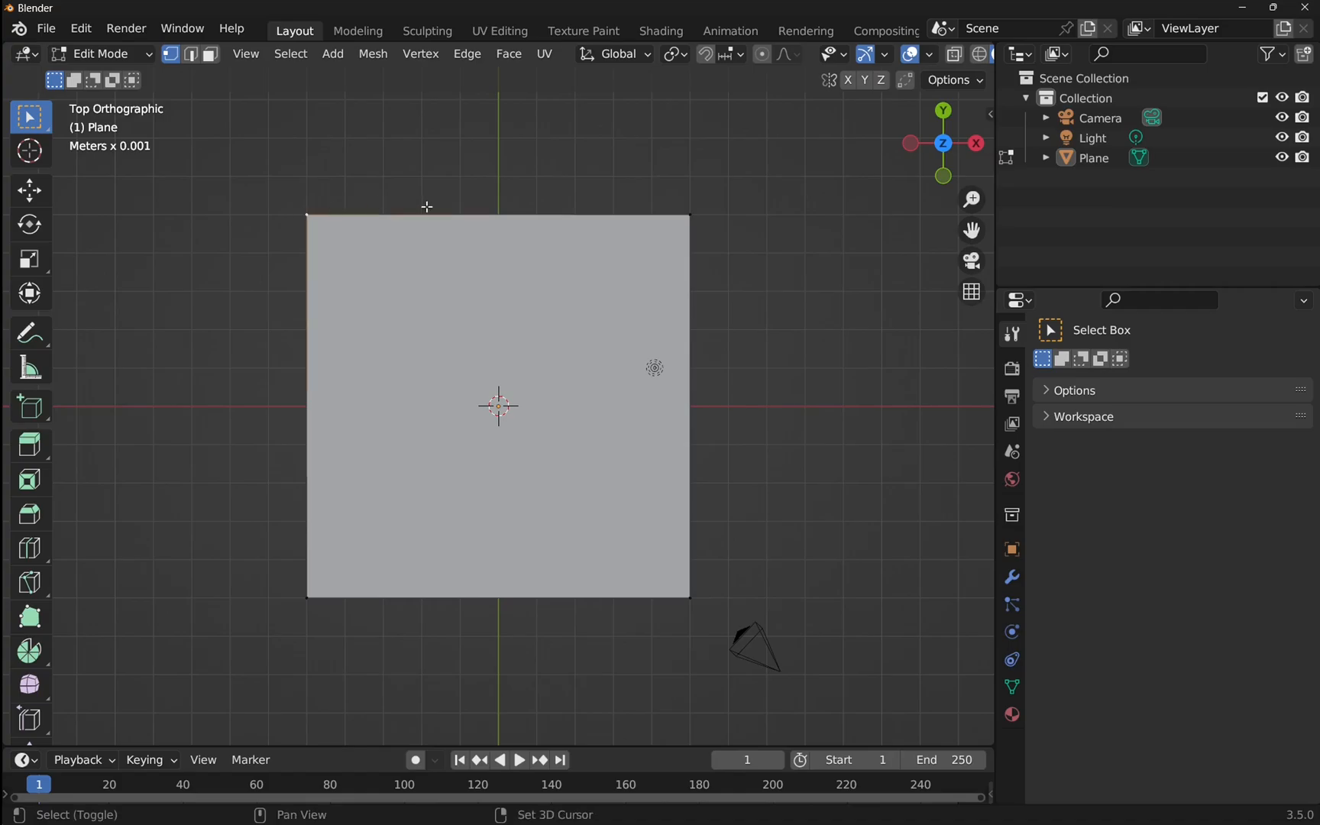
mouse_move(691, 596)
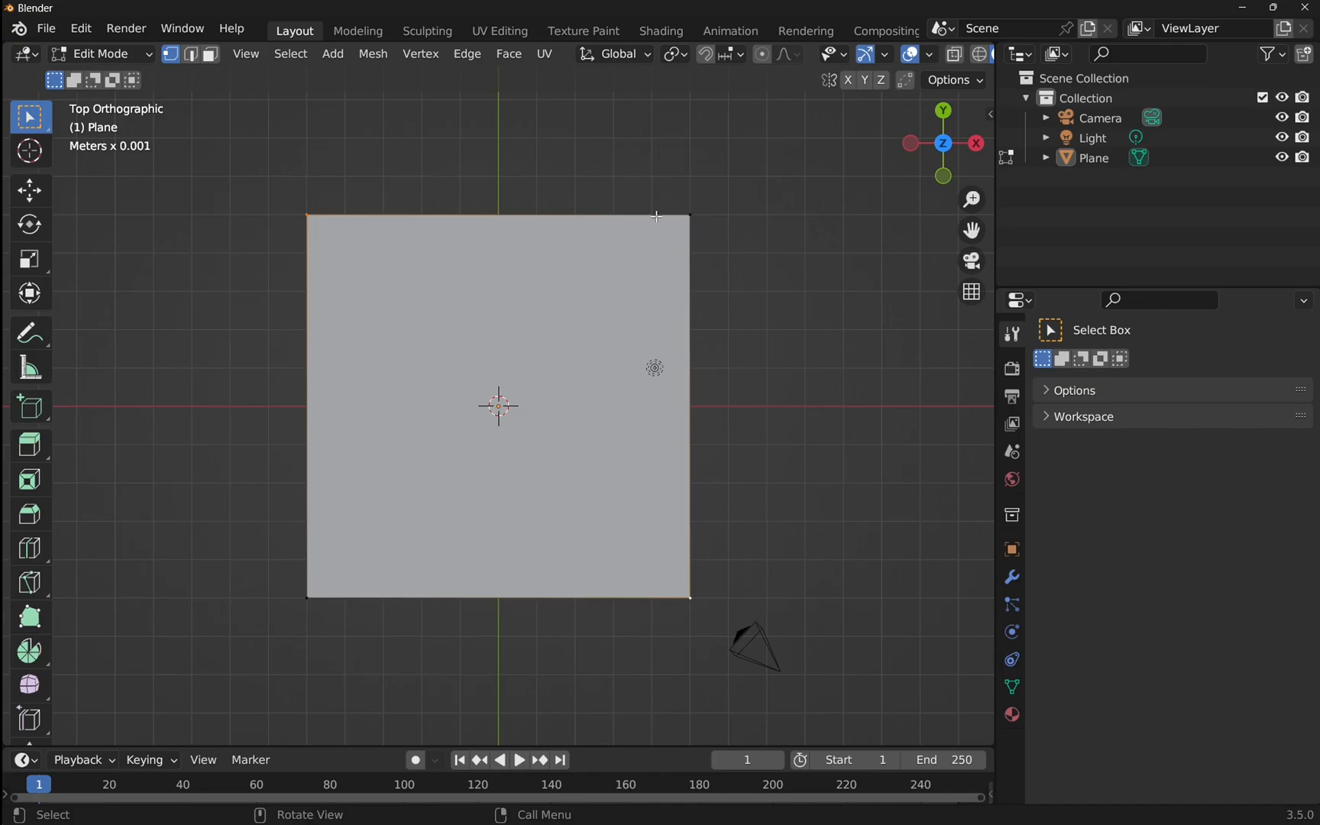
mouse_move(249, 93)
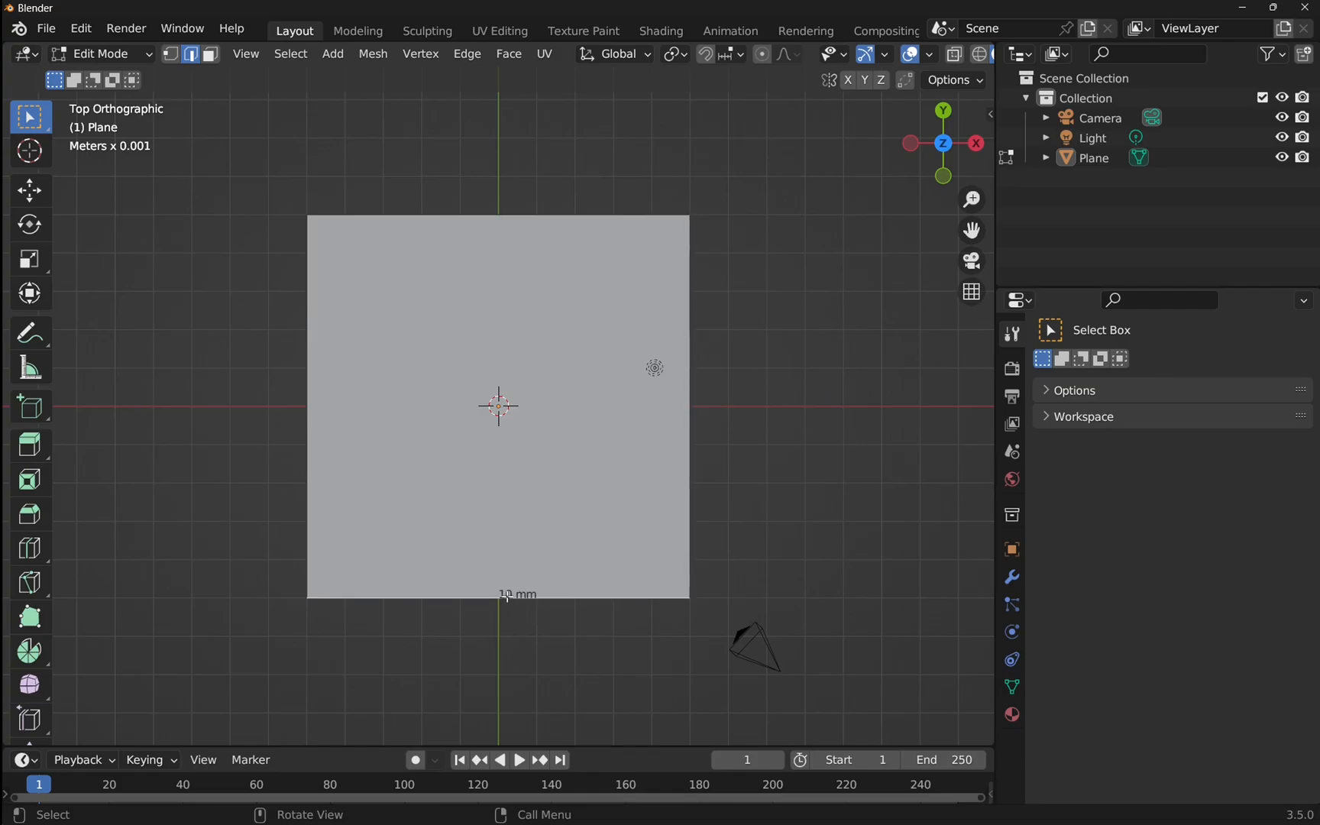
mouse_move(662, 232)
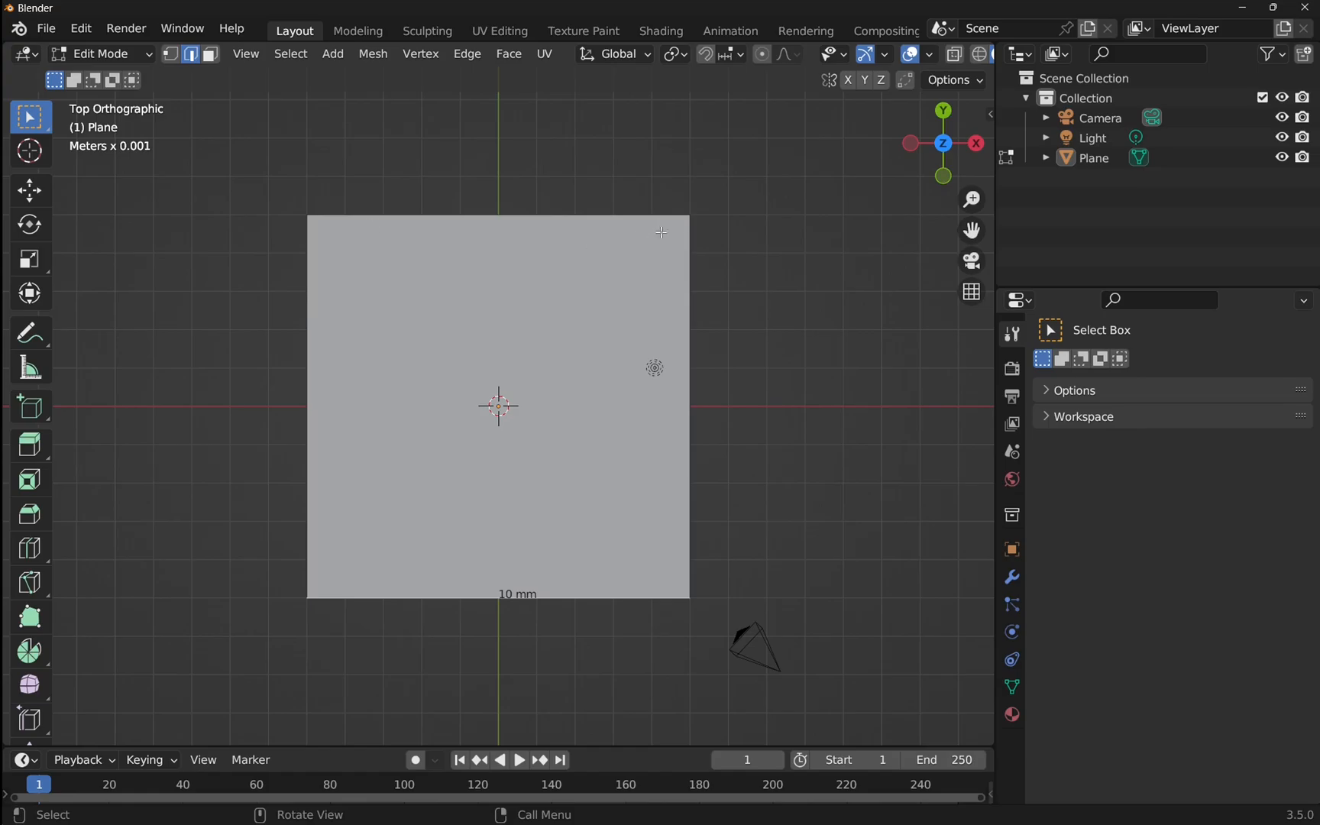
mouse_move(749, 376)
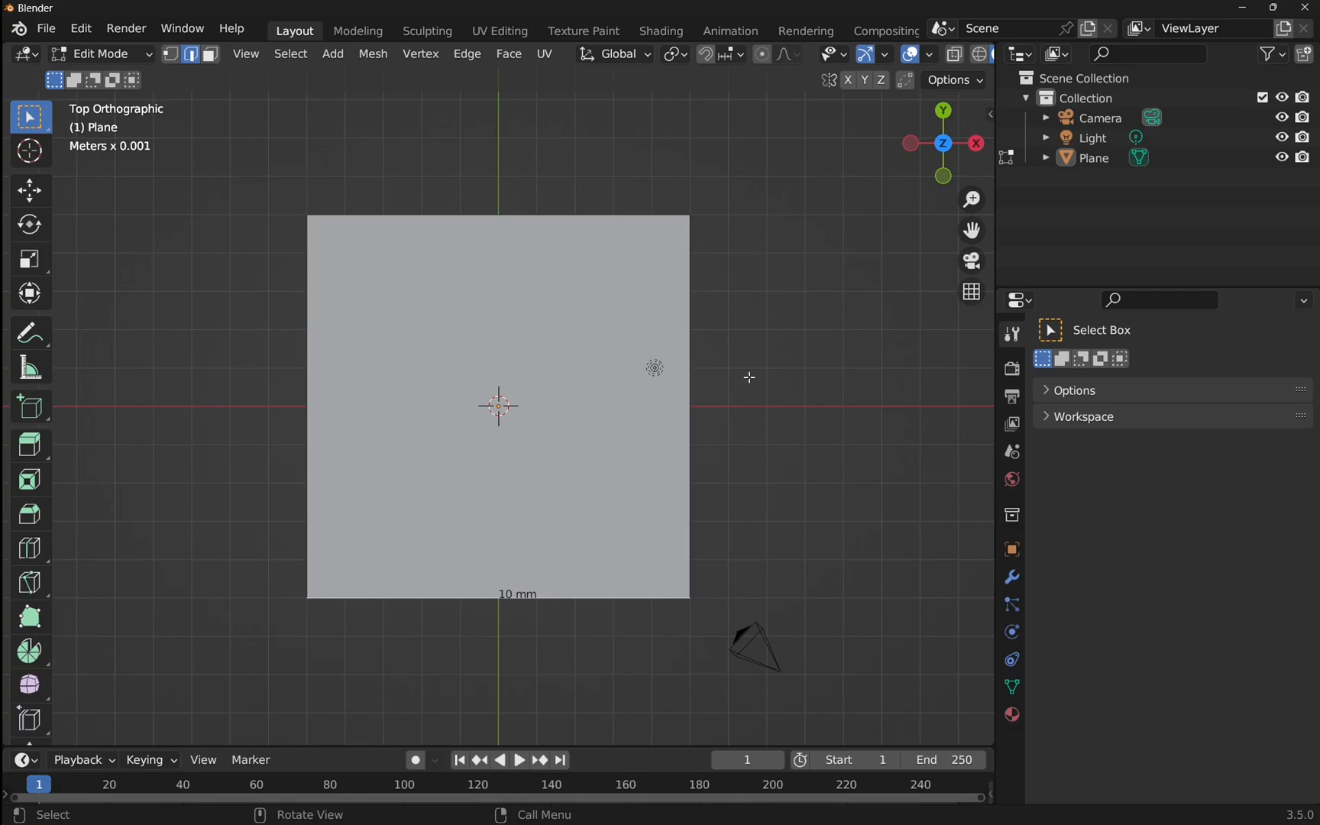
mouse_move(674, 416)
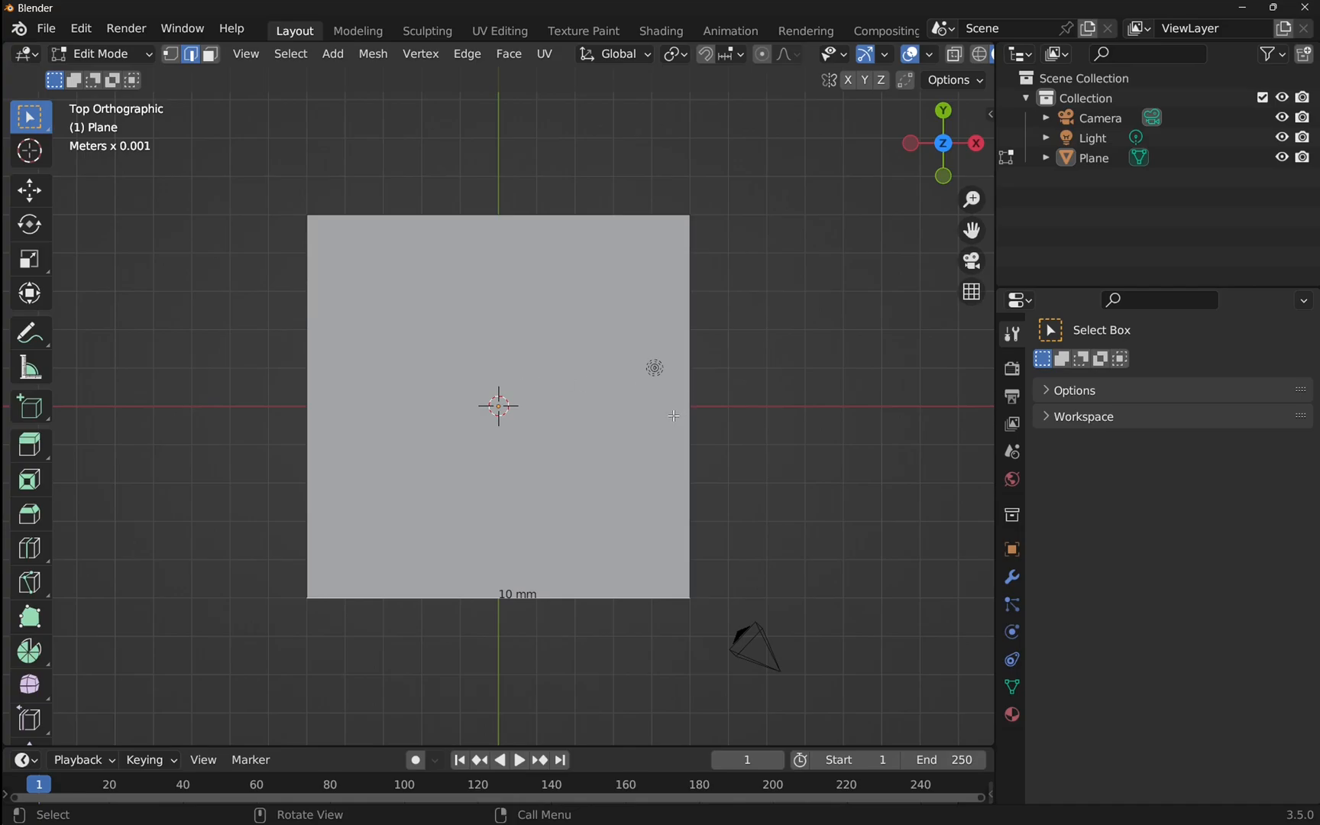
- Switch to Edge select mode to pick the plane's bottom edge
click(169, 54)
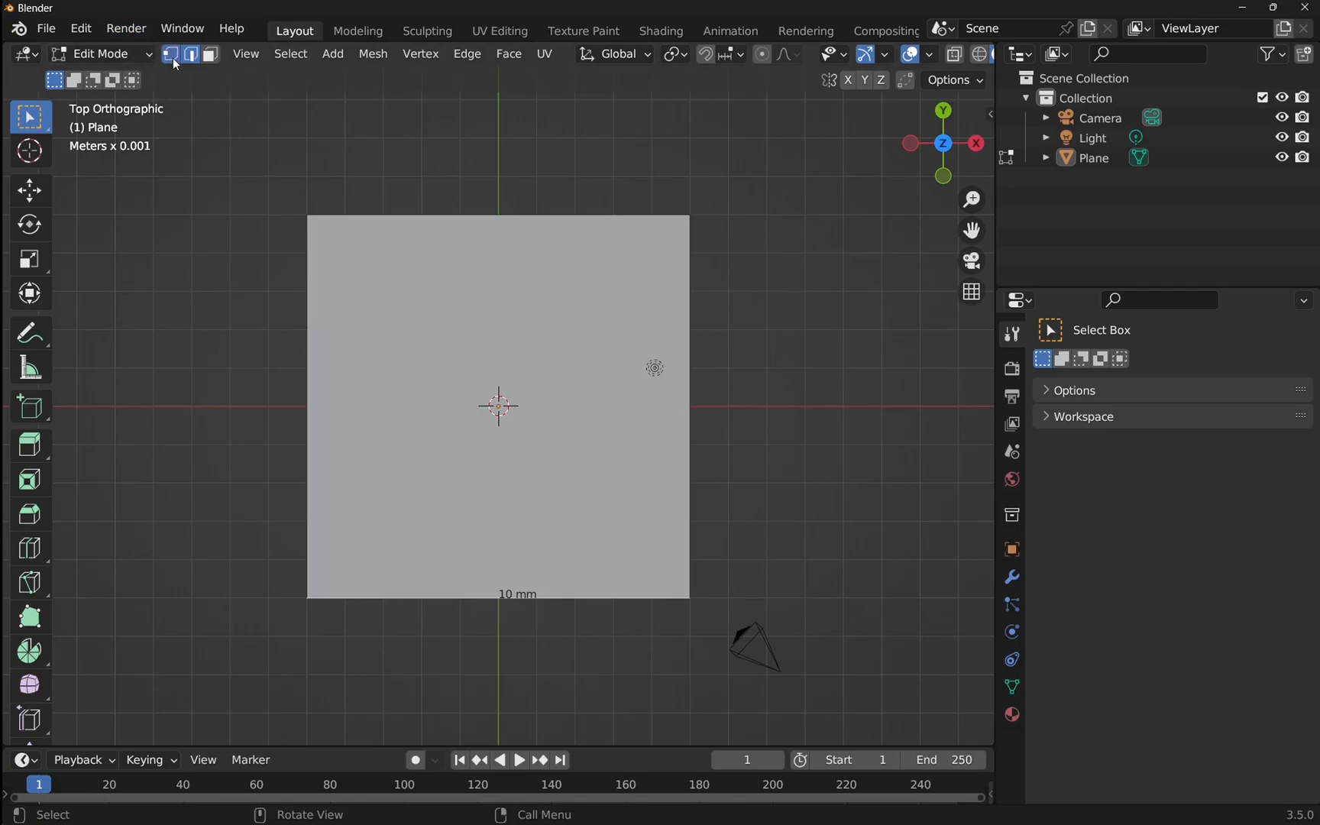
- Switch back to Vertex select mode for the right-hand vertices
click(170, 54)
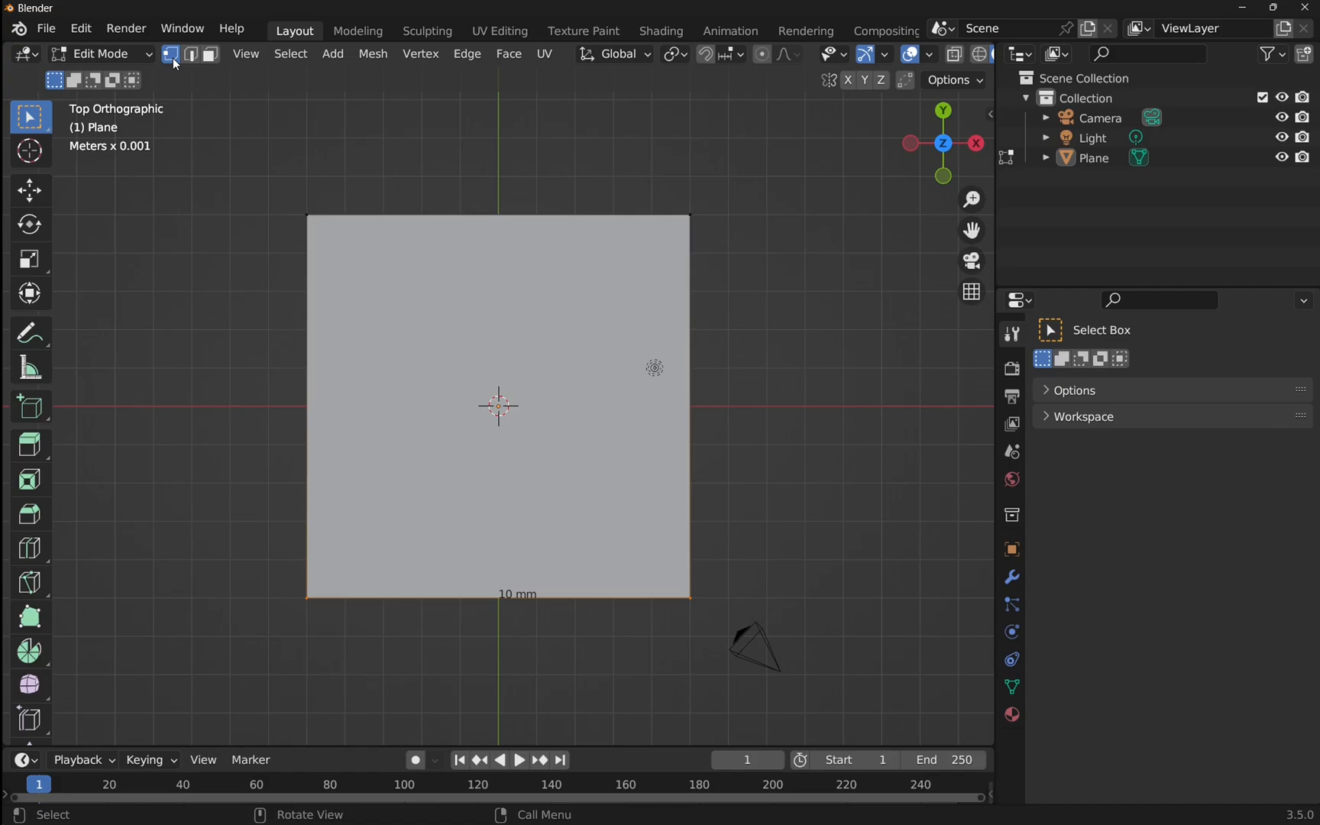
mouse_move(690, 213)
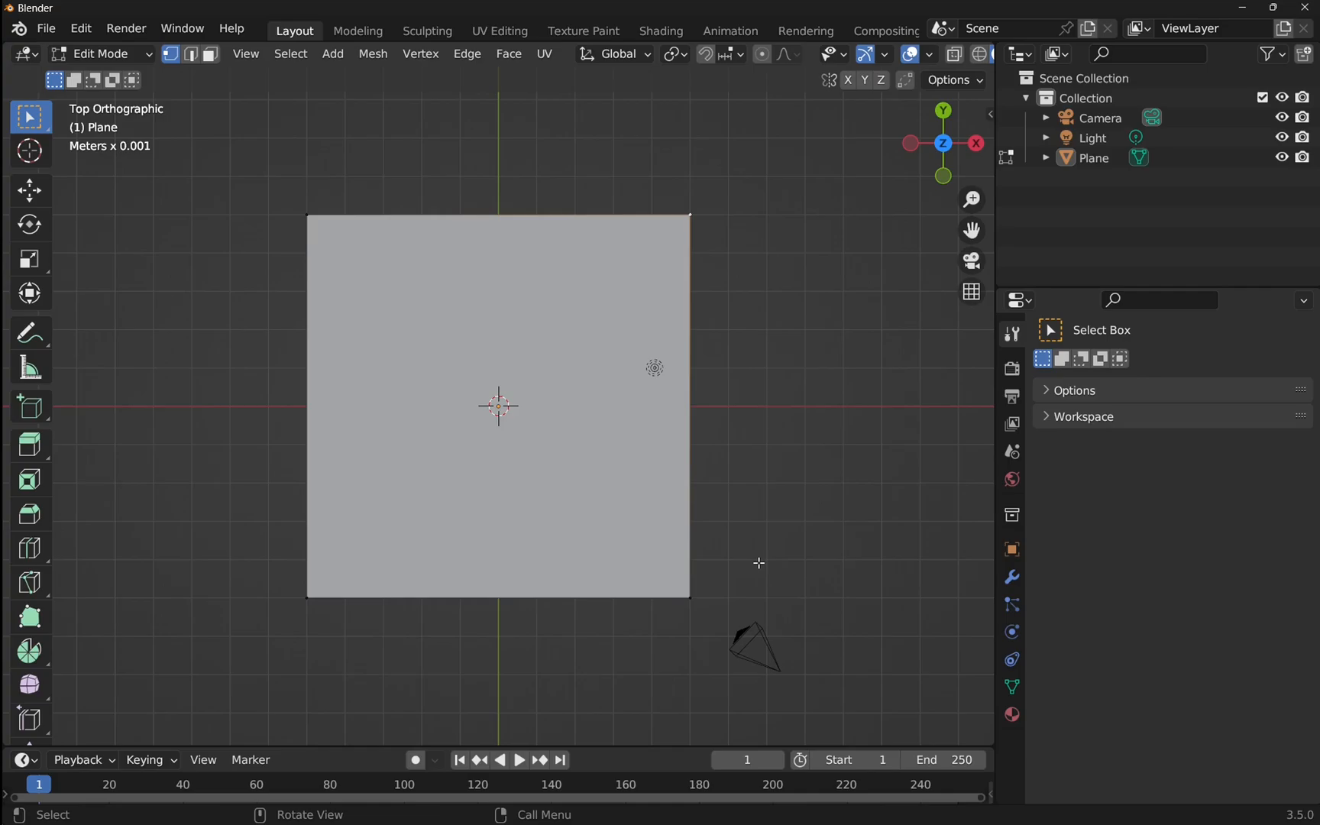
mouse_move(691, 596)
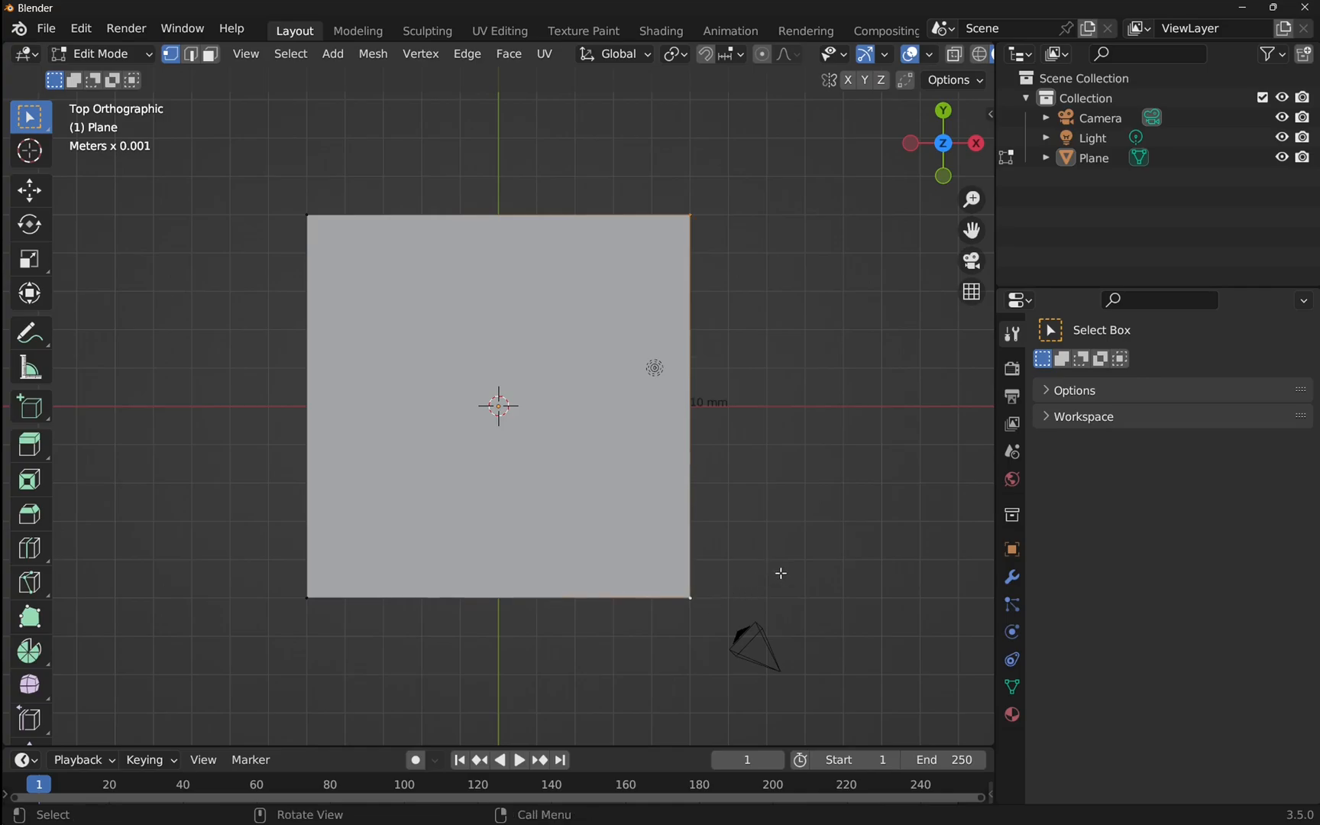
mouse_move(665, 405)
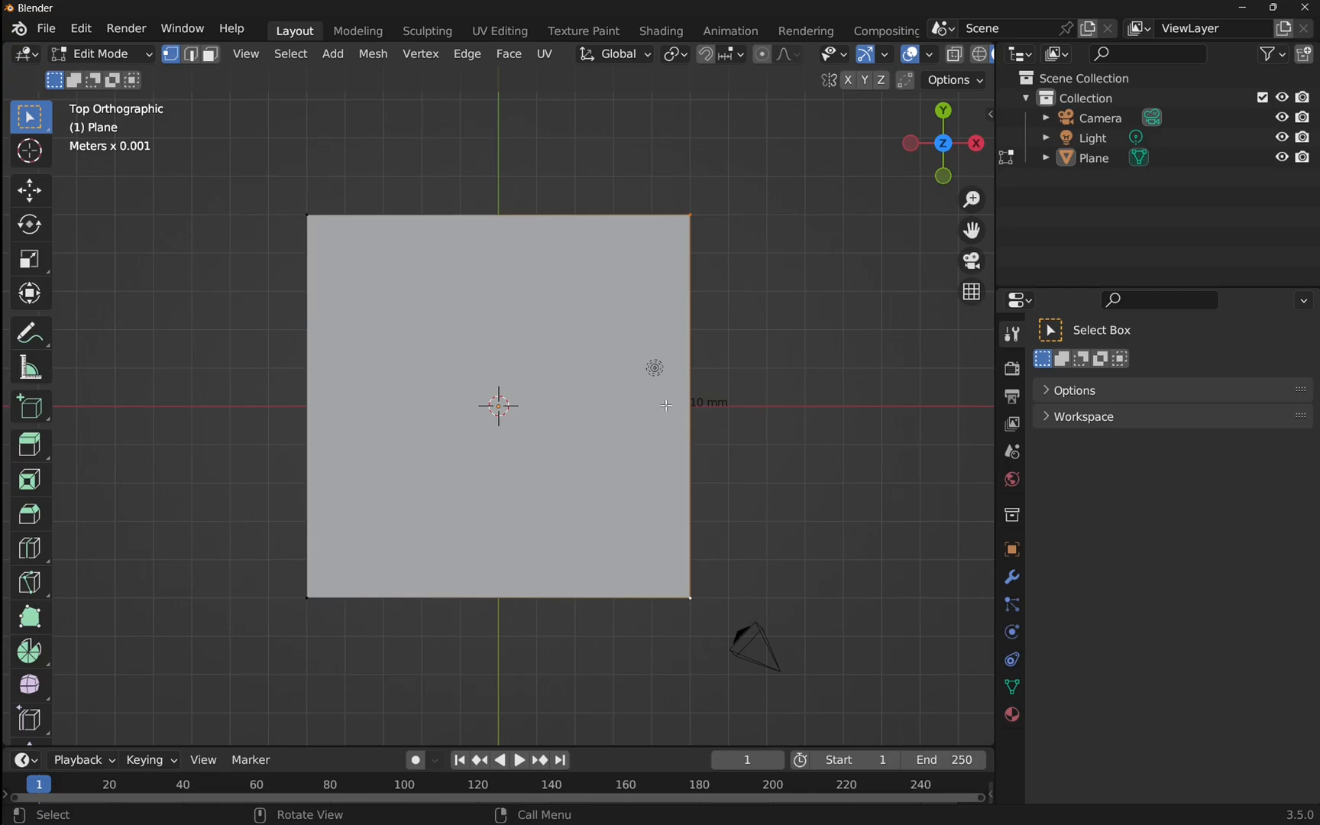
mouse_move(709, 472)
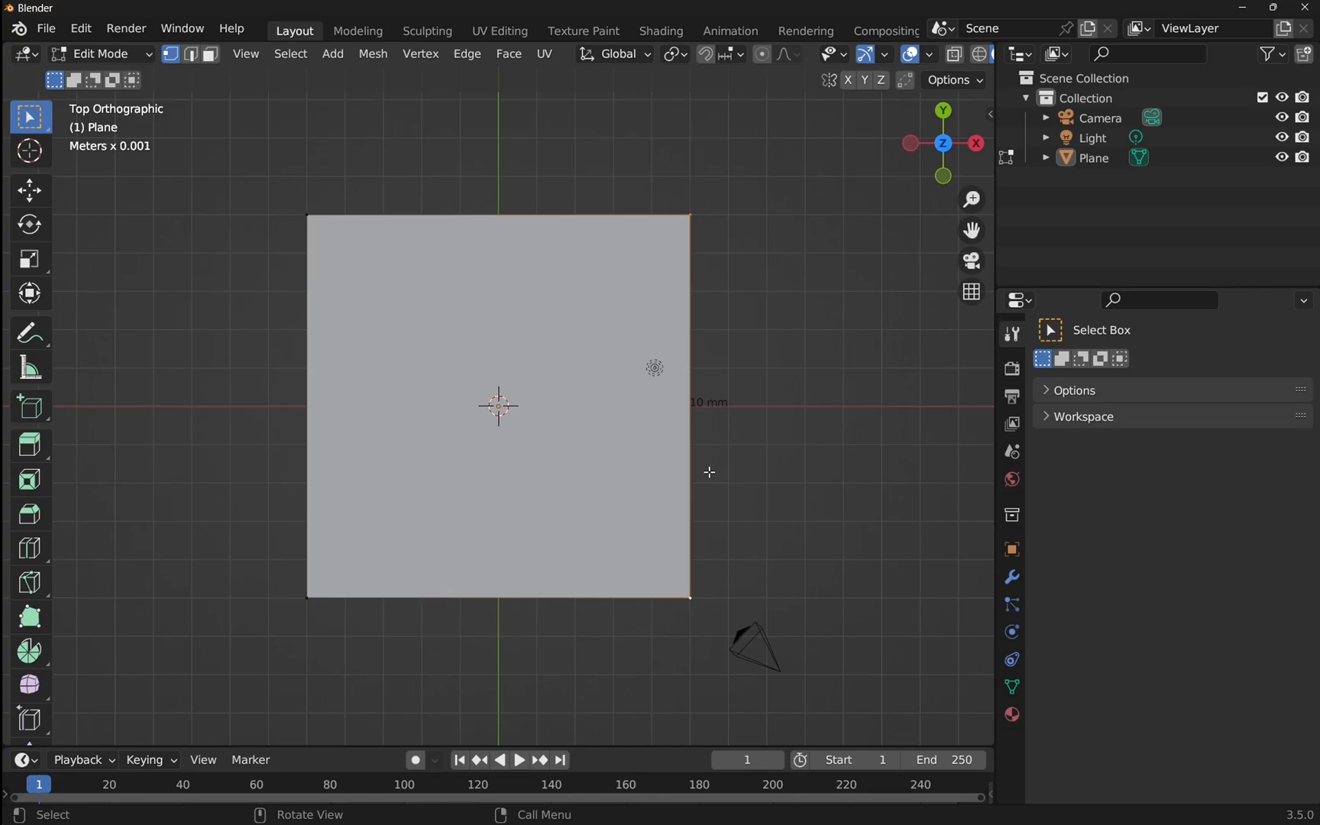
- Grab the right side and slide it along X, then nudge it along Y, reshaping the plane
key(g)
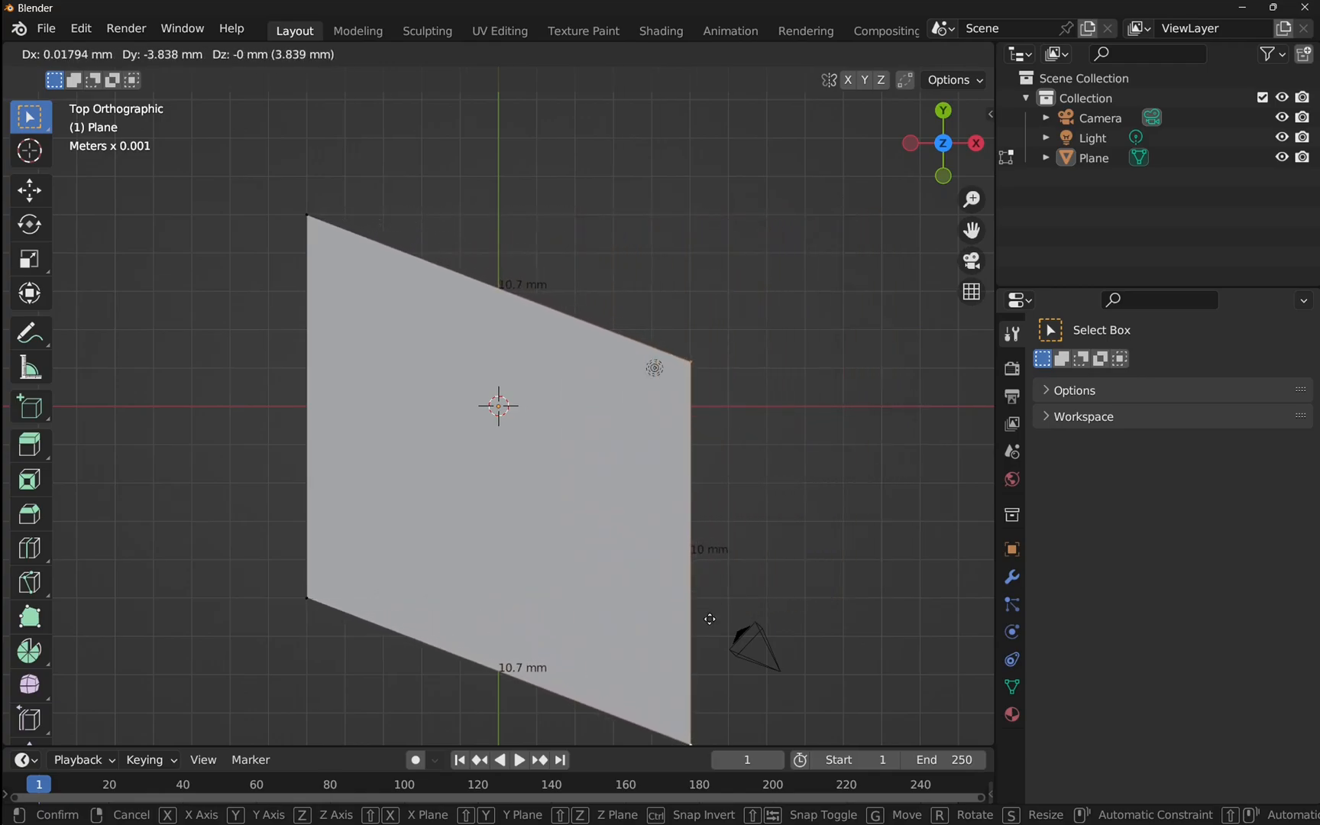
drag(711, 619, 639, 467)
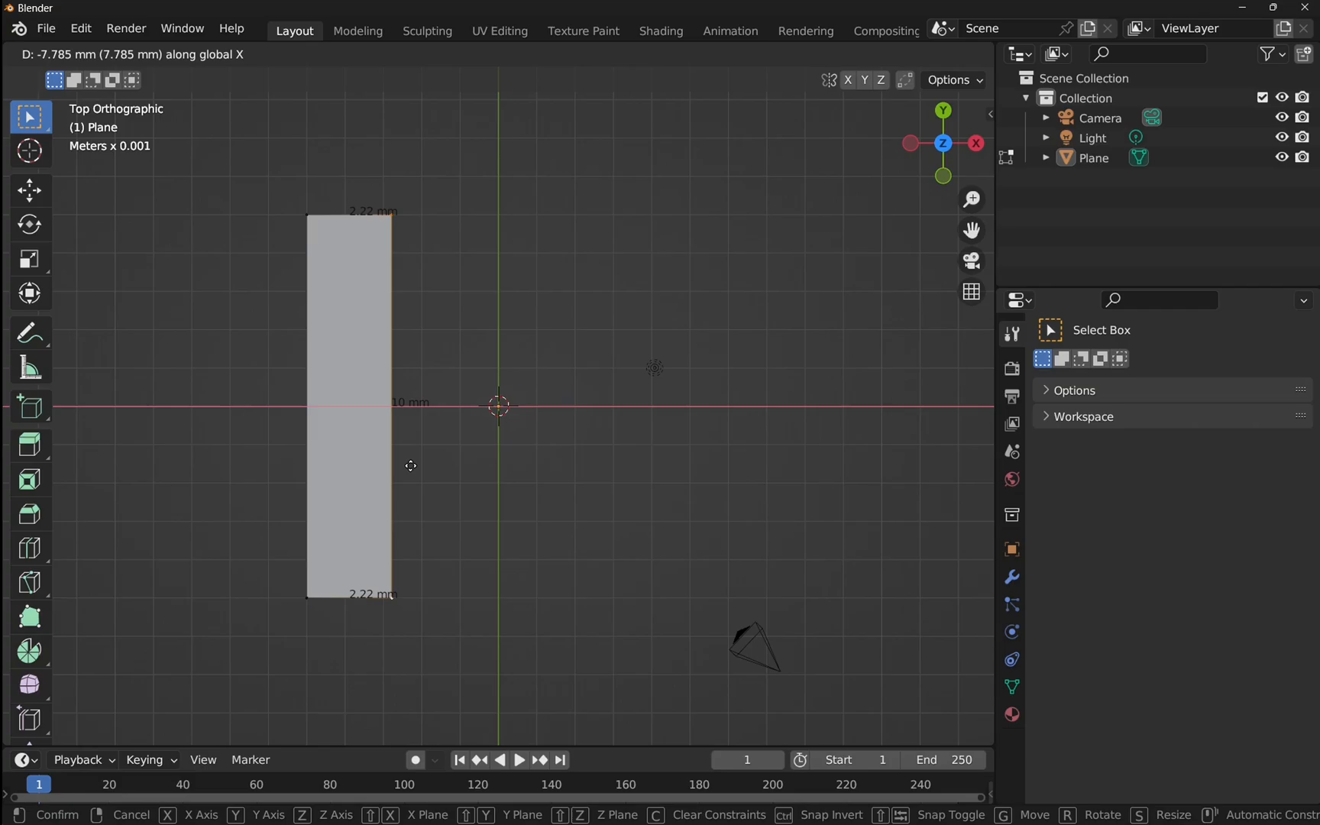
mouse_move(436, 469)
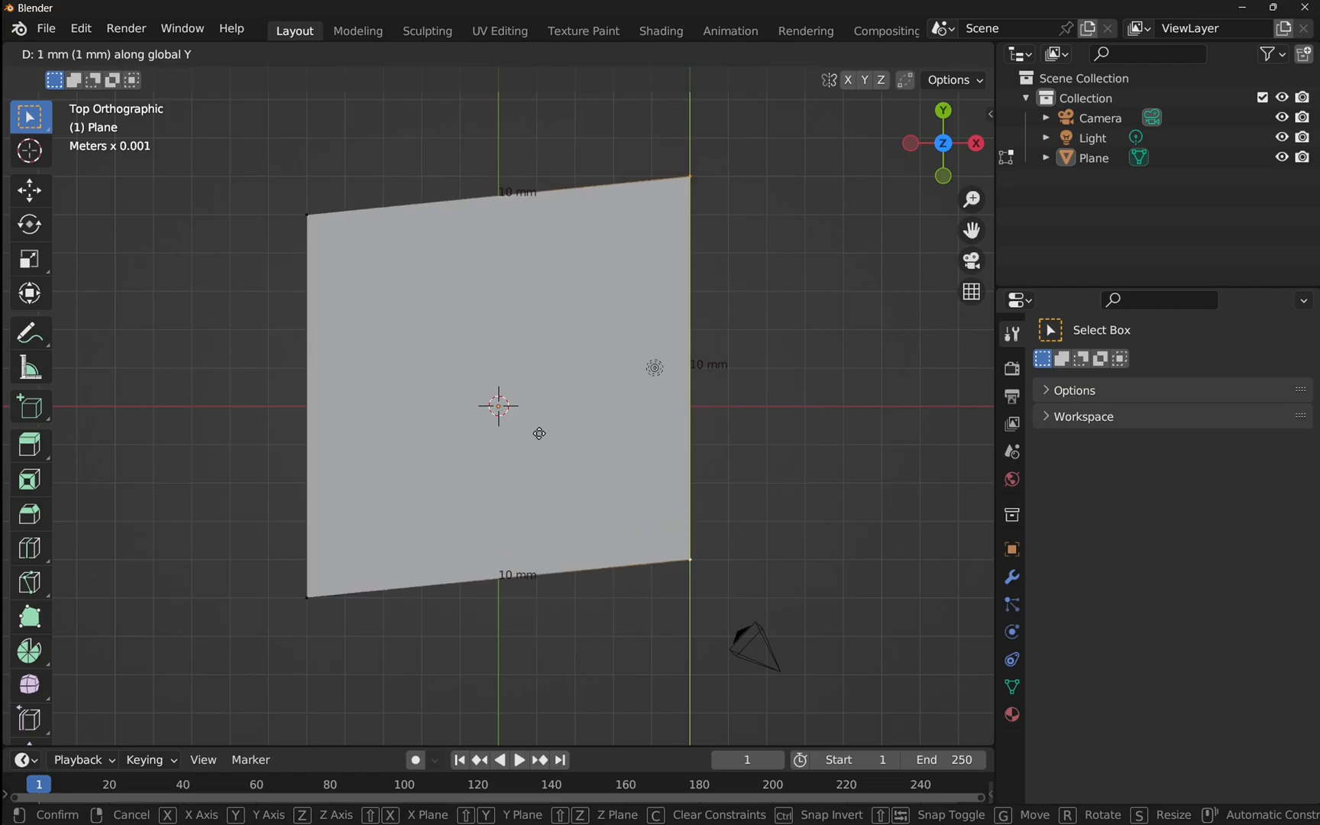
drag(540, 433, 535, 506)
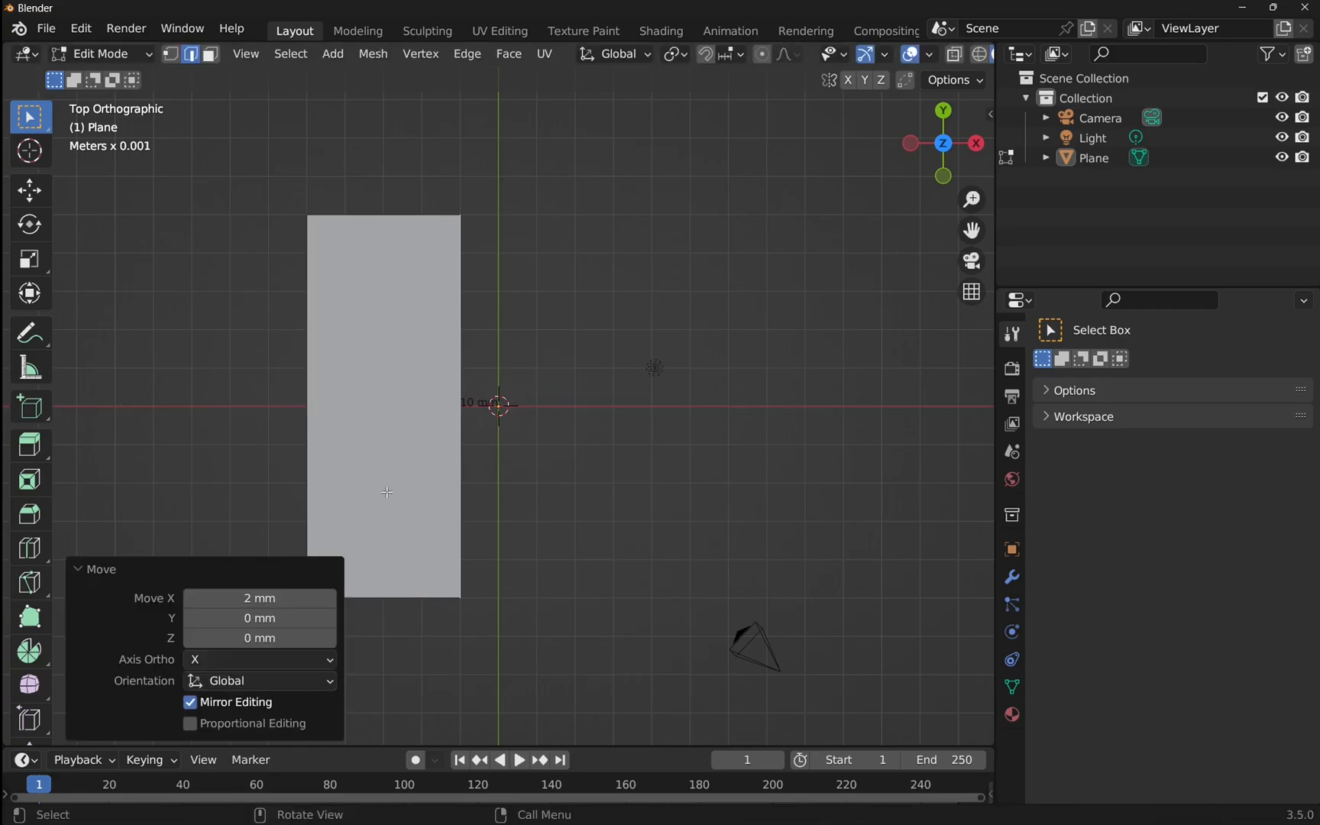
mouse_move(226, 328)
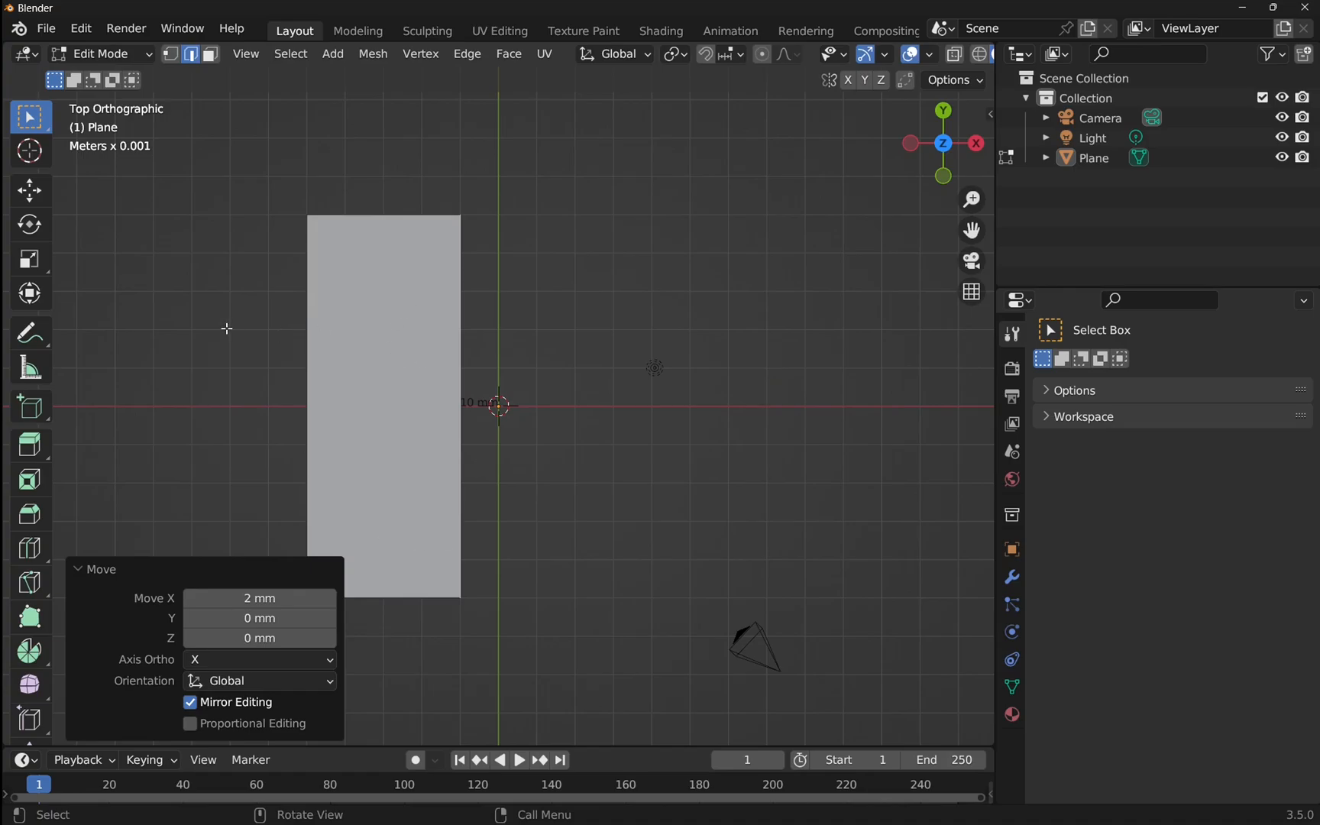
- Switch to Face select mode on the 4 × 10 mm strip
click(209, 53)
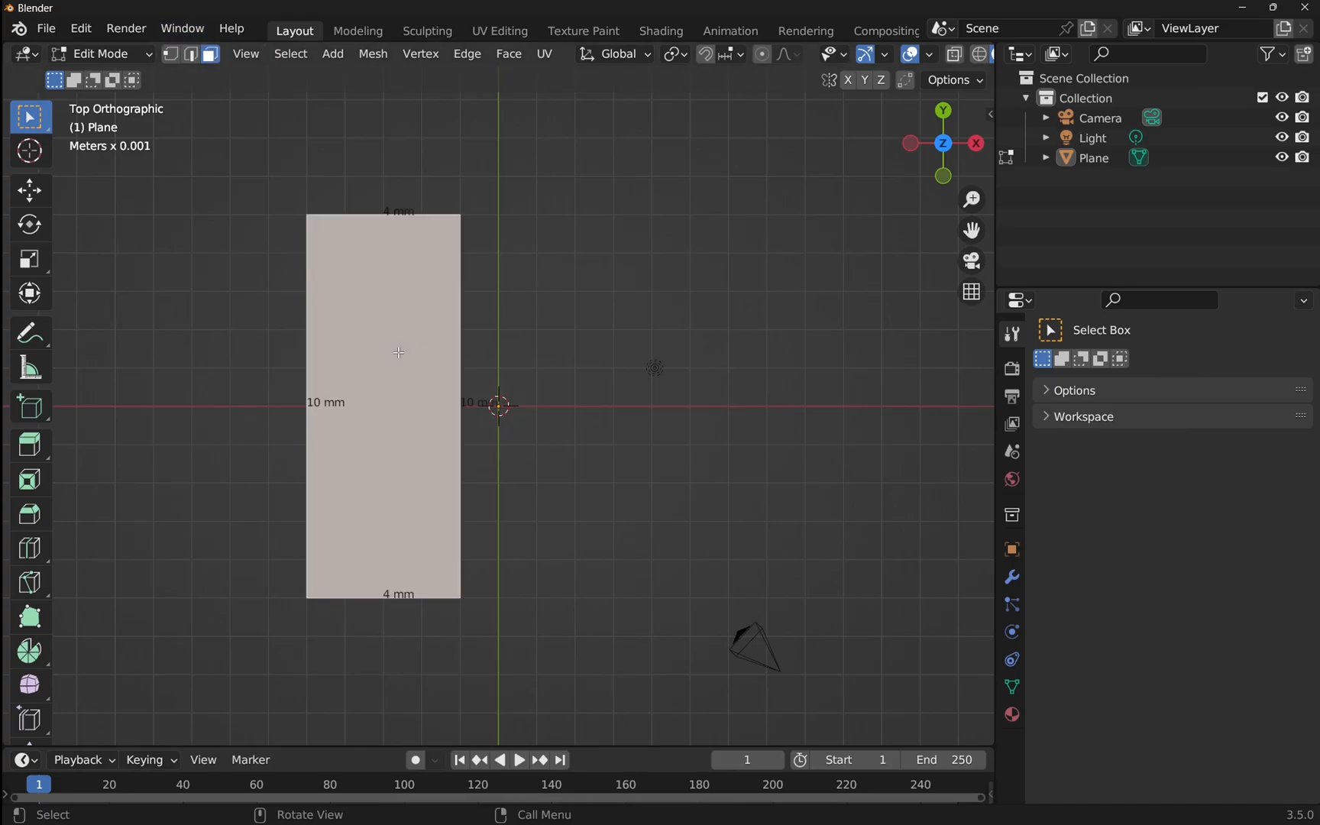
mouse_move(402, 211)
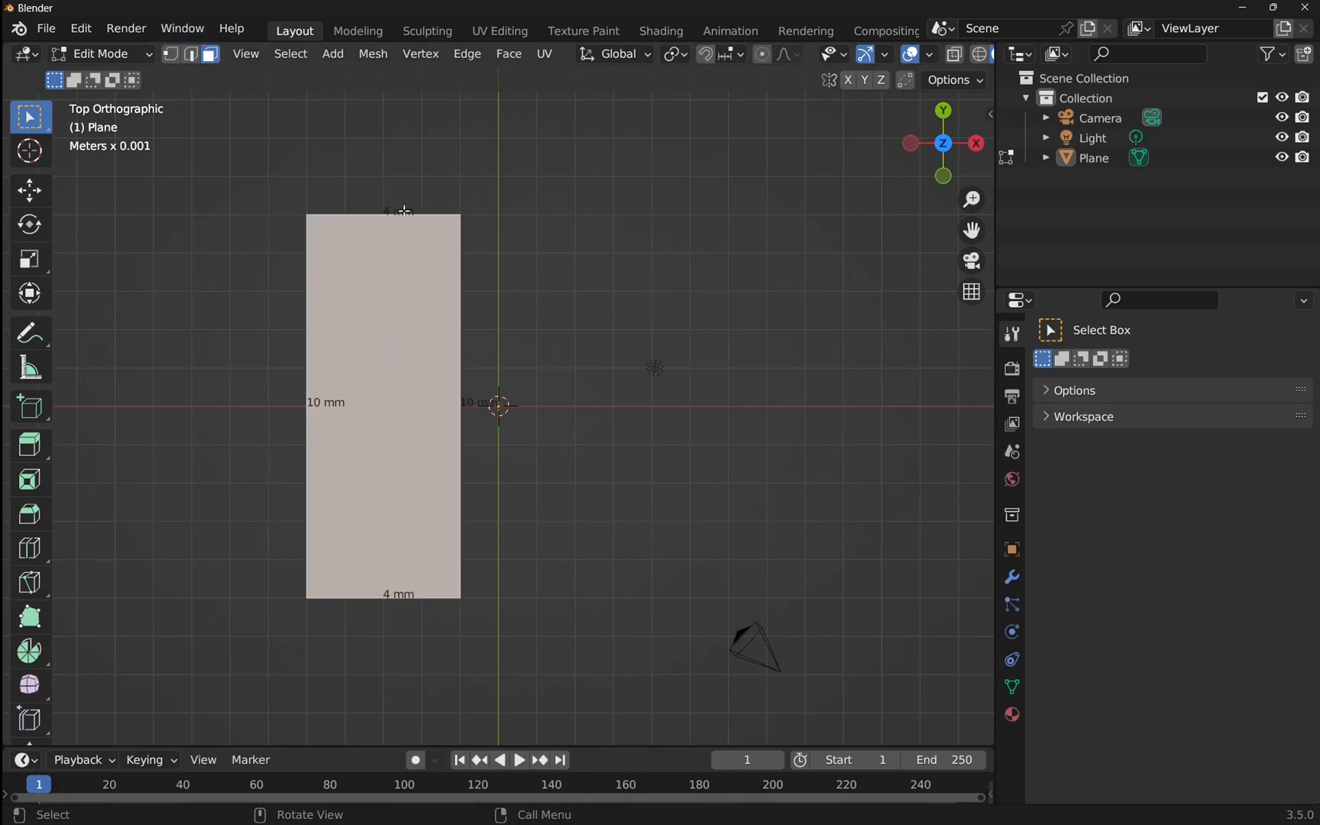
mouse_move(463, 404)
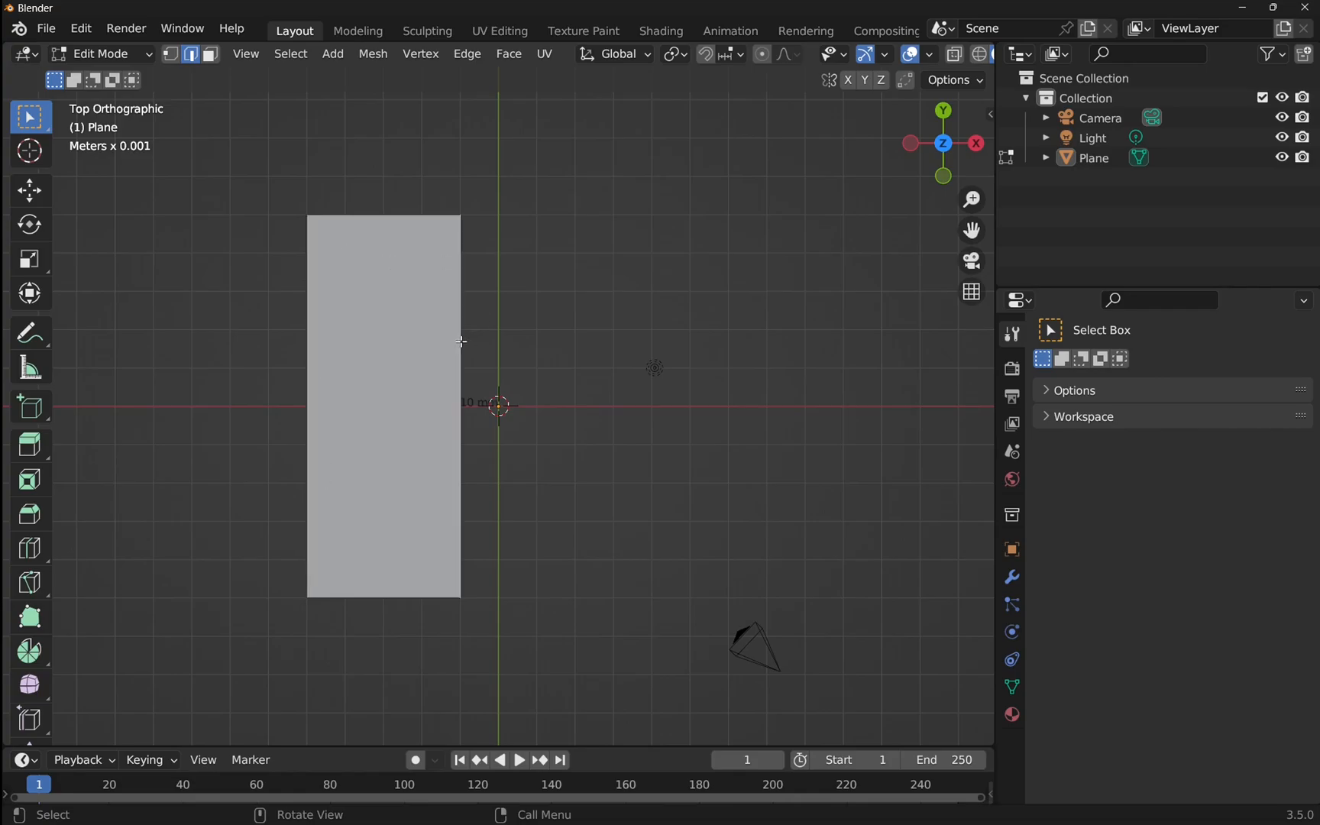
- Return to vertex-level selection and bring up the interaction mode list
click(168, 53)
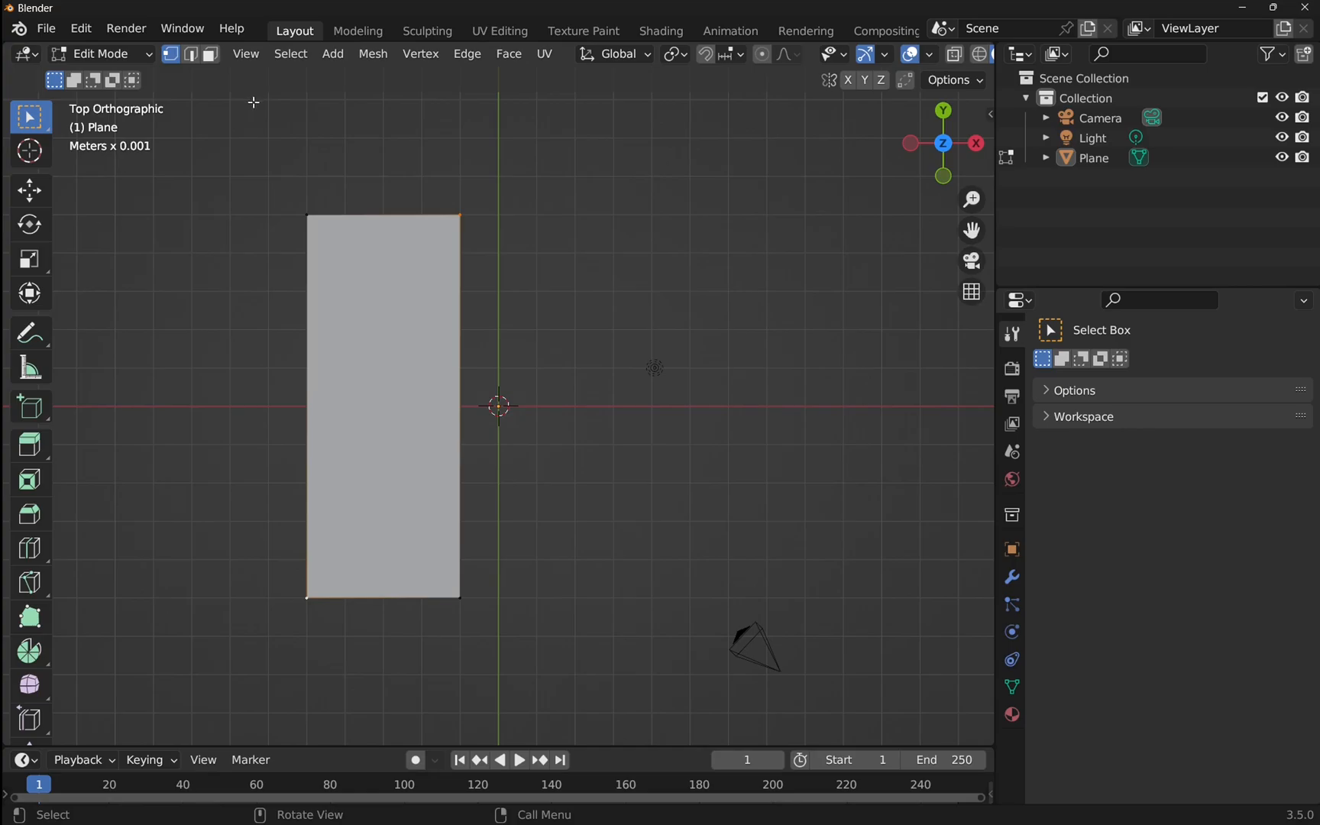
mouse_move(143, 91)
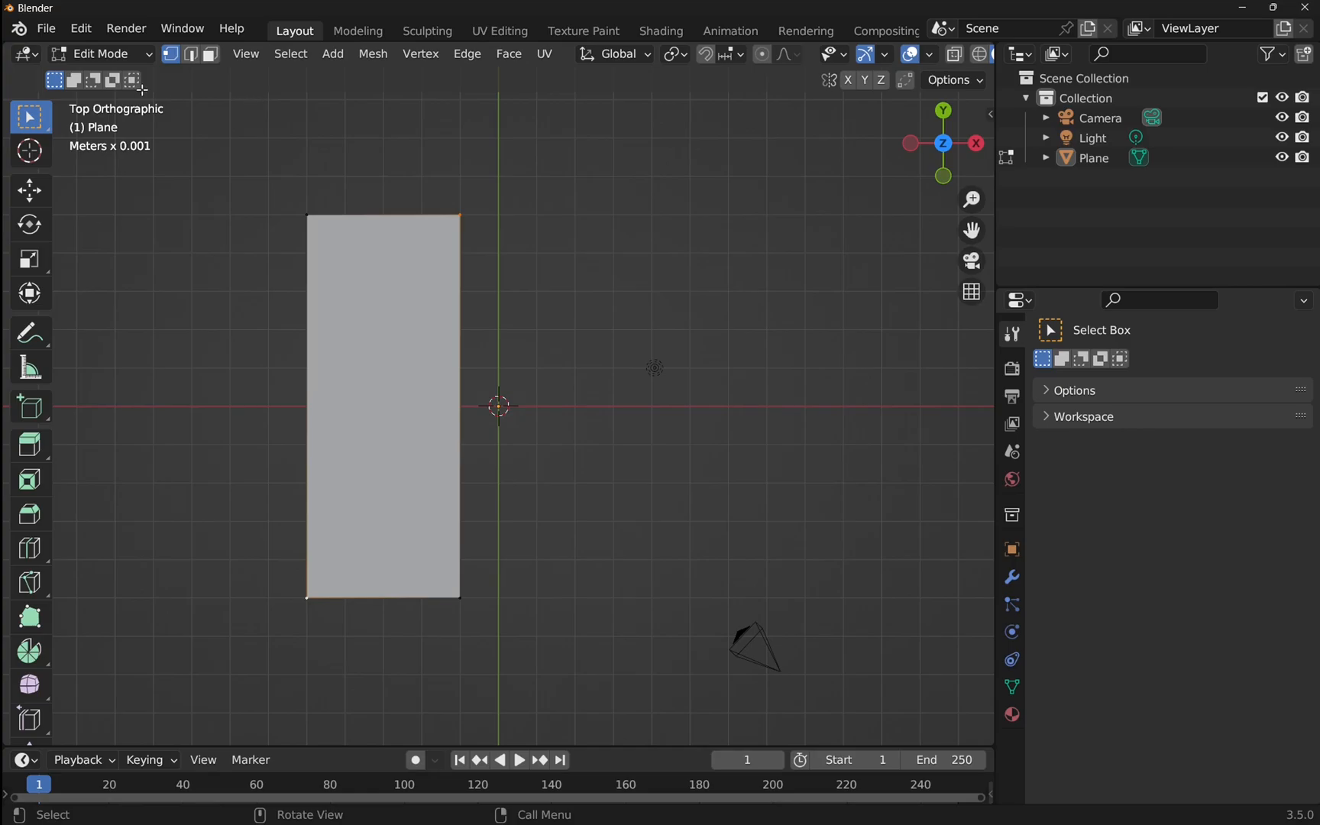
click(99, 53)
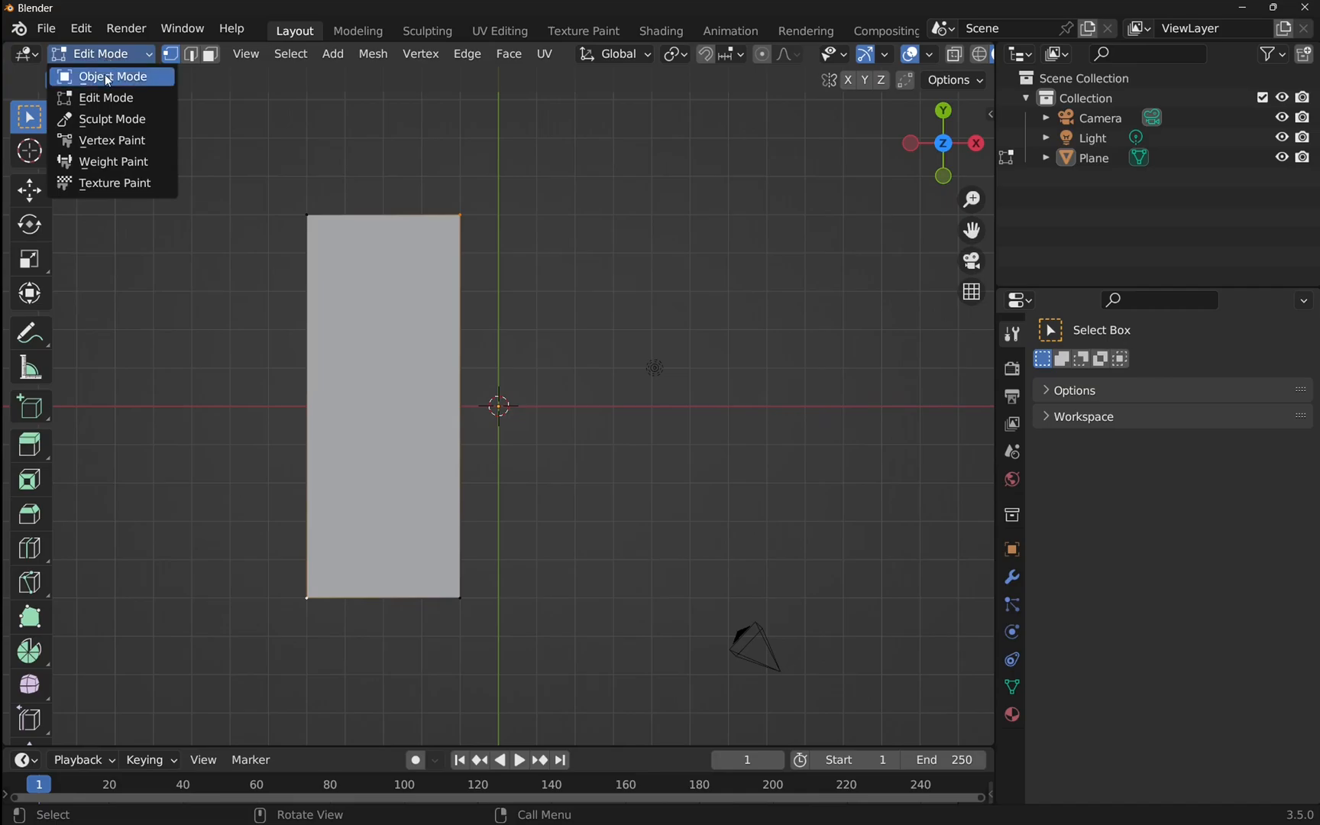
- Return to Object Mode, select the Plane and set its Scale X to 2 in the Resize panel
click(112, 77)
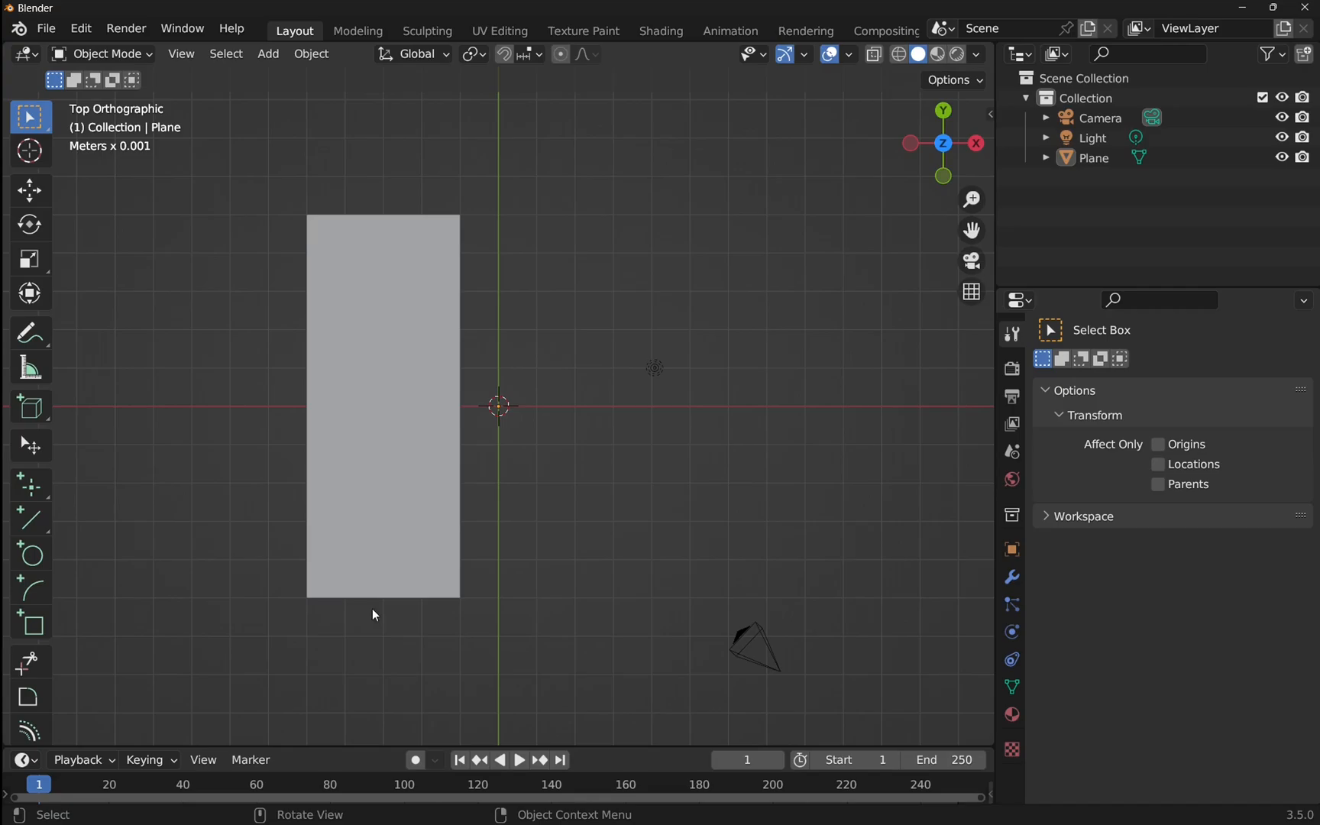
mouse_move(320, 310)
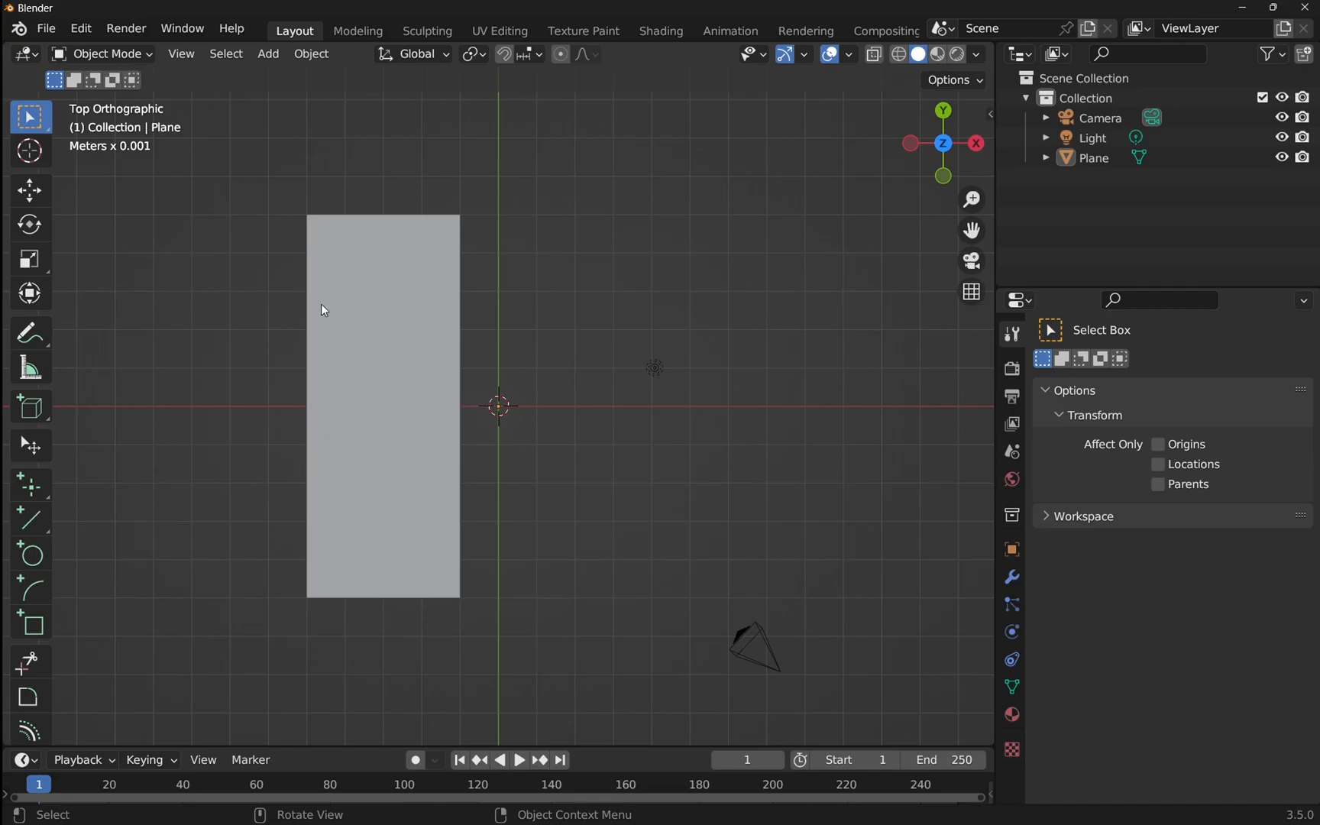
mouse_move(315, 455)
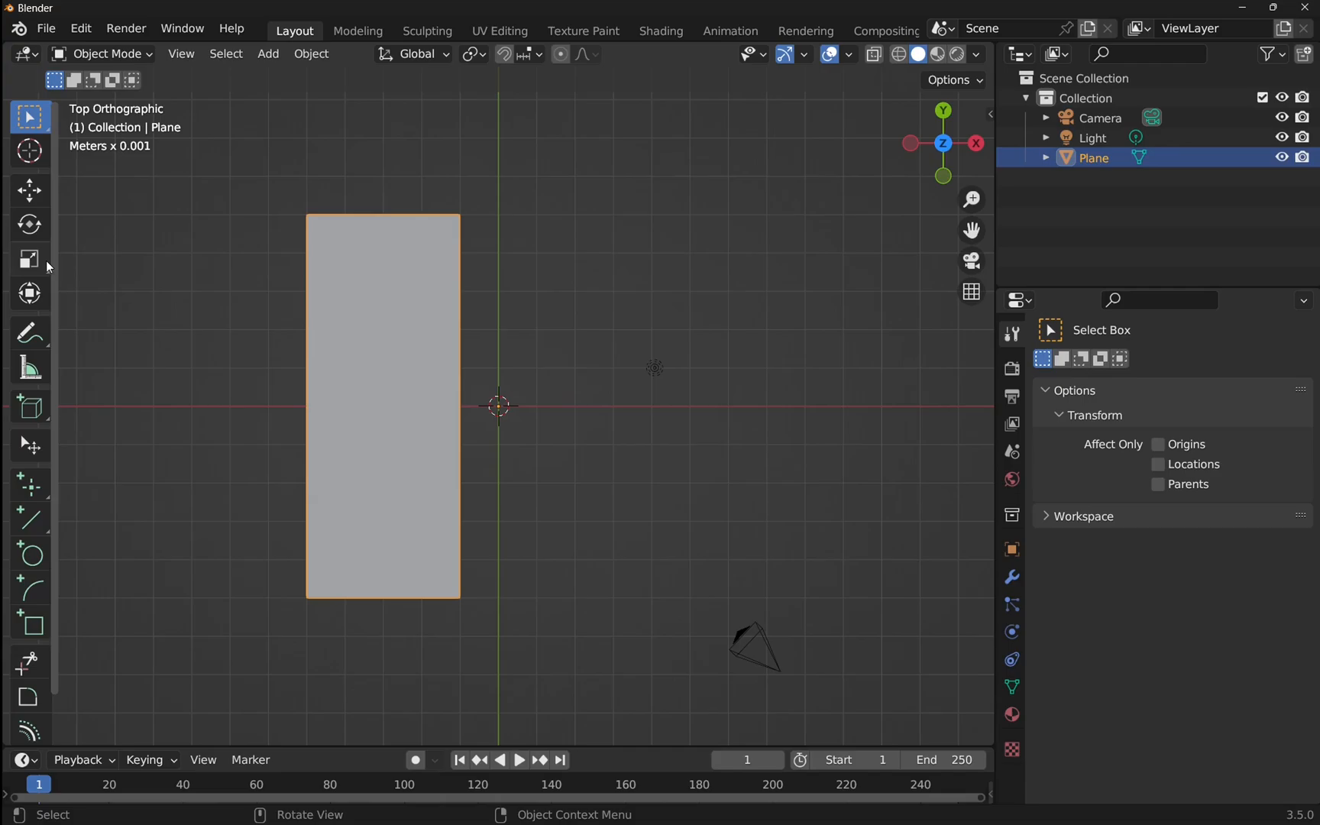
click(29, 260)
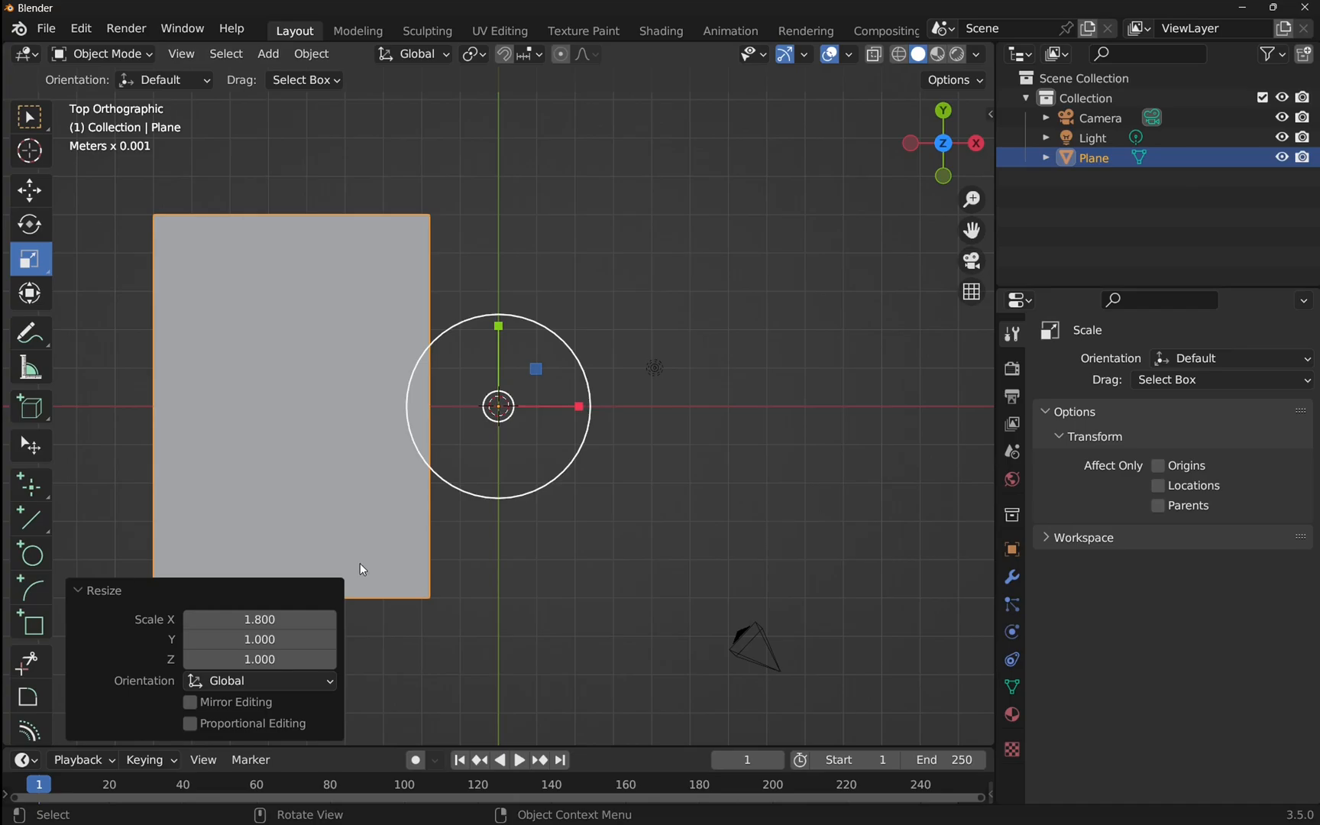
double_click(258, 619)
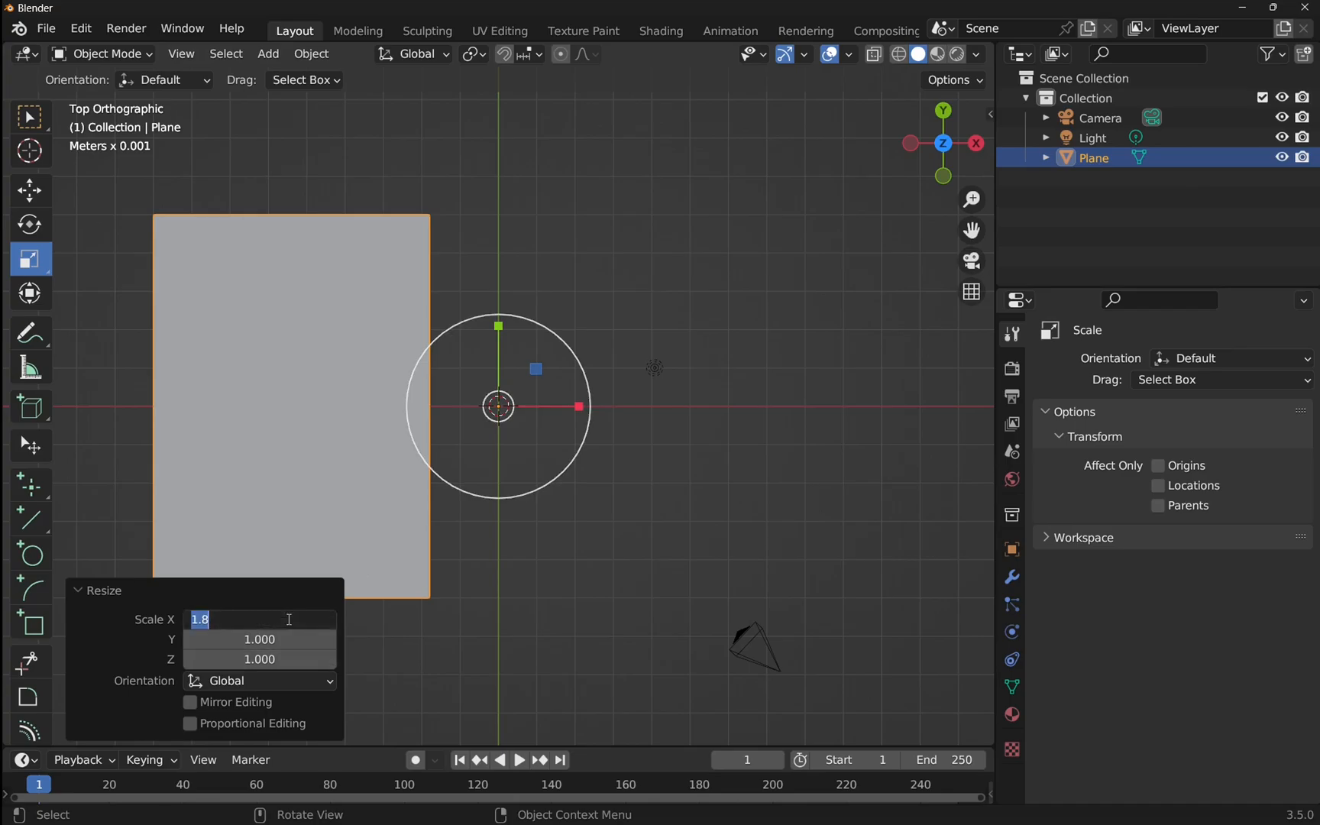
text(2.000)
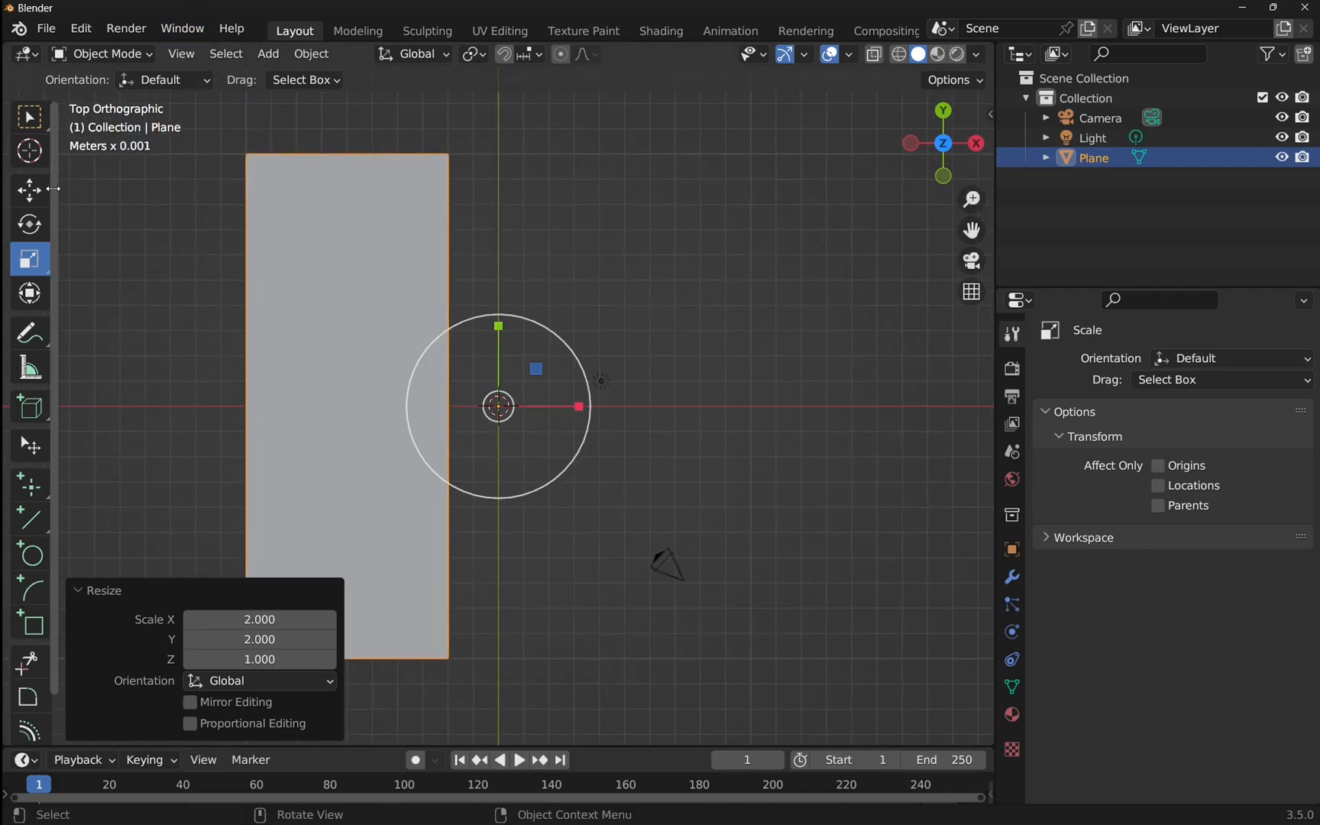
- Enter Edit Mode and select the plane's face, revealing edge lengths of 4 mm and 10 mm
click(104, 53)
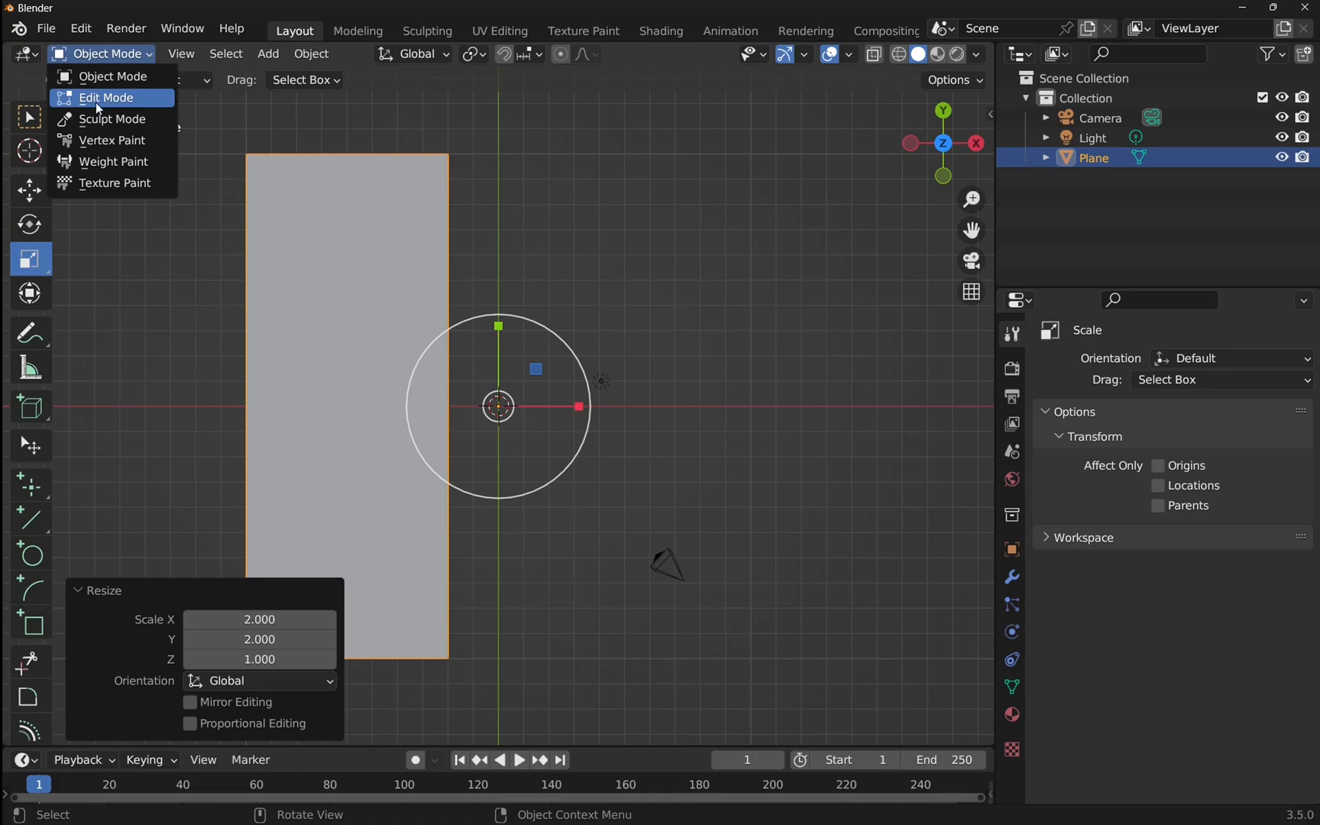
click(107, 96)
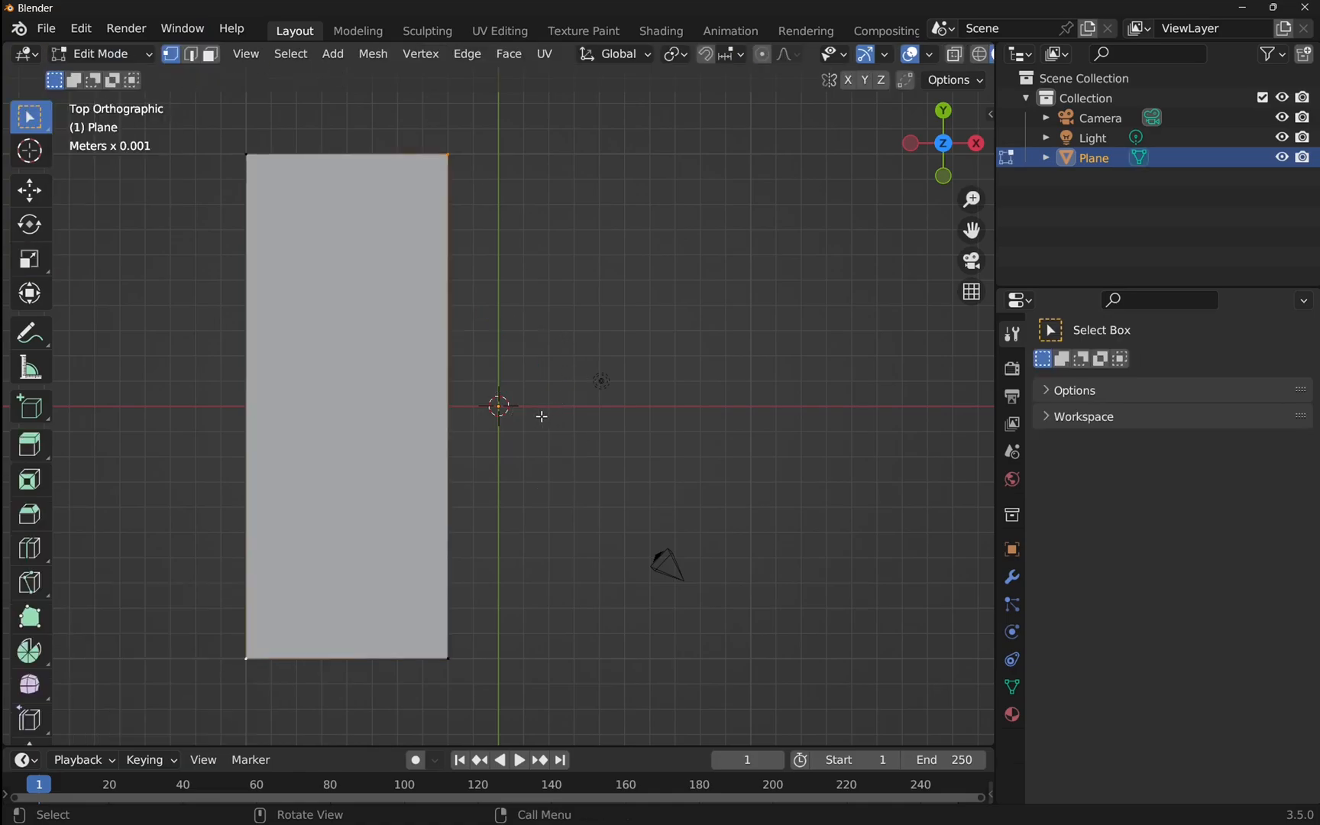
mouse_move(304, 228)
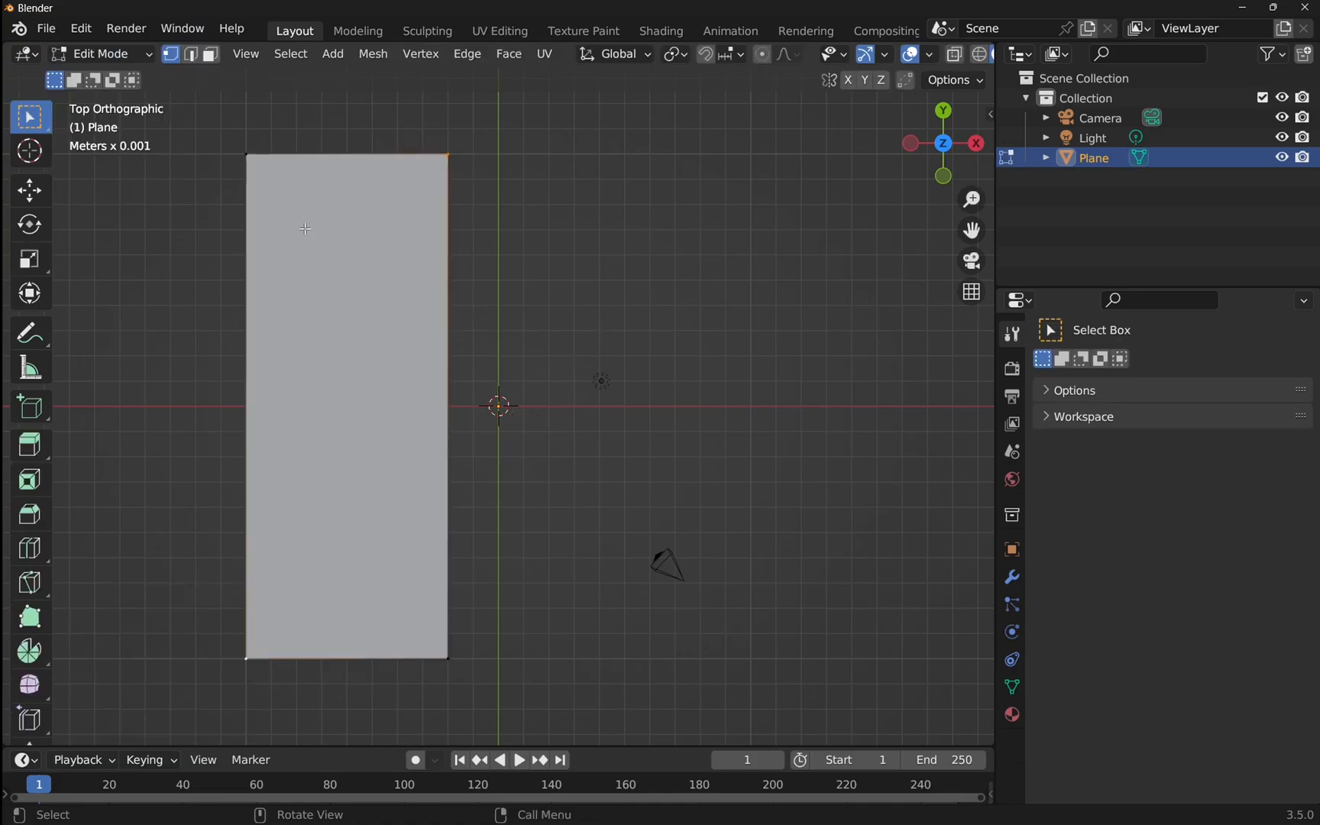
click(209, 54)
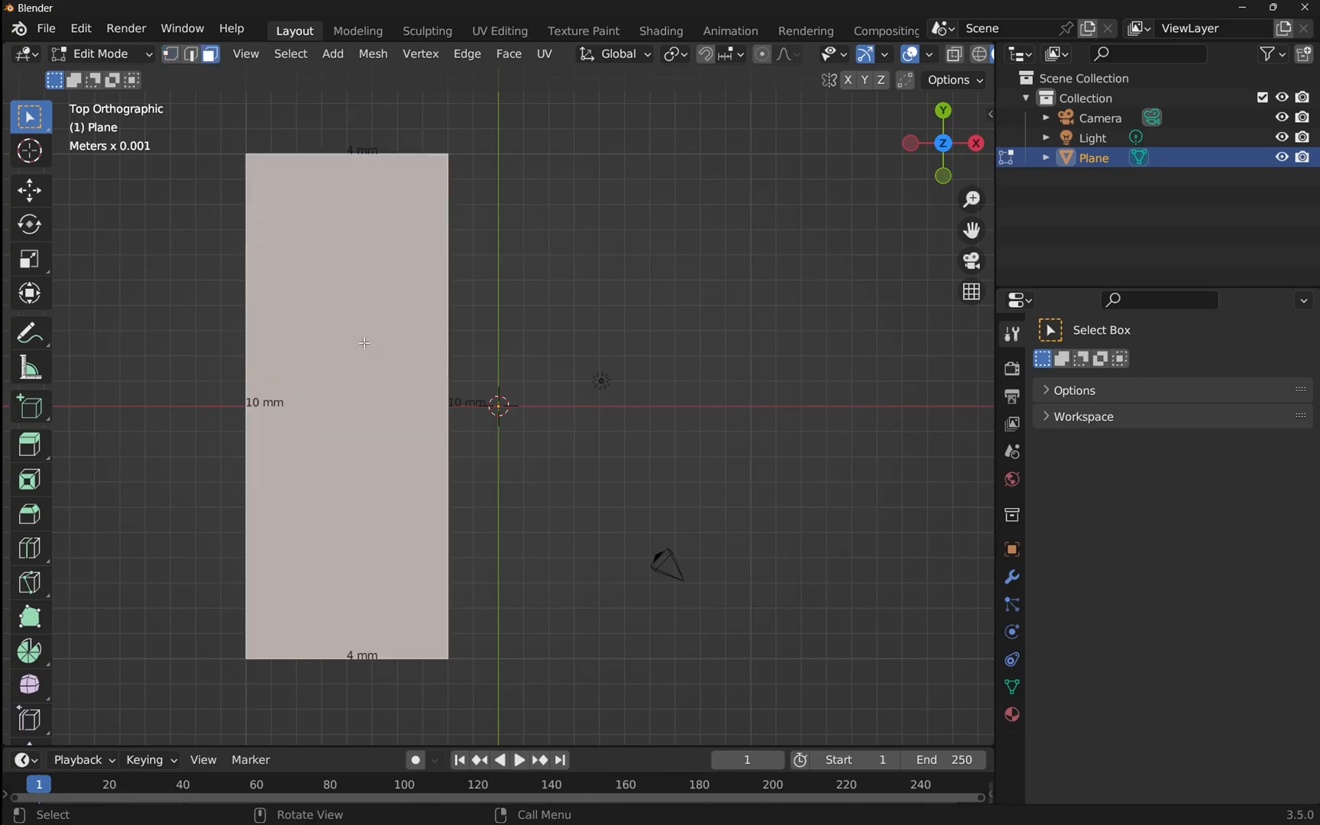
mouse_move(286, 412)
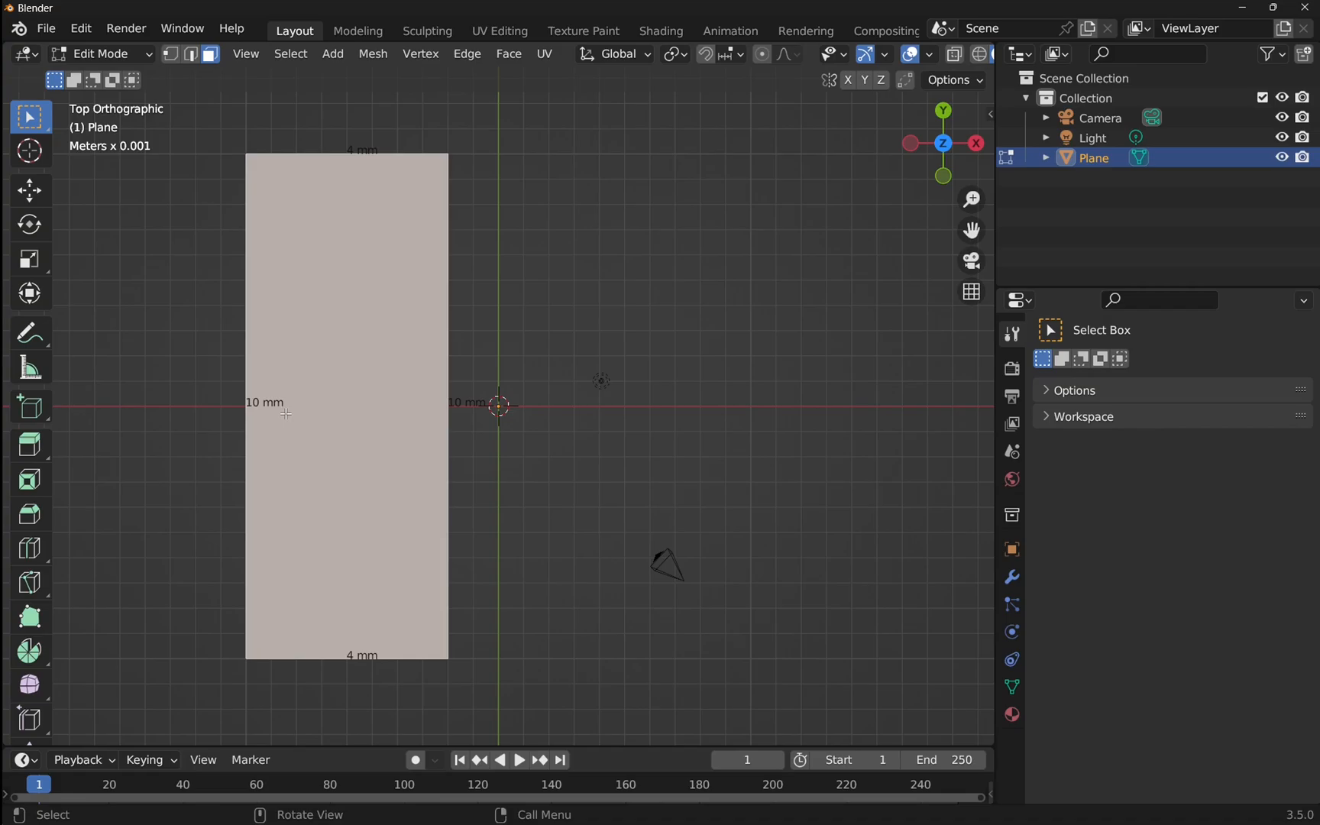
mouse_move(411, 625)
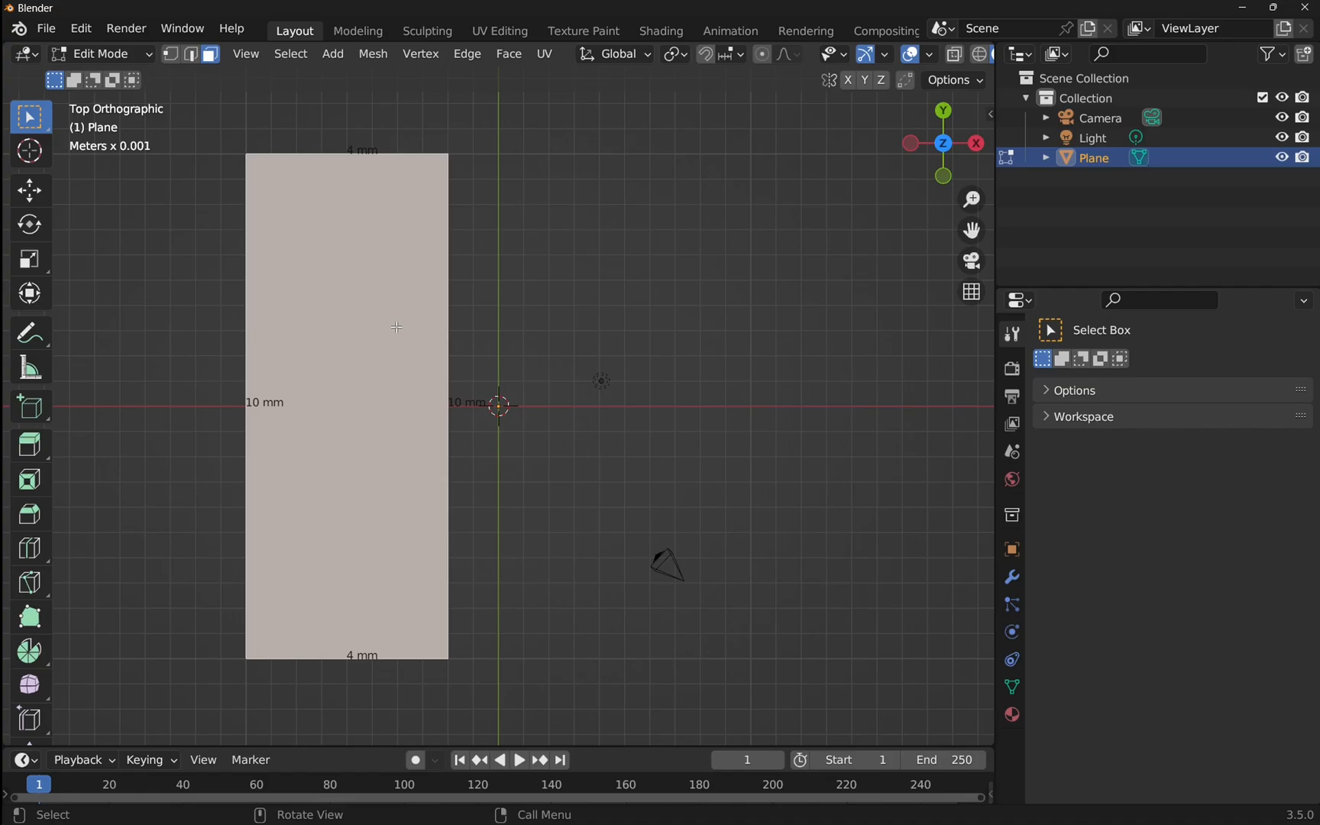
mouse_move(373, 654)
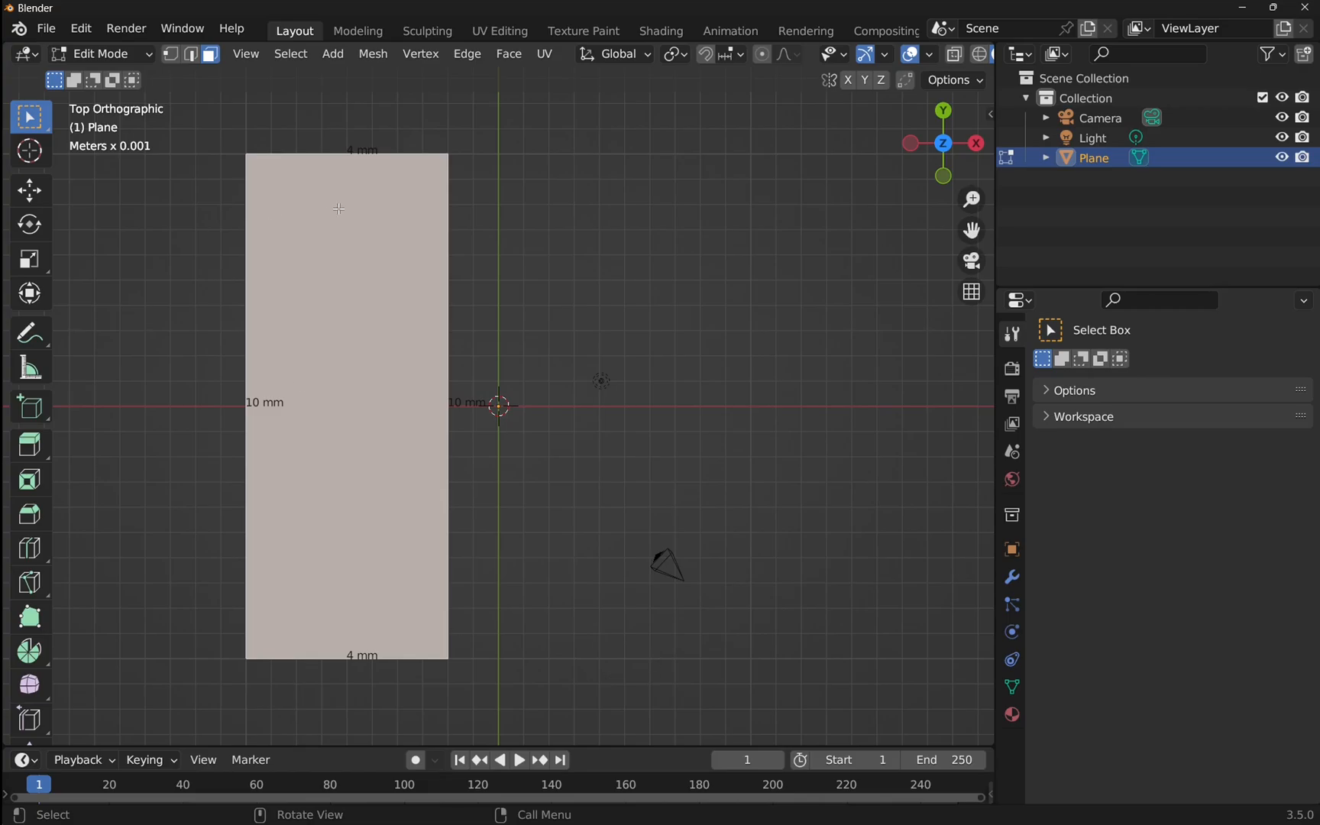
- Back in Object Mode with the N sidebar shown, apply scale so it reads 1.000 at 8 × 20 mm
click(99, 53)
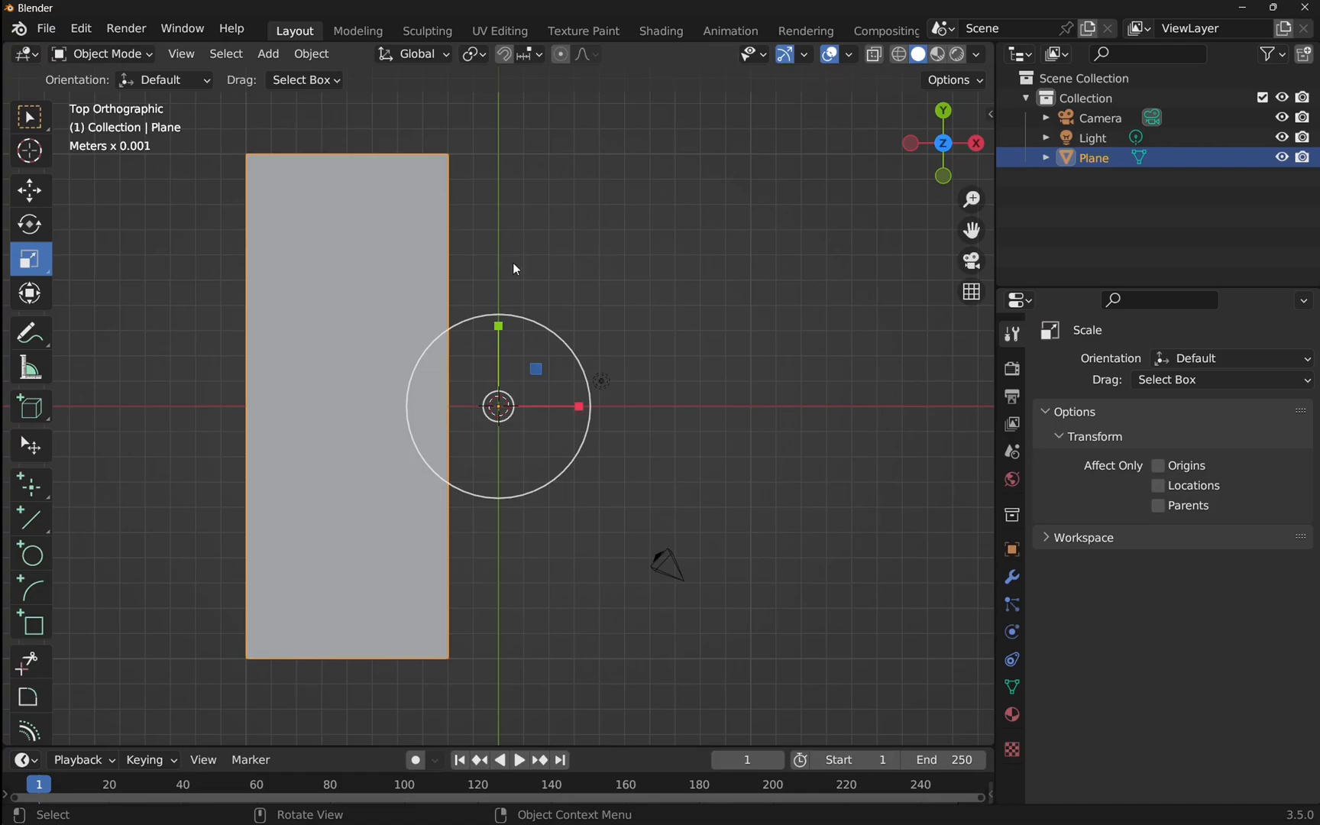
mouse_move(739, 40)
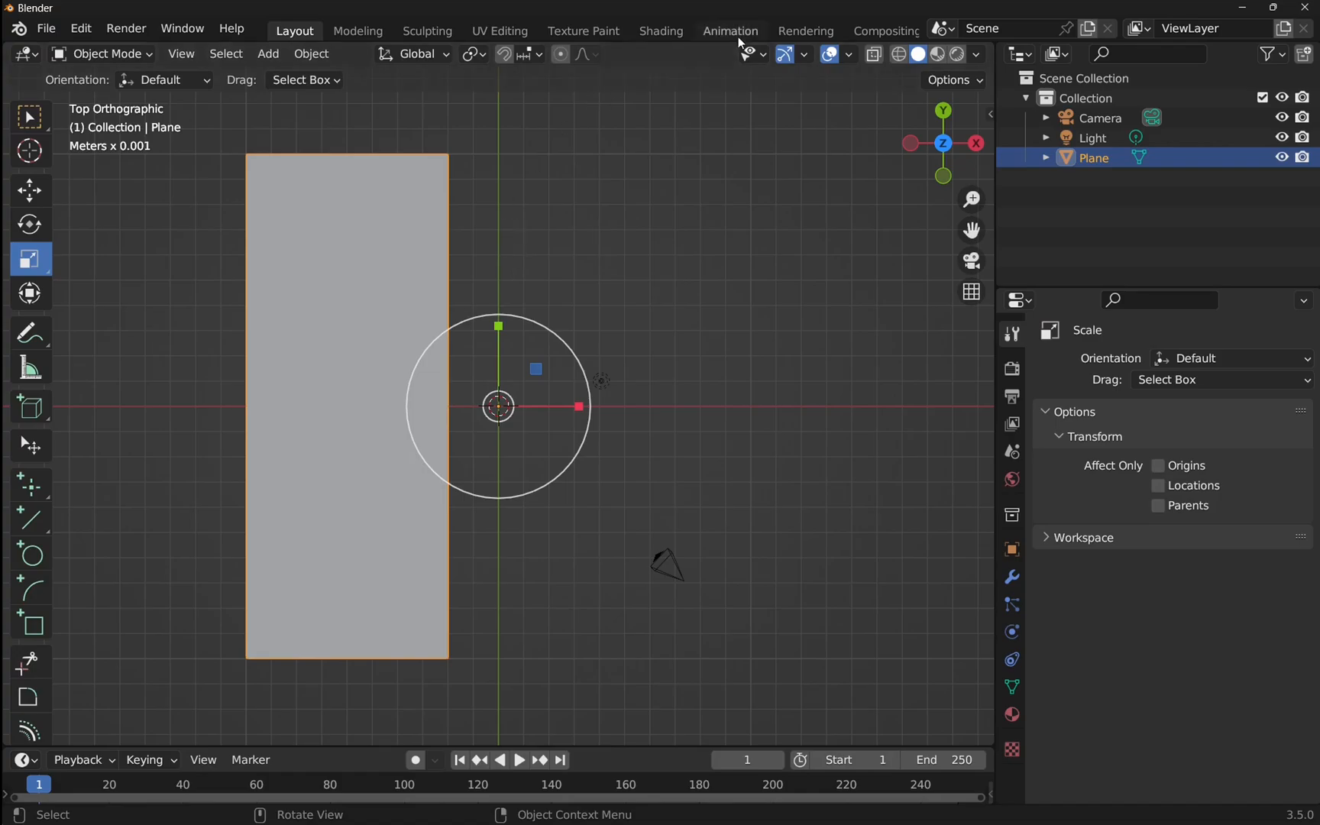
click(981, 113)
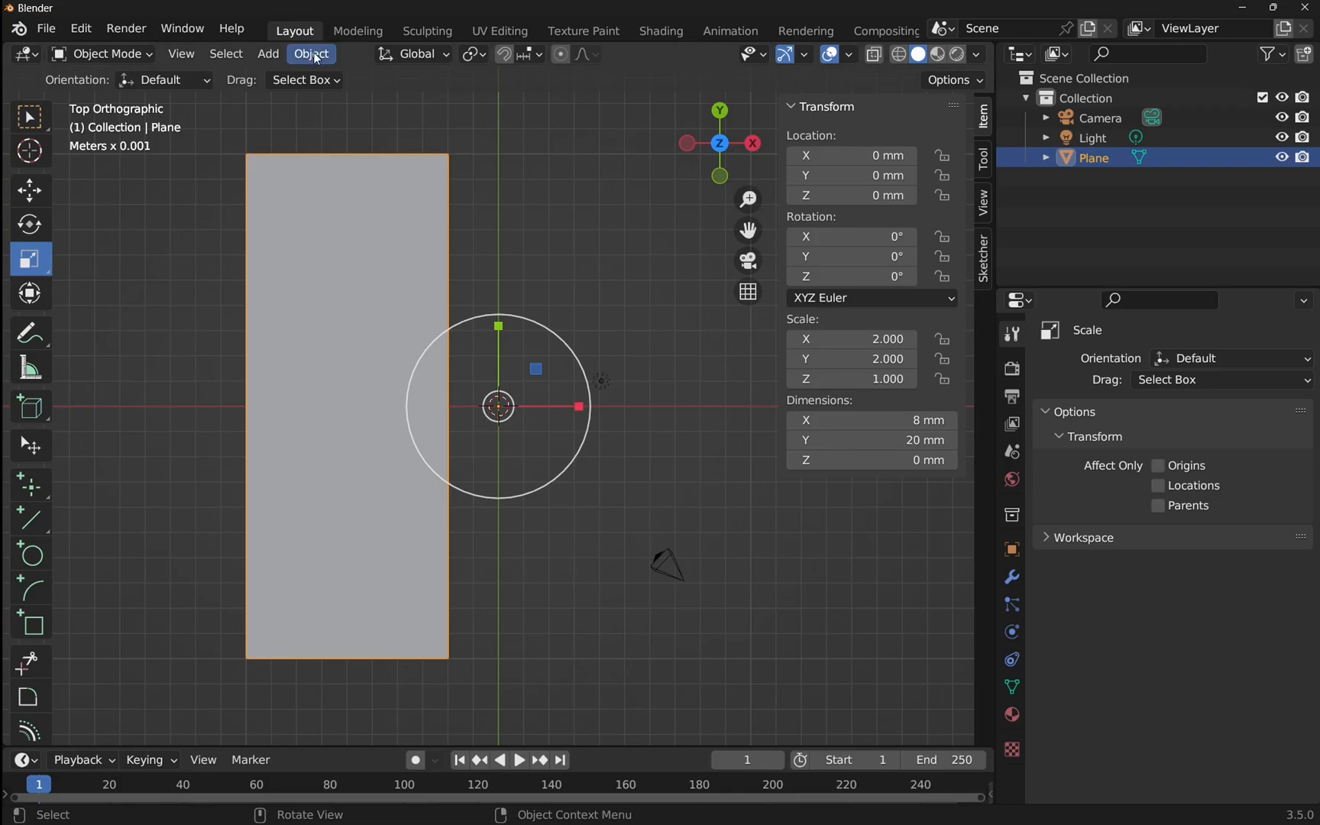
mouse_move(319, 64)
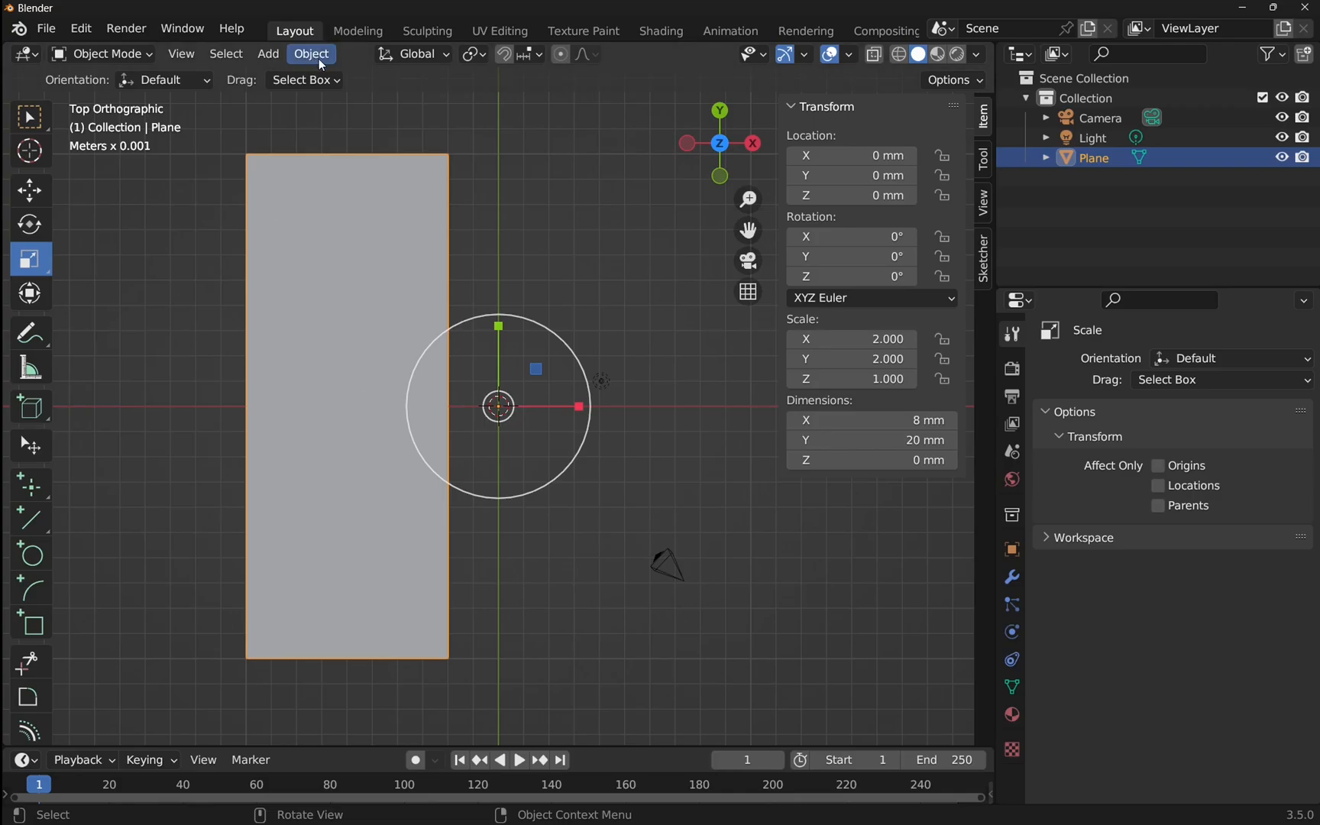
click(310, 54)
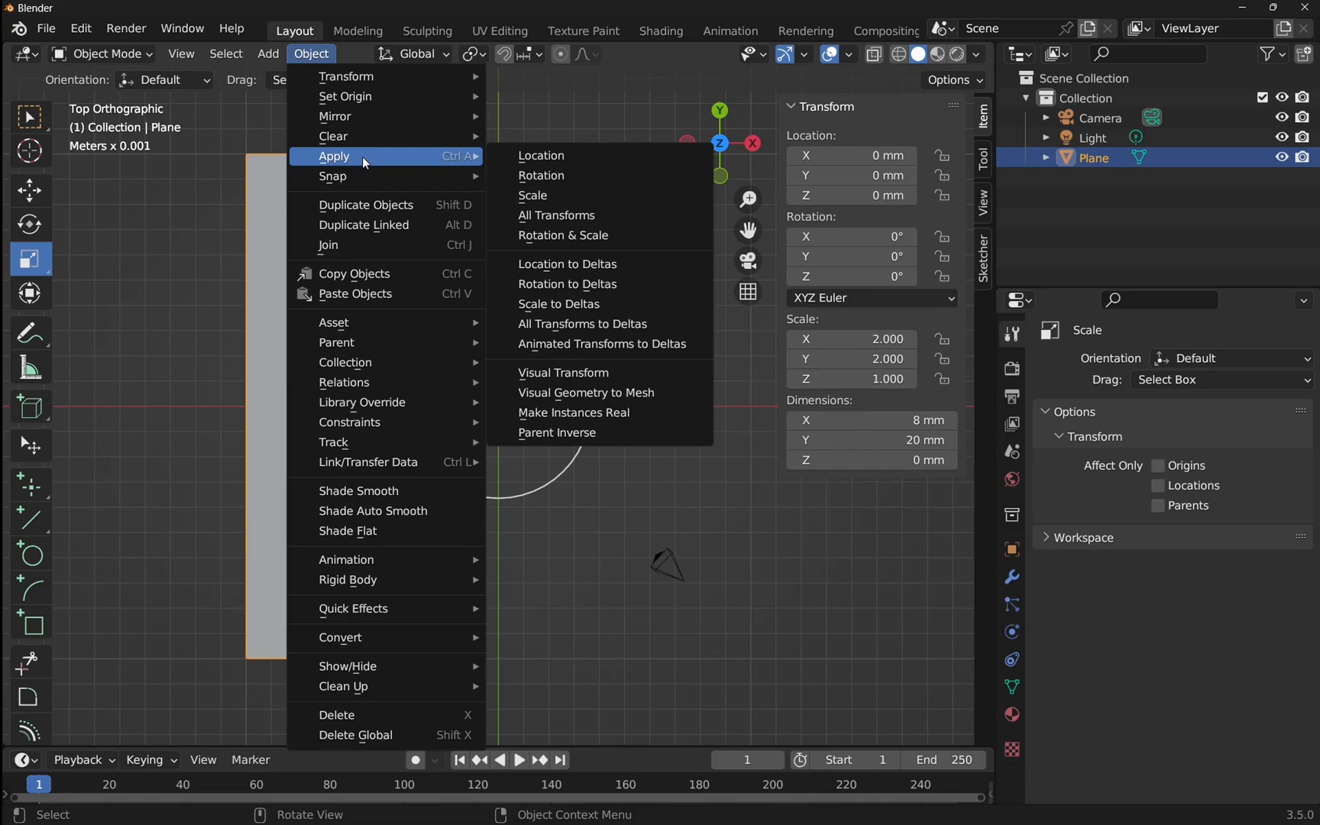
mouse_move(532, 195)
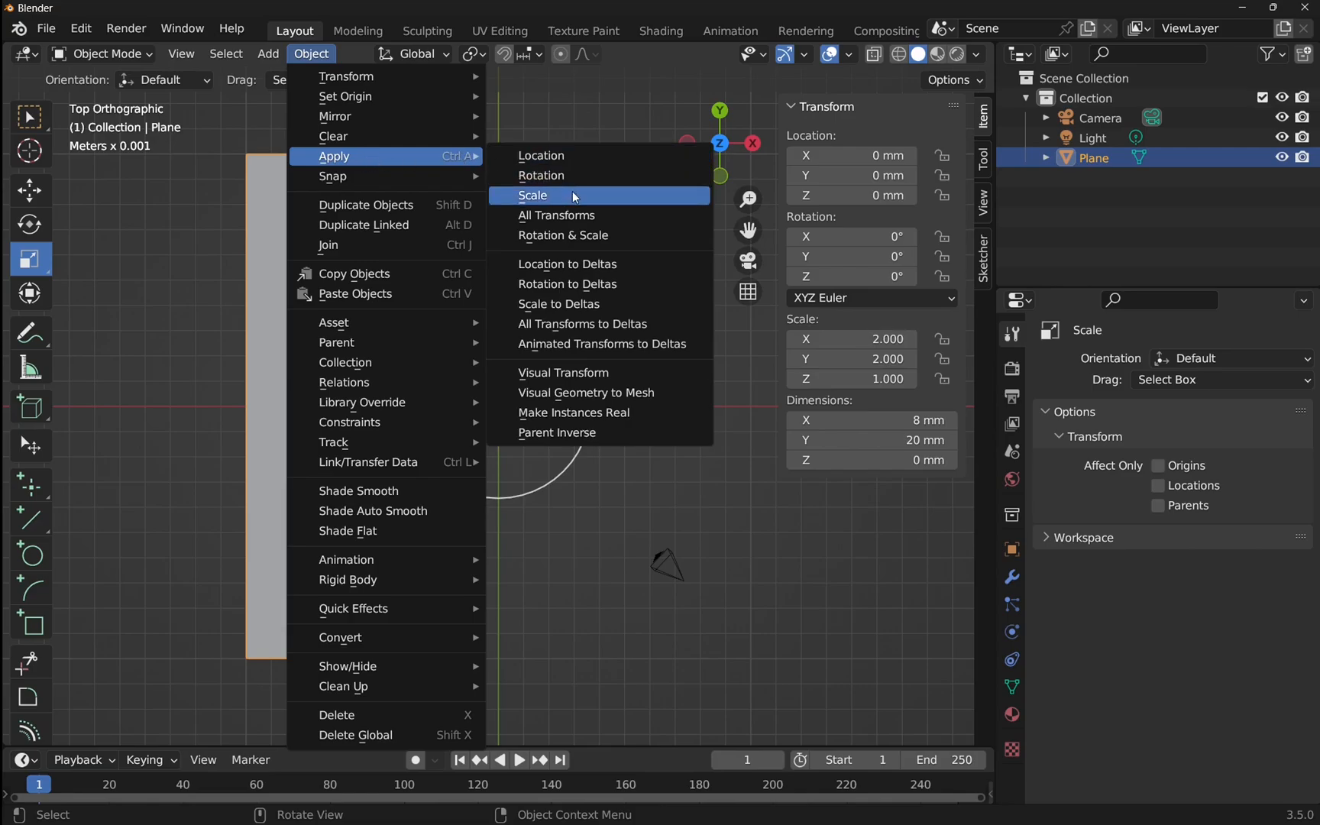
click(532, 196)
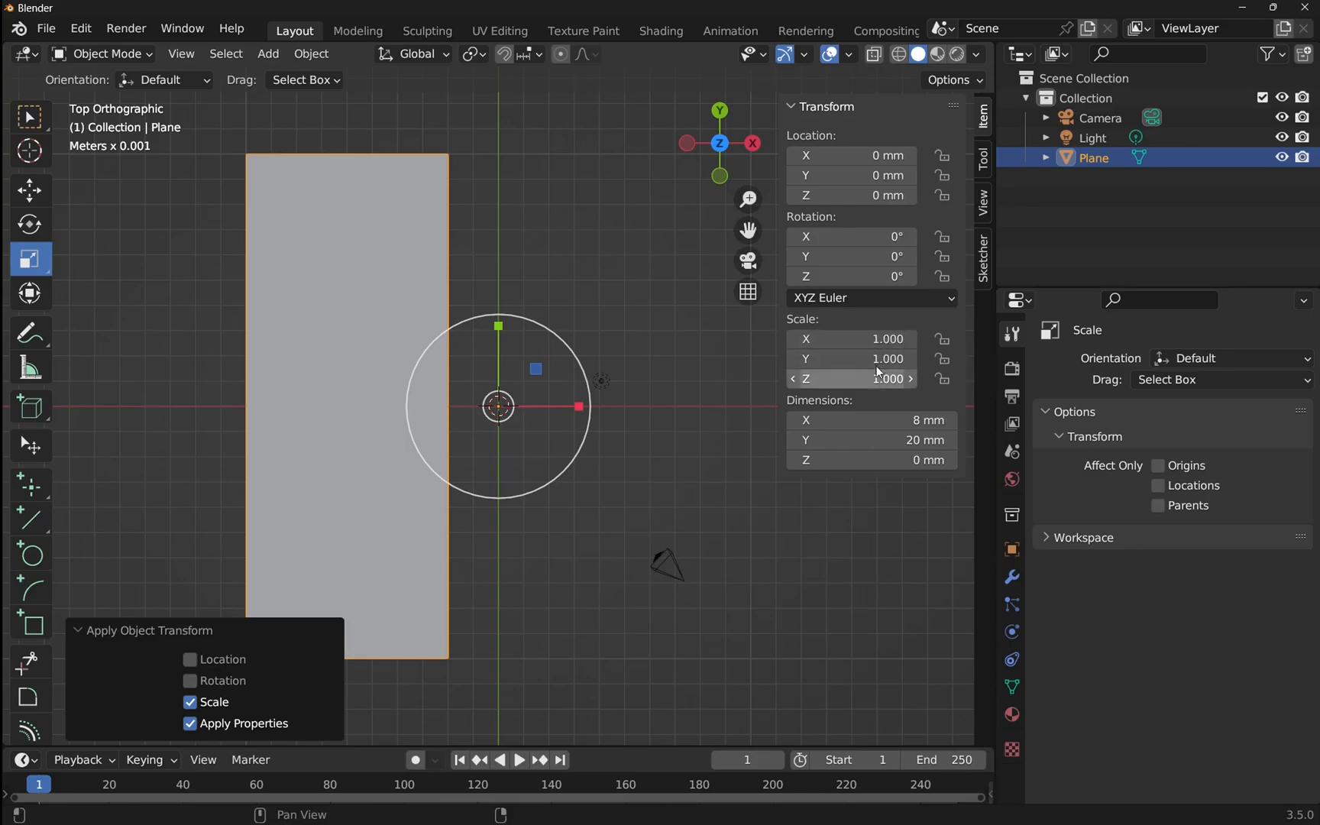
click(851, 377)
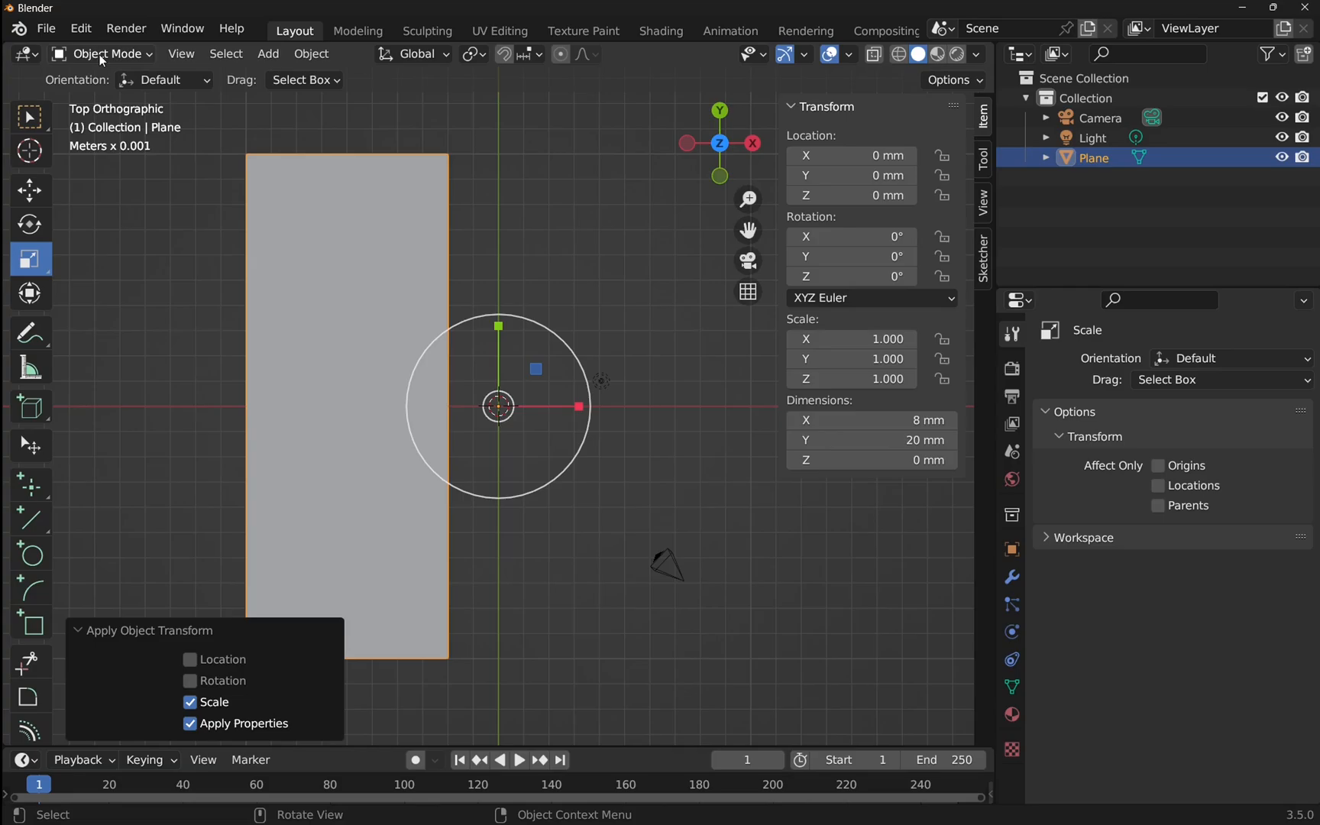
- Re-enter Edit Mode via Tab, edges now reading their true 8 mm and 20 mm lengths
key(Tab)
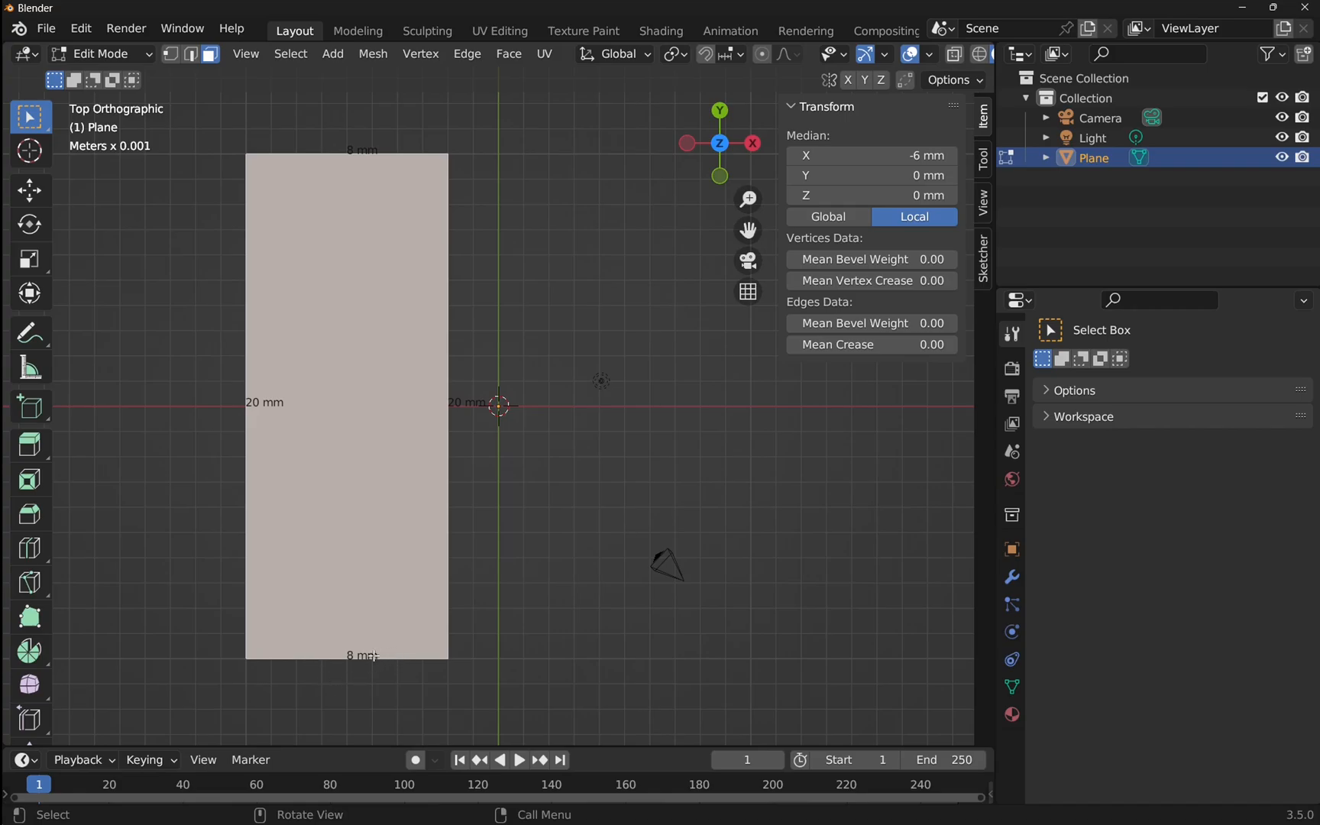
mouse_move(229, 160)
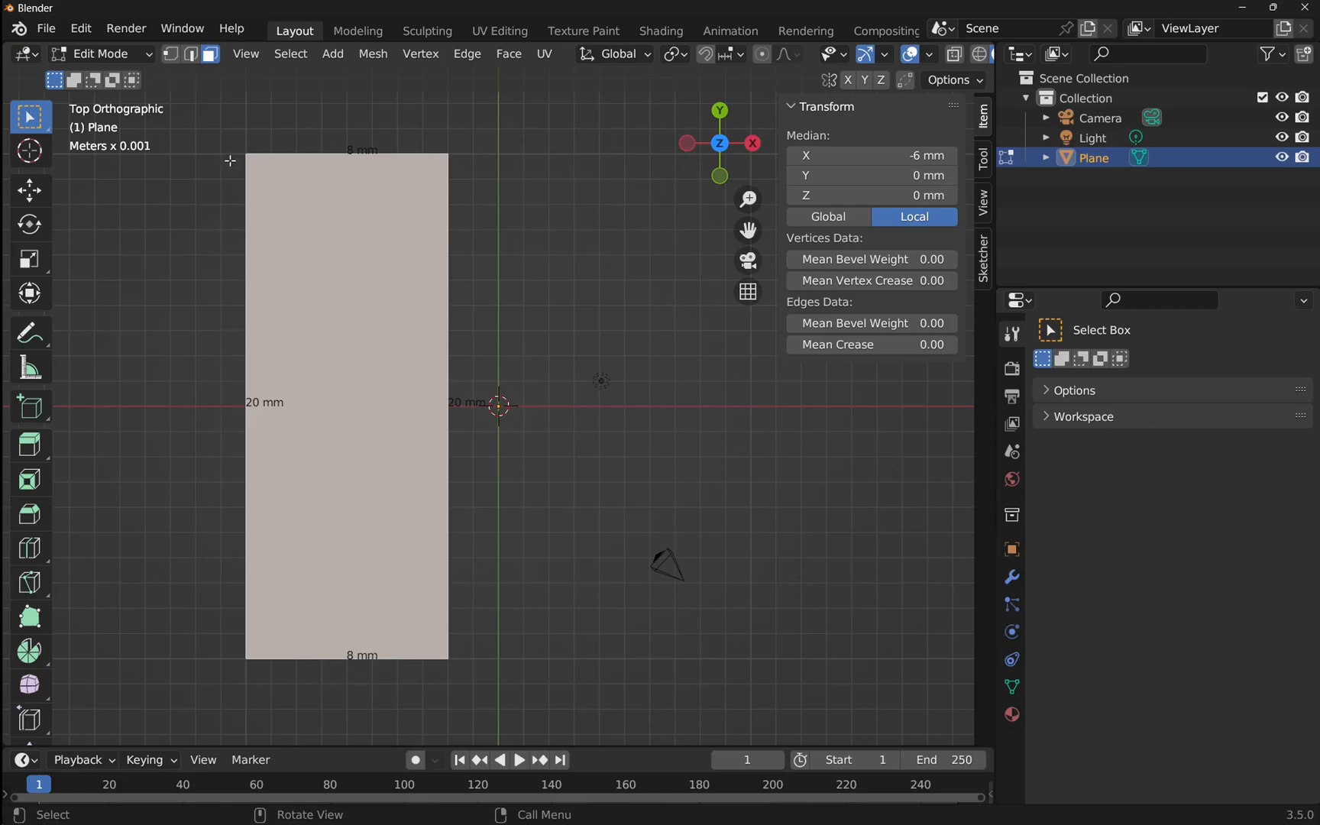
mouse_move(468, 411)
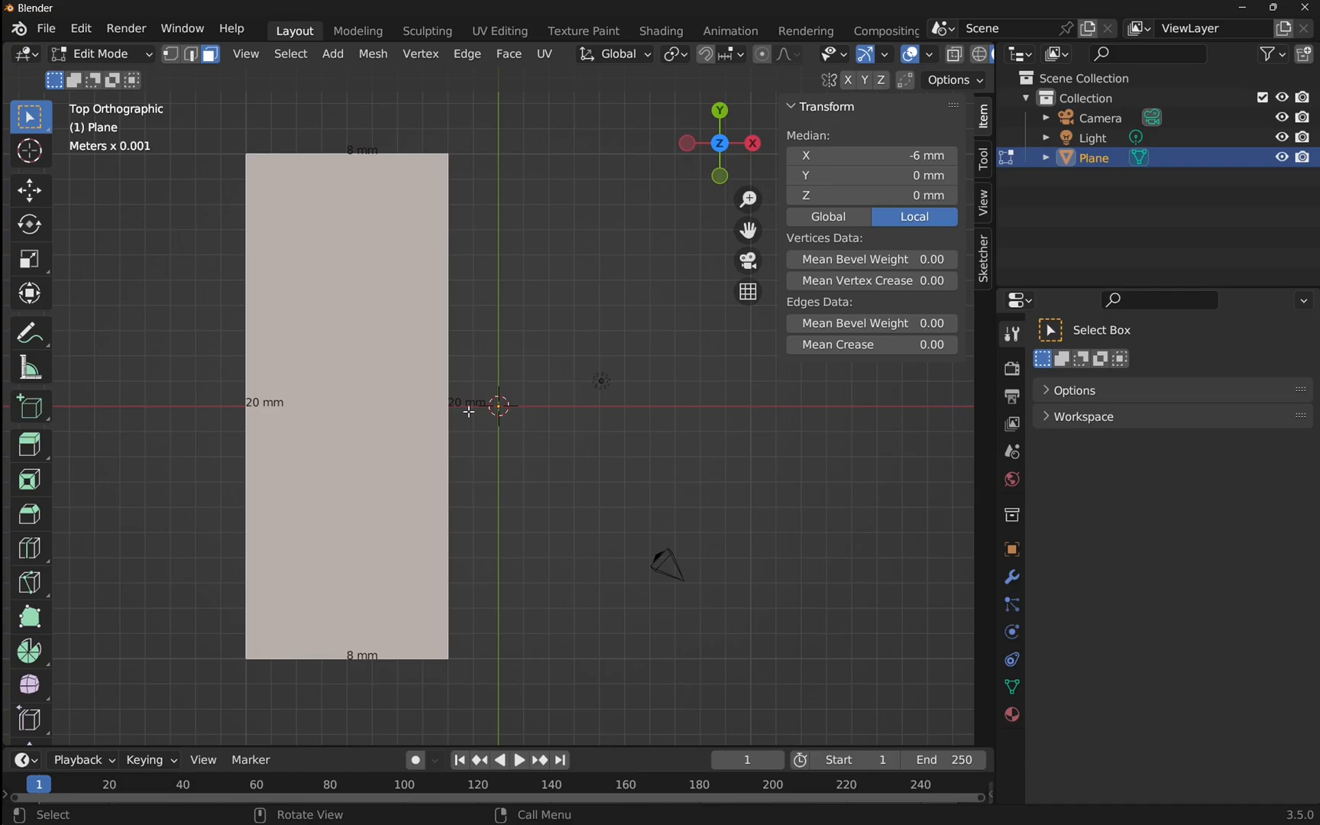